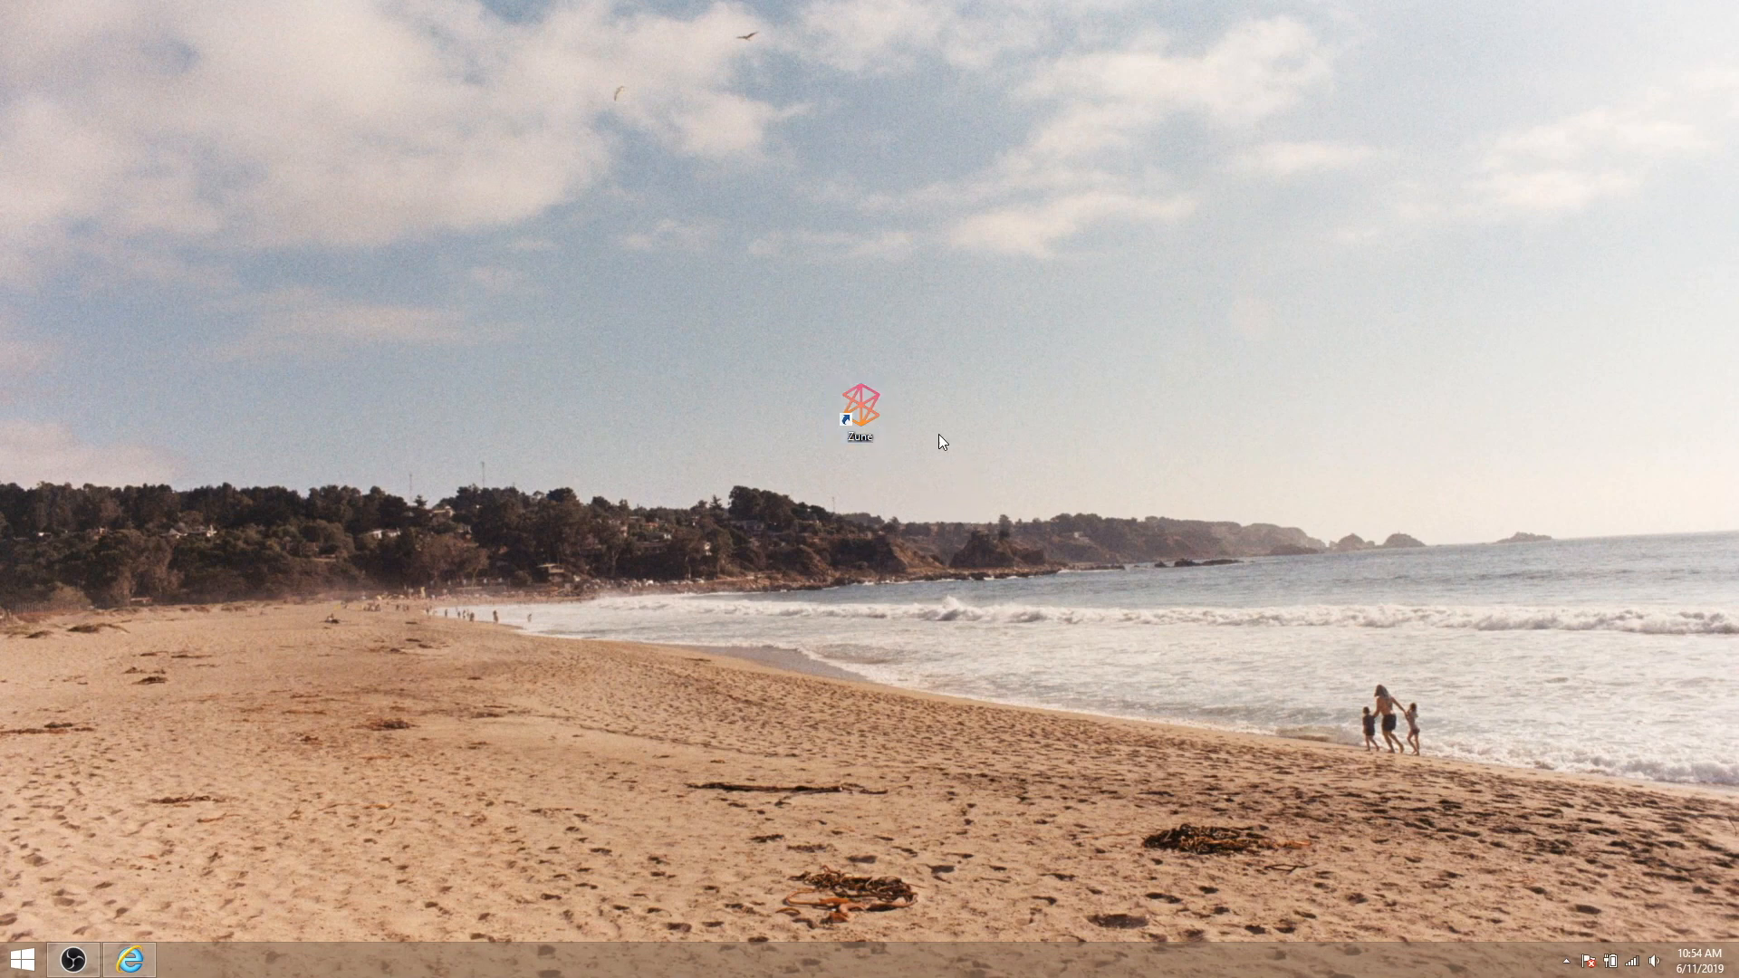
Launch the Zune software from its desktop shortcut
{"action": "left_click", "coordinate": [858, 411]}
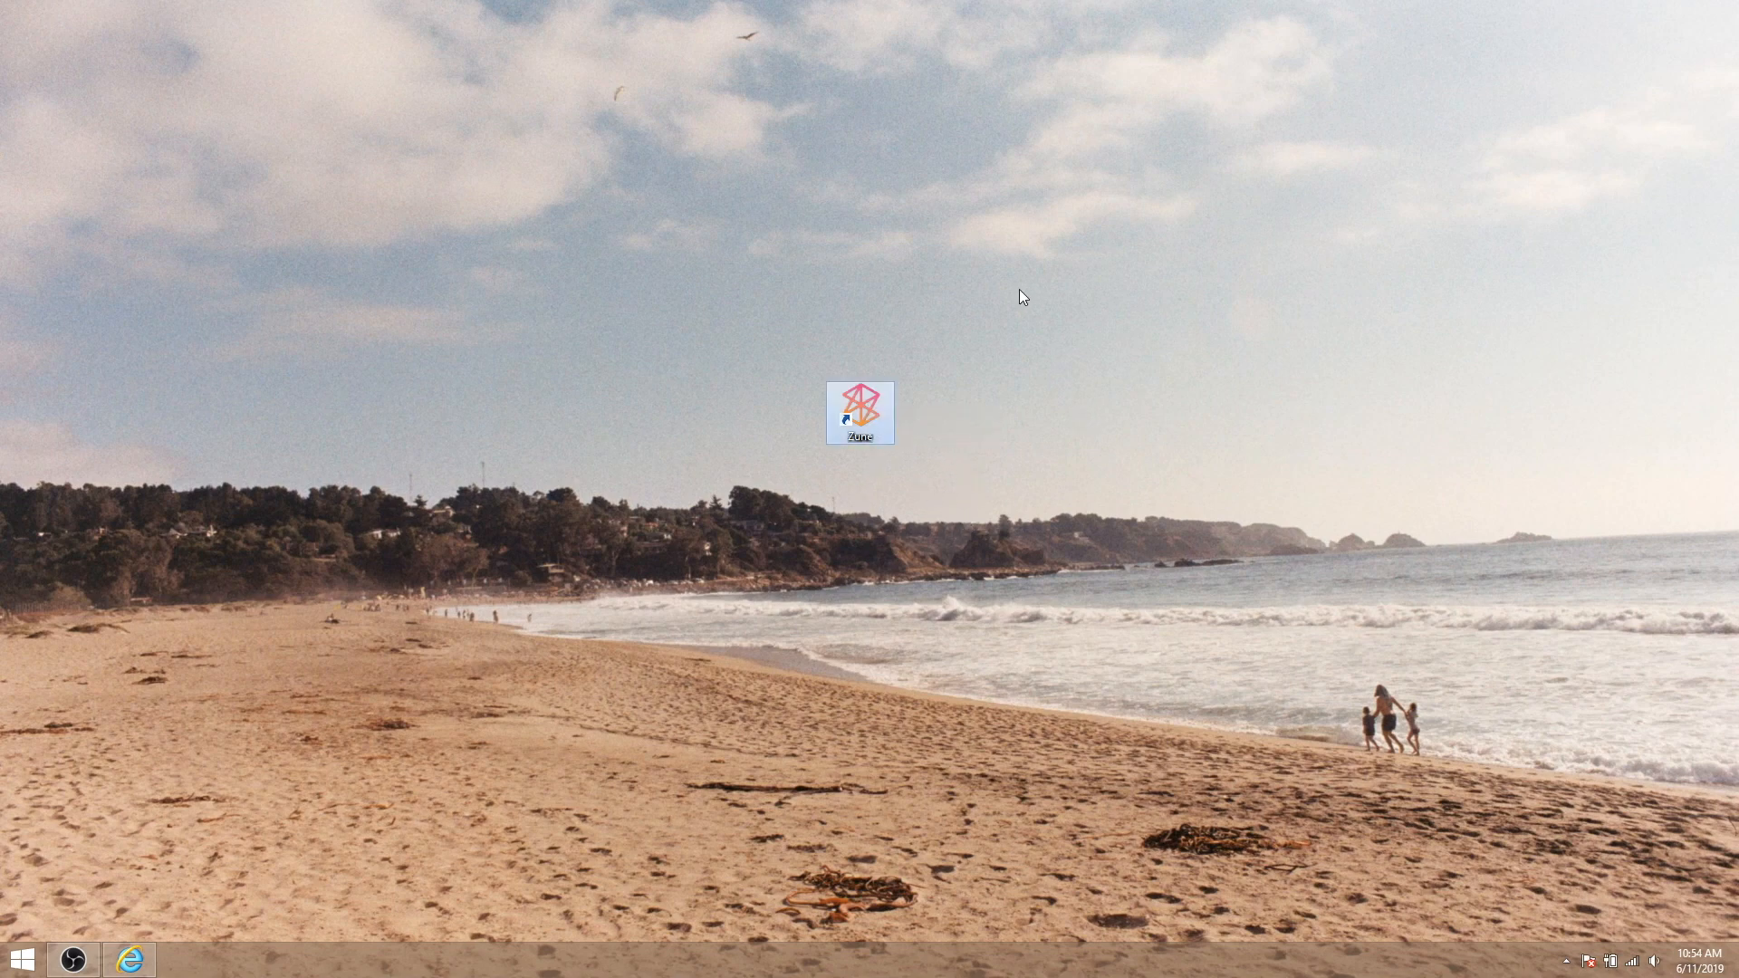
{"action": "mouse_move", "coordinate": [805, 496]}
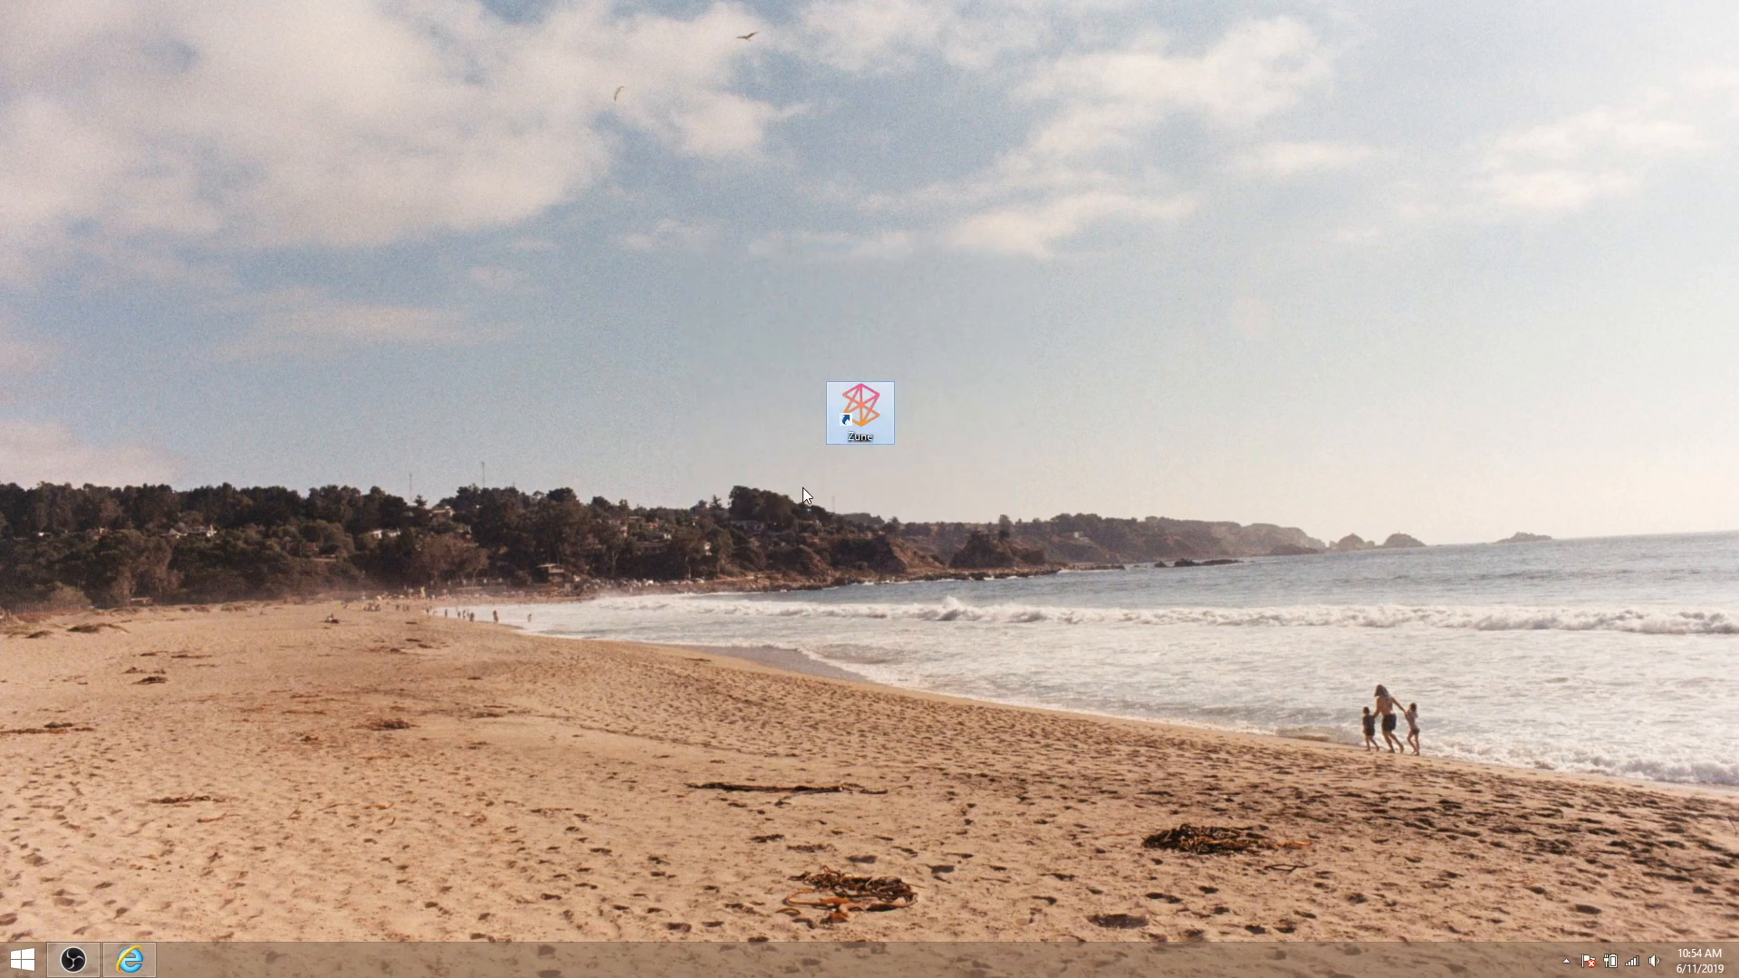
{"action": "mouse_move", "coordinate": [920, 416]}
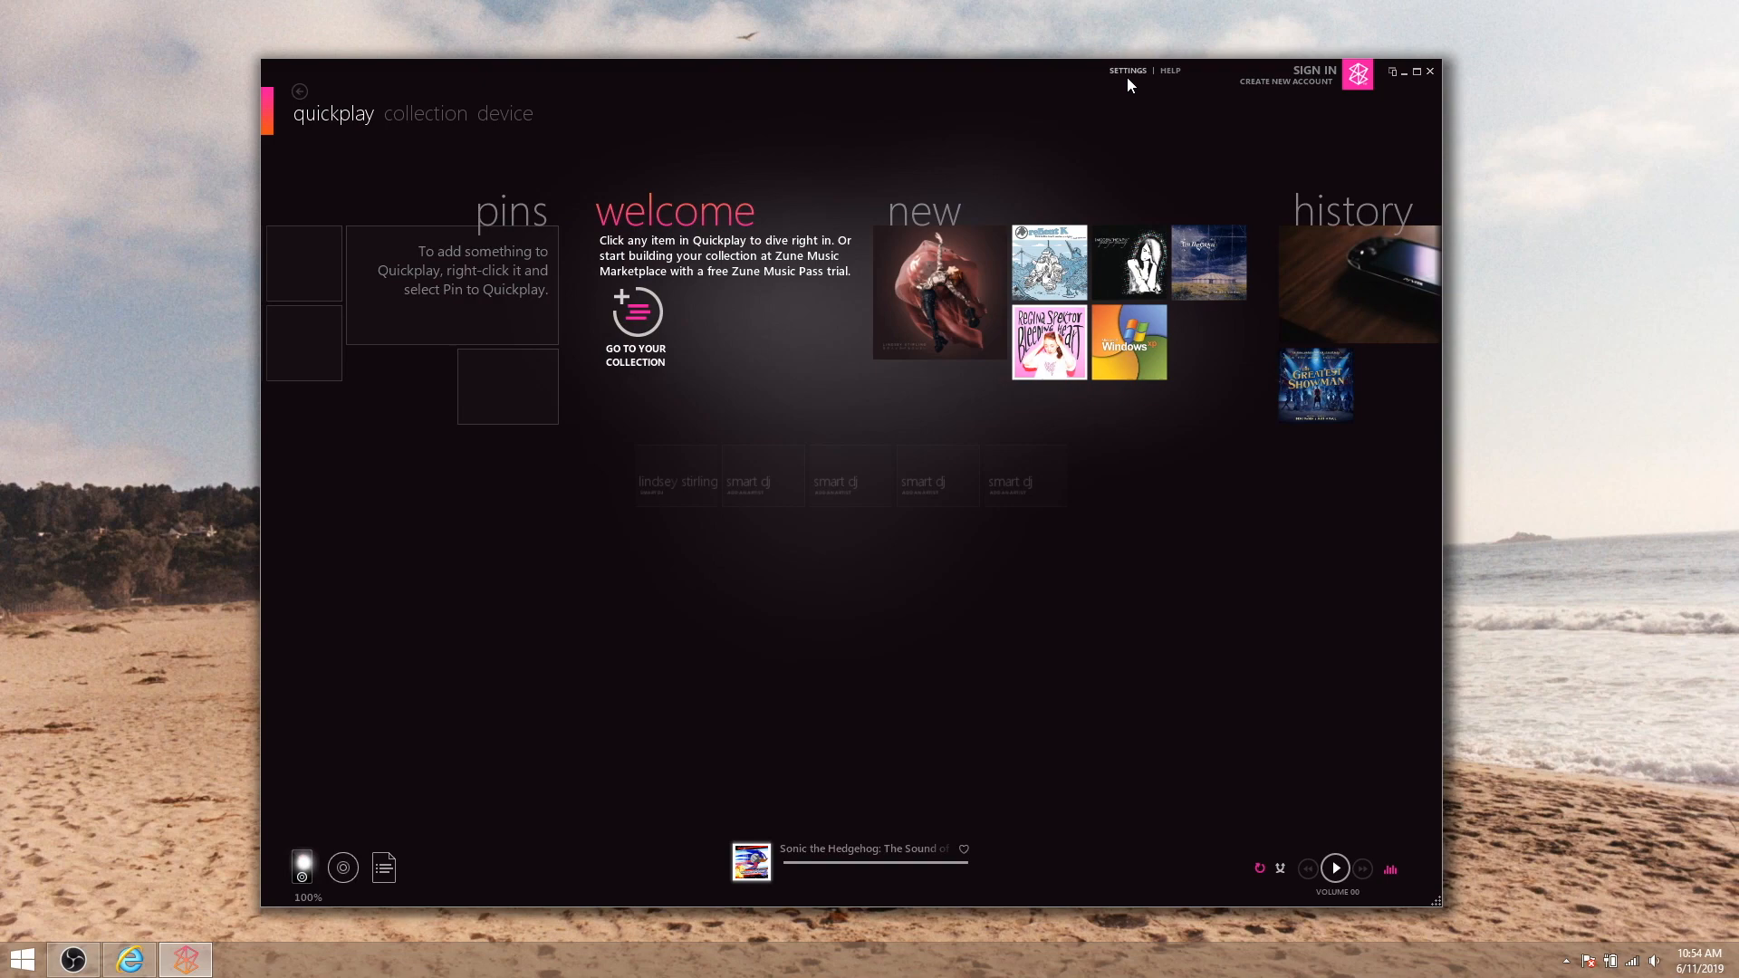
In Settings, add the Pictures folder to the Music library, then remove it and confirm the locations
{"action": "left_click", "coordinate": [1125, 71]}
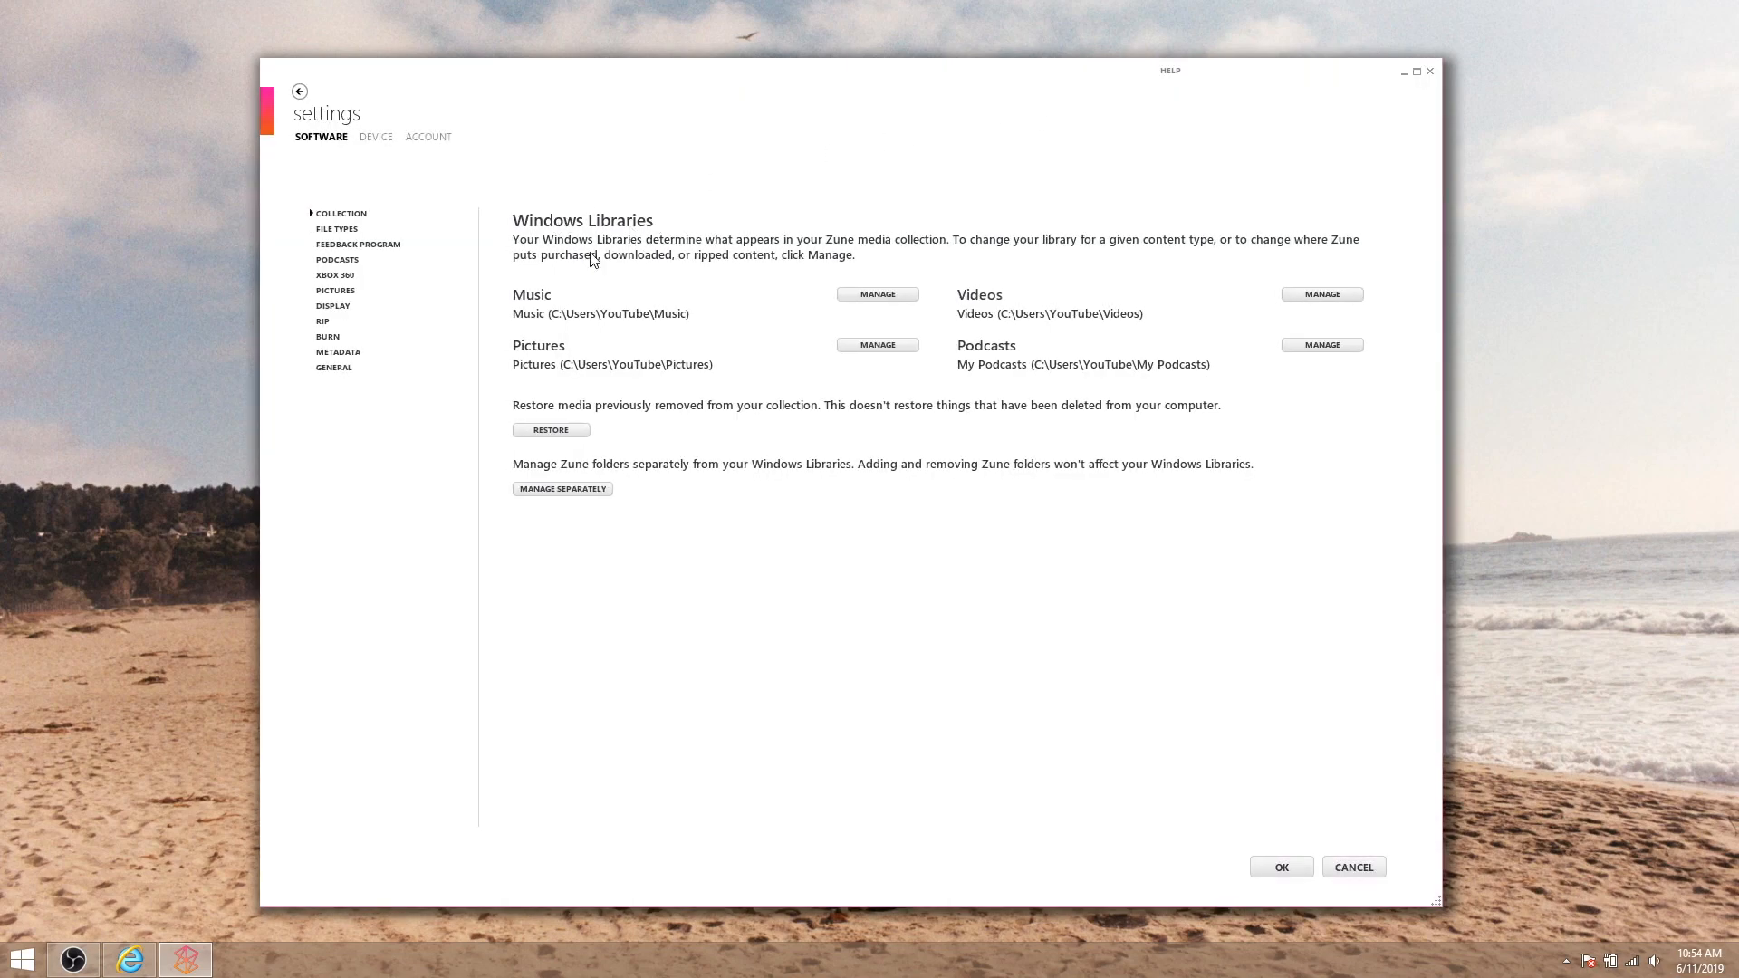
{"action": "mouse_move", "coordinate": [935, 362]}
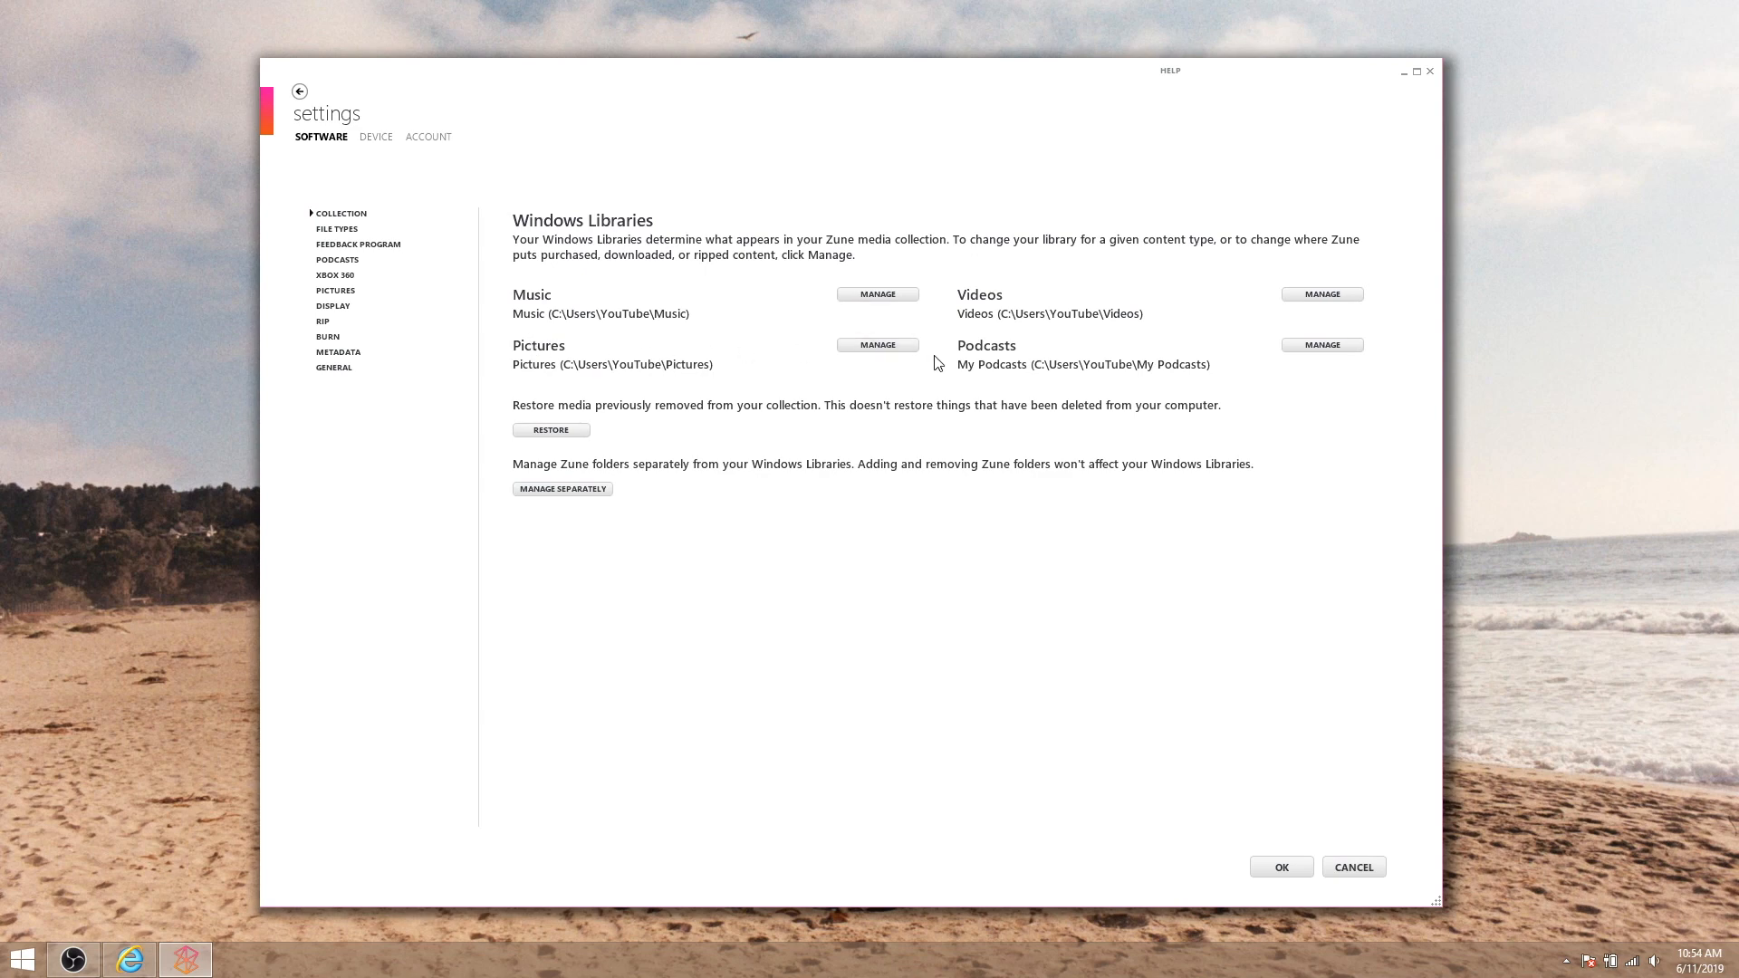
{"action": "left_click", "coordinate": [877, 293]}
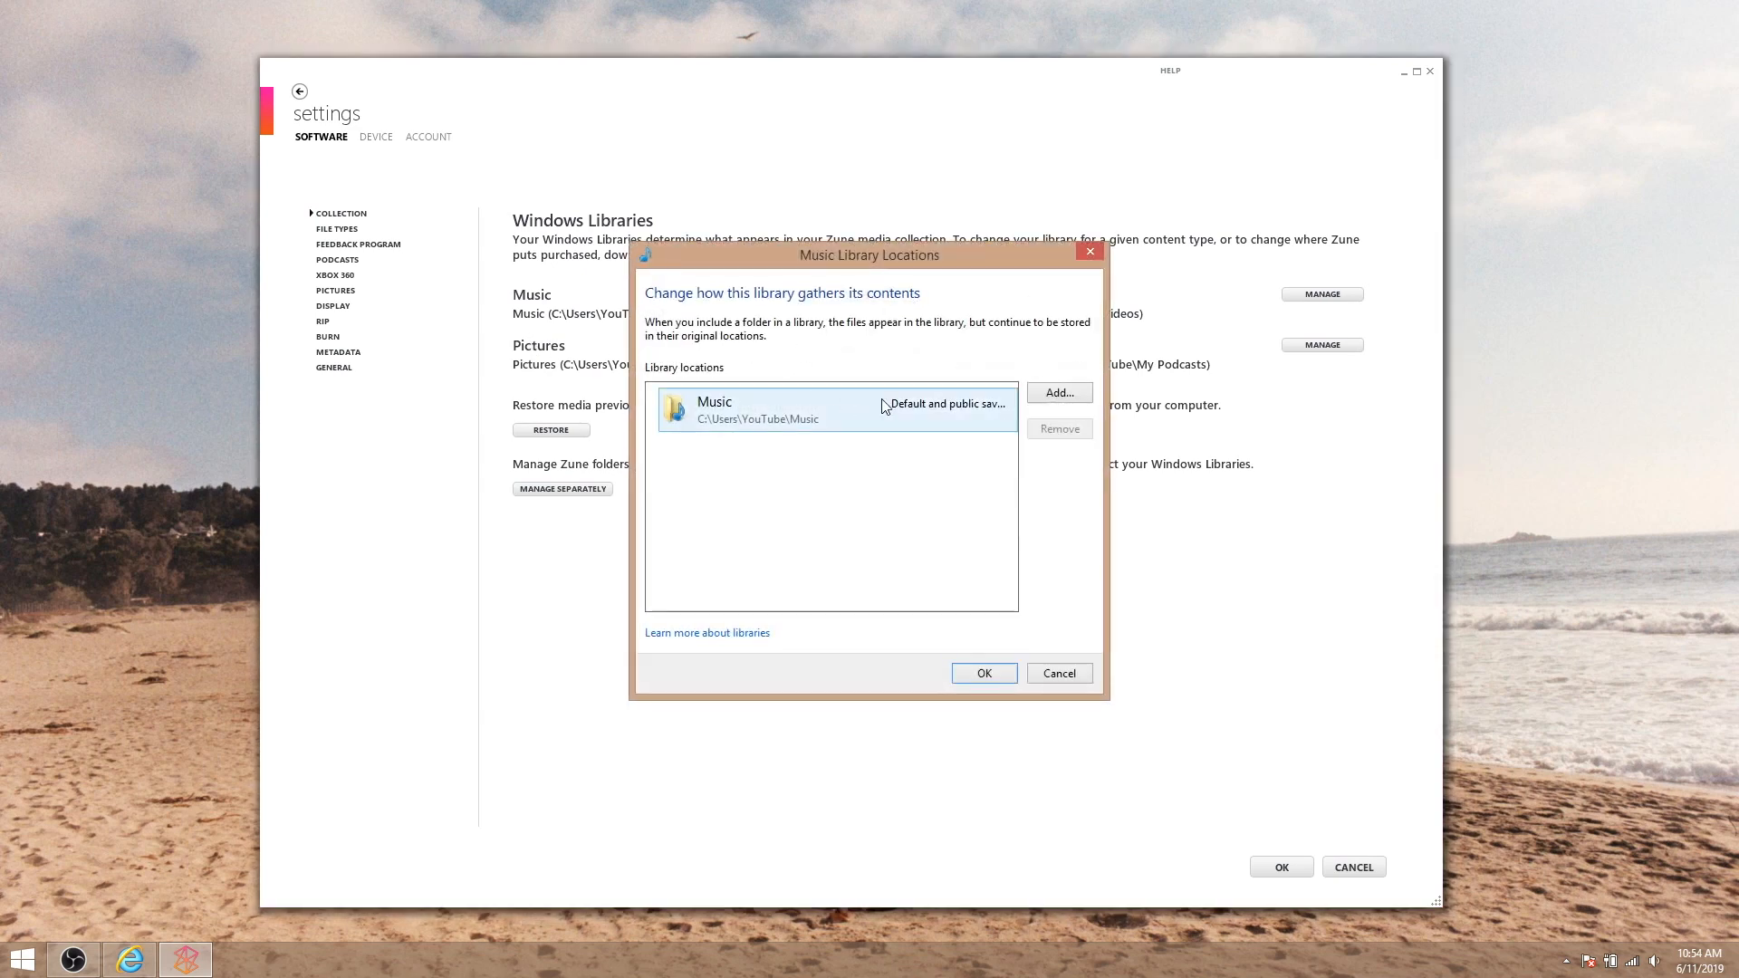
{"action": "left_click", "coordinate": [1056, 393]}
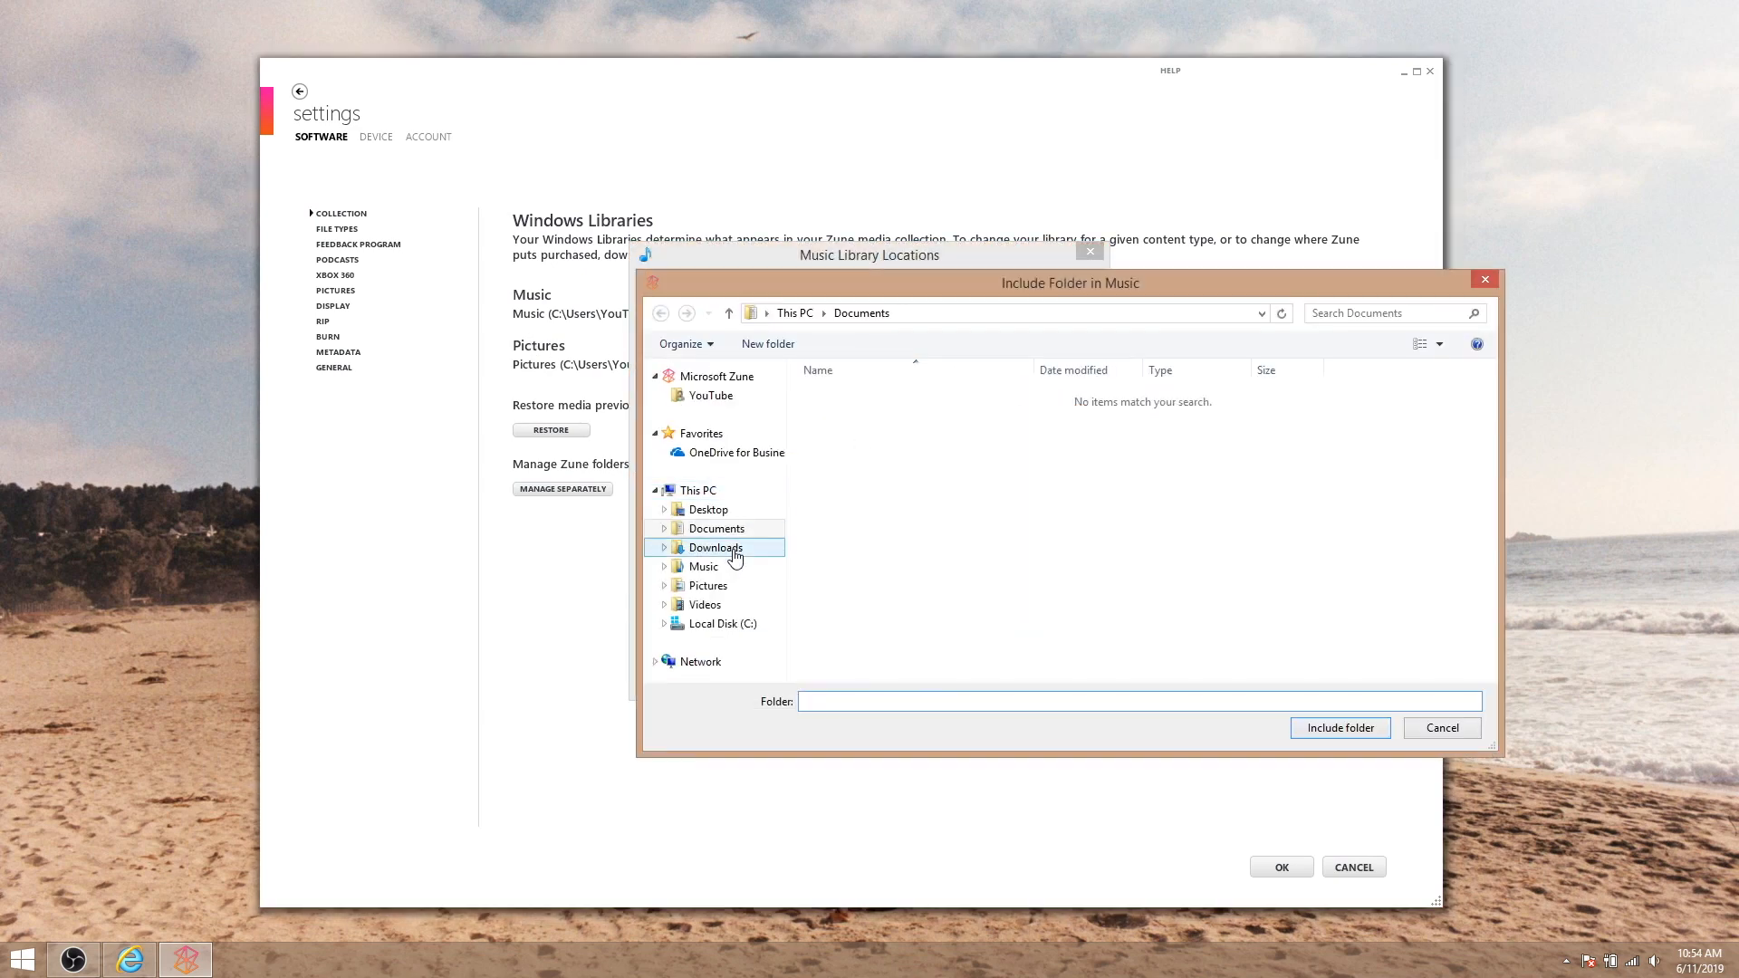
{"action": "left_click", "coordinate": [708, 585]}
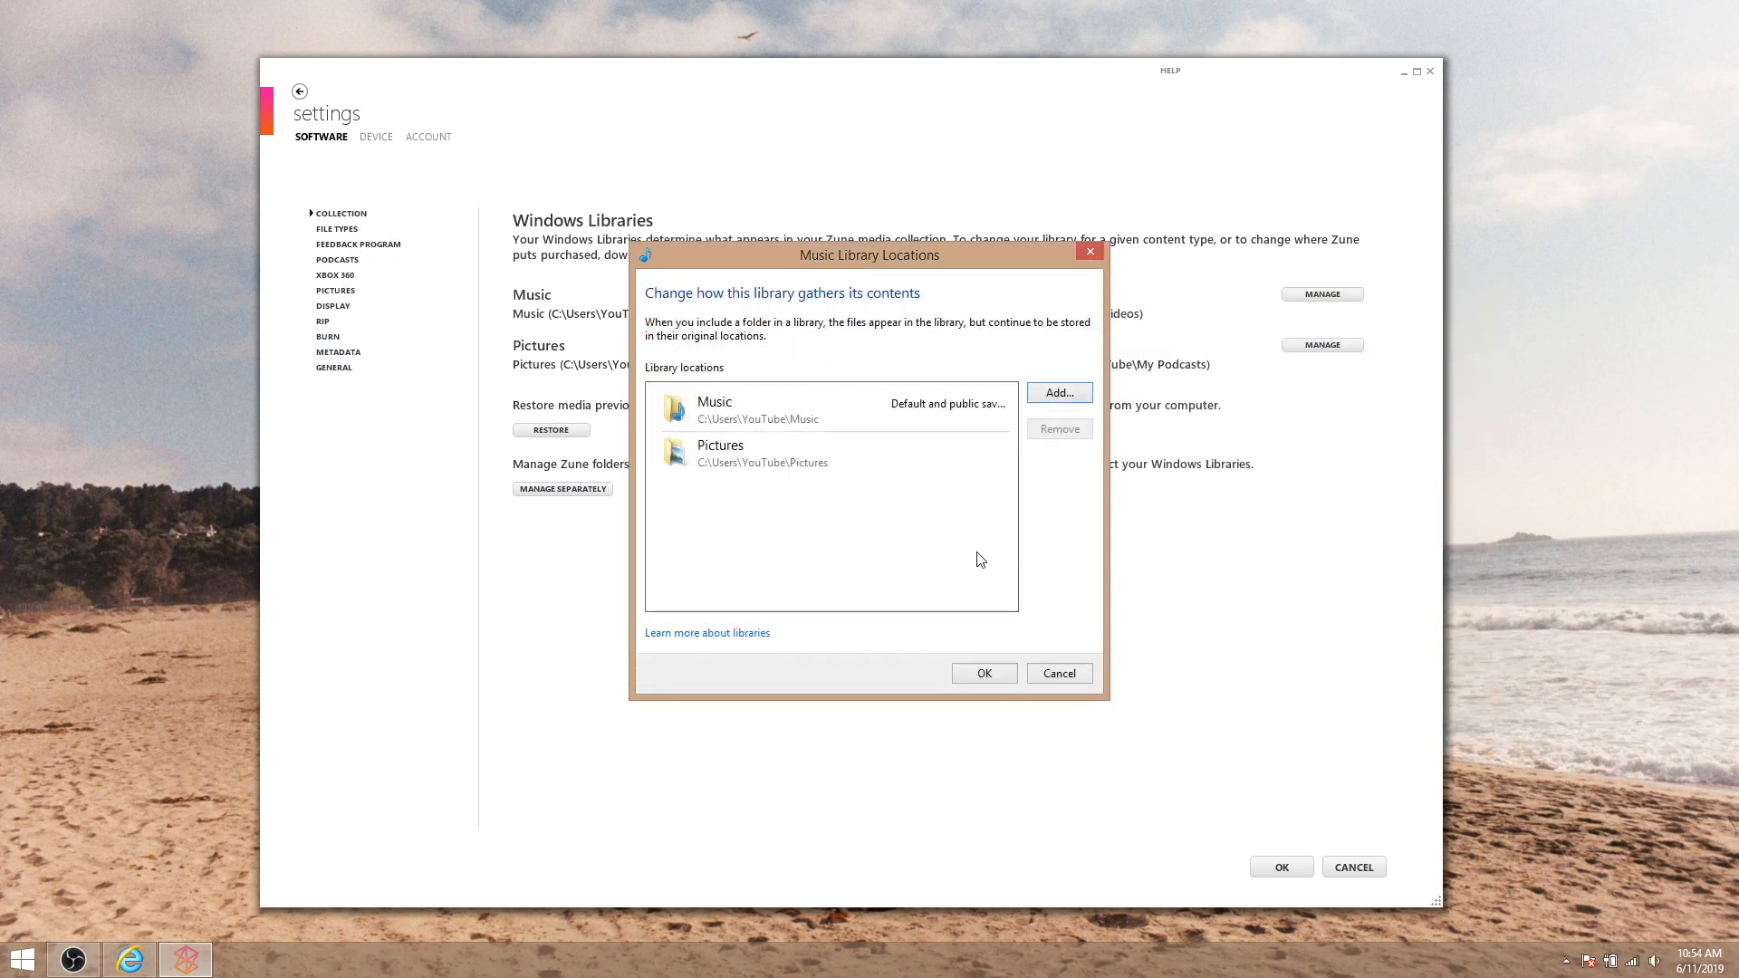
{"action": "left_click", "coordinate": [762, 453]}
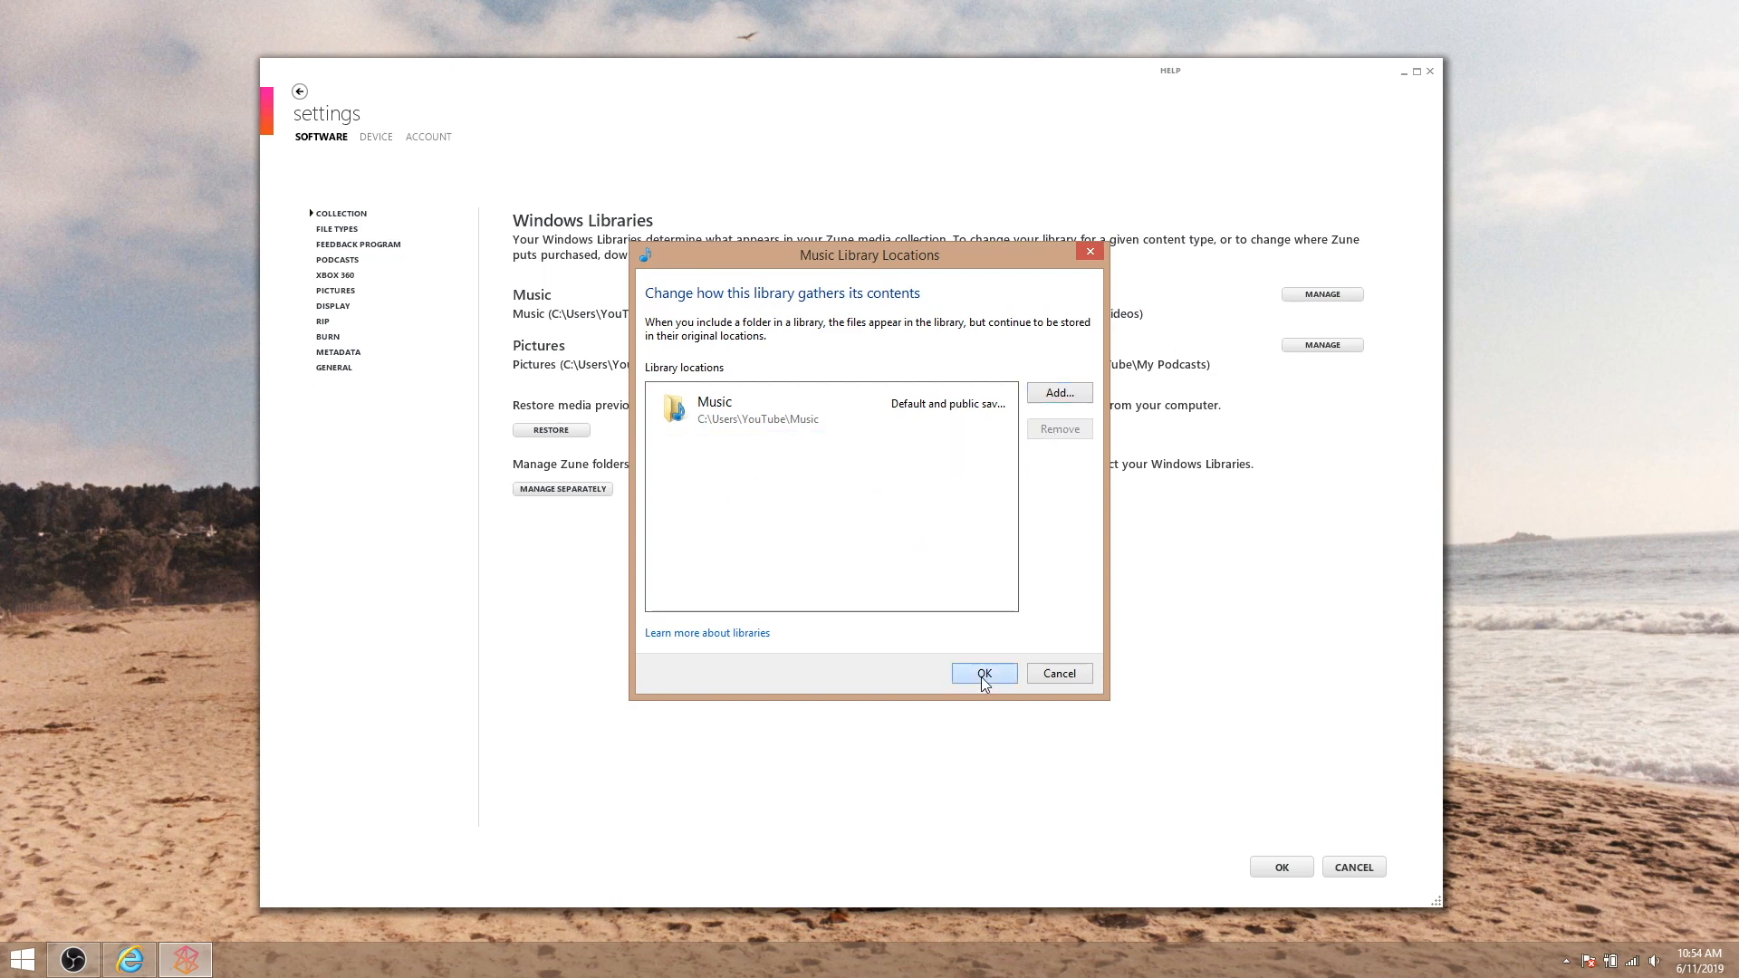
{"action": "left_click", "coordinate": [981, 674]}
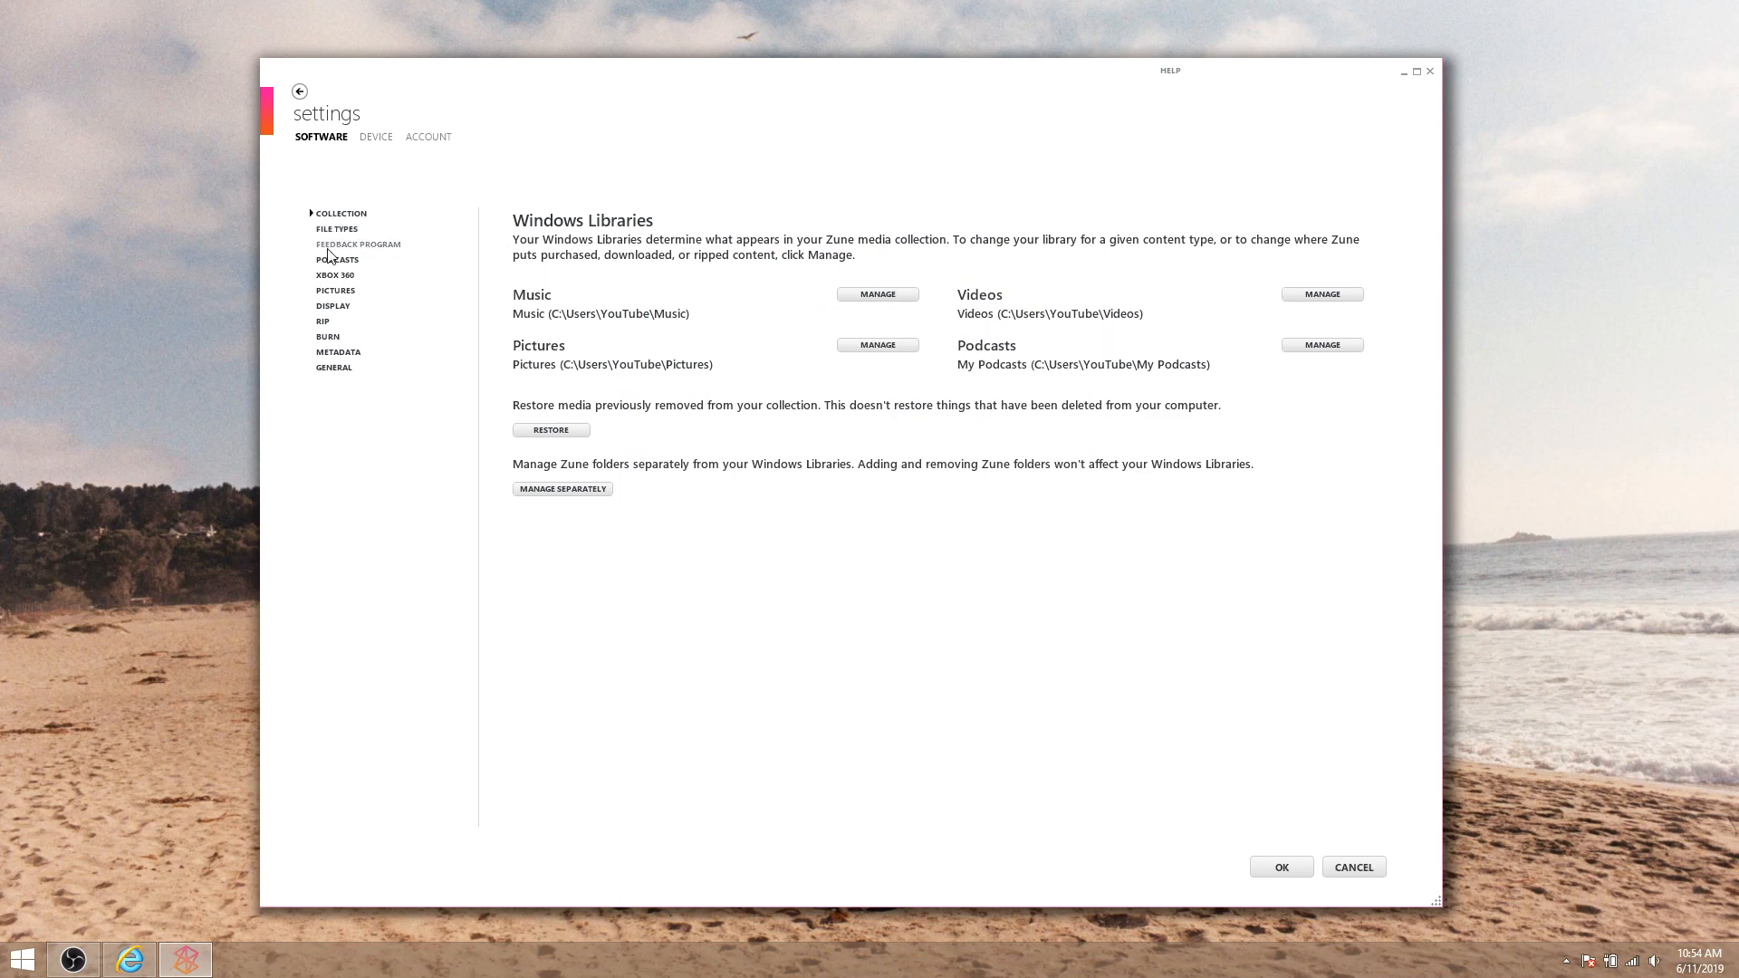
In Display settings, try Phyta, Diaphanous and Meridian, choose Everglade, and return screen graphics to Premium
{"action": "left_click", "coordinate": [333, 304]}
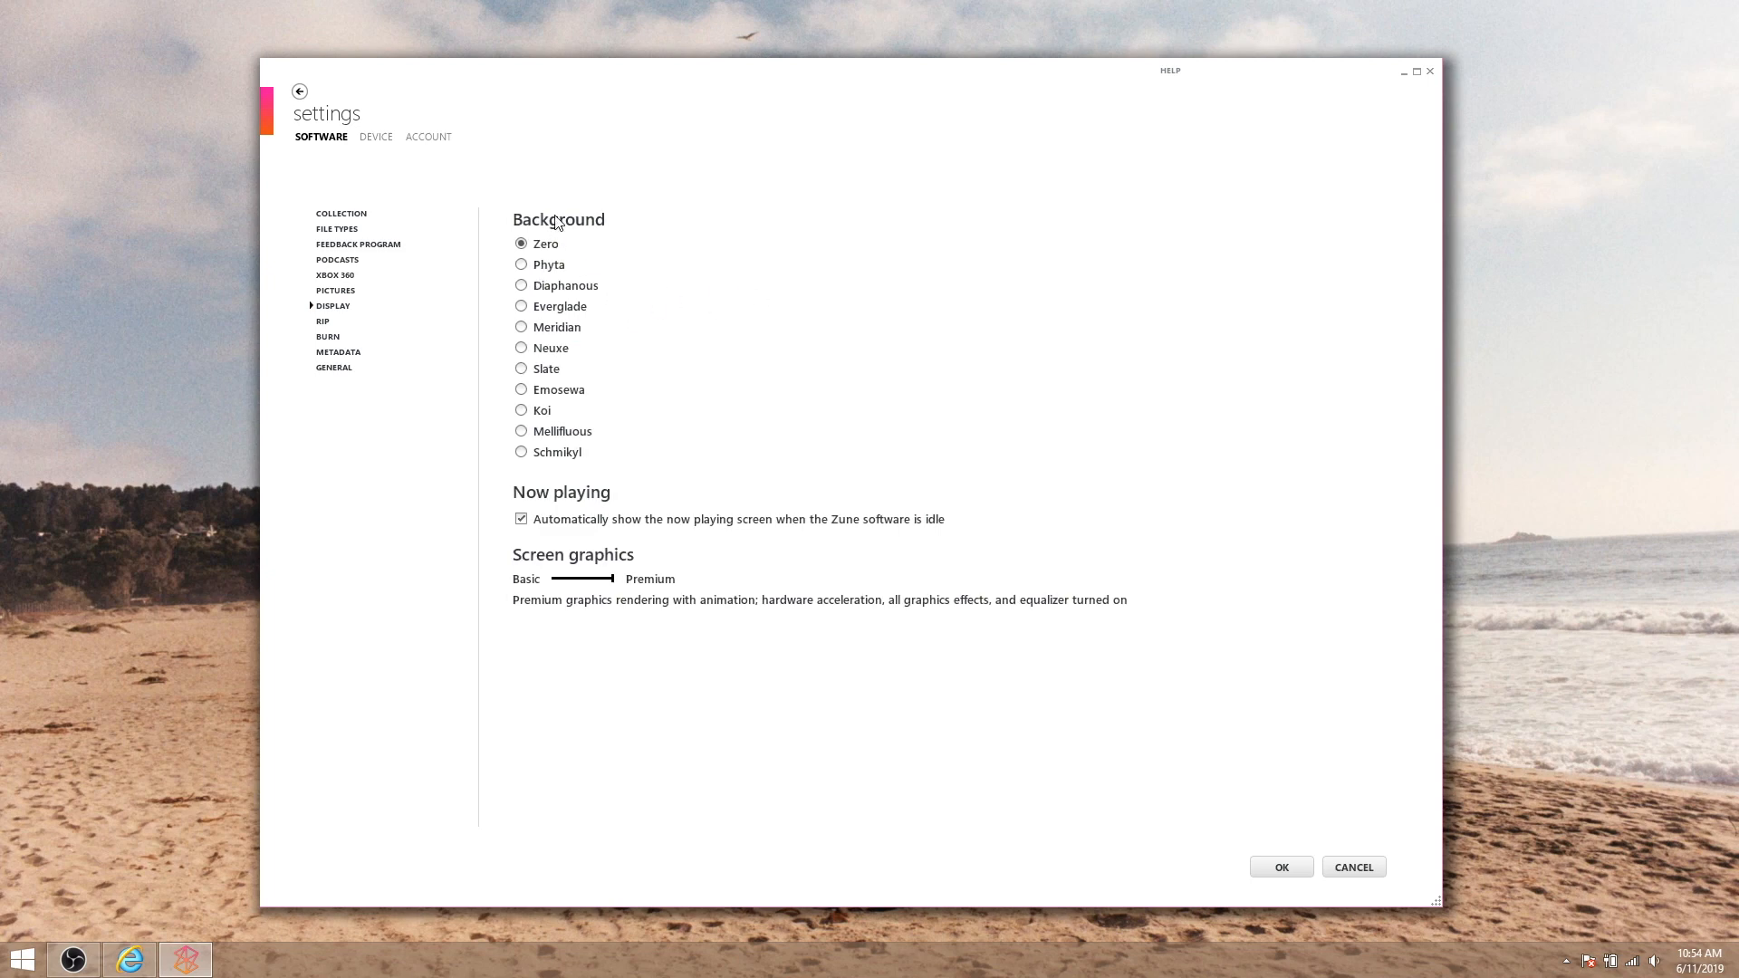
{"action": "left_click", "coordinate": [522, 265]}
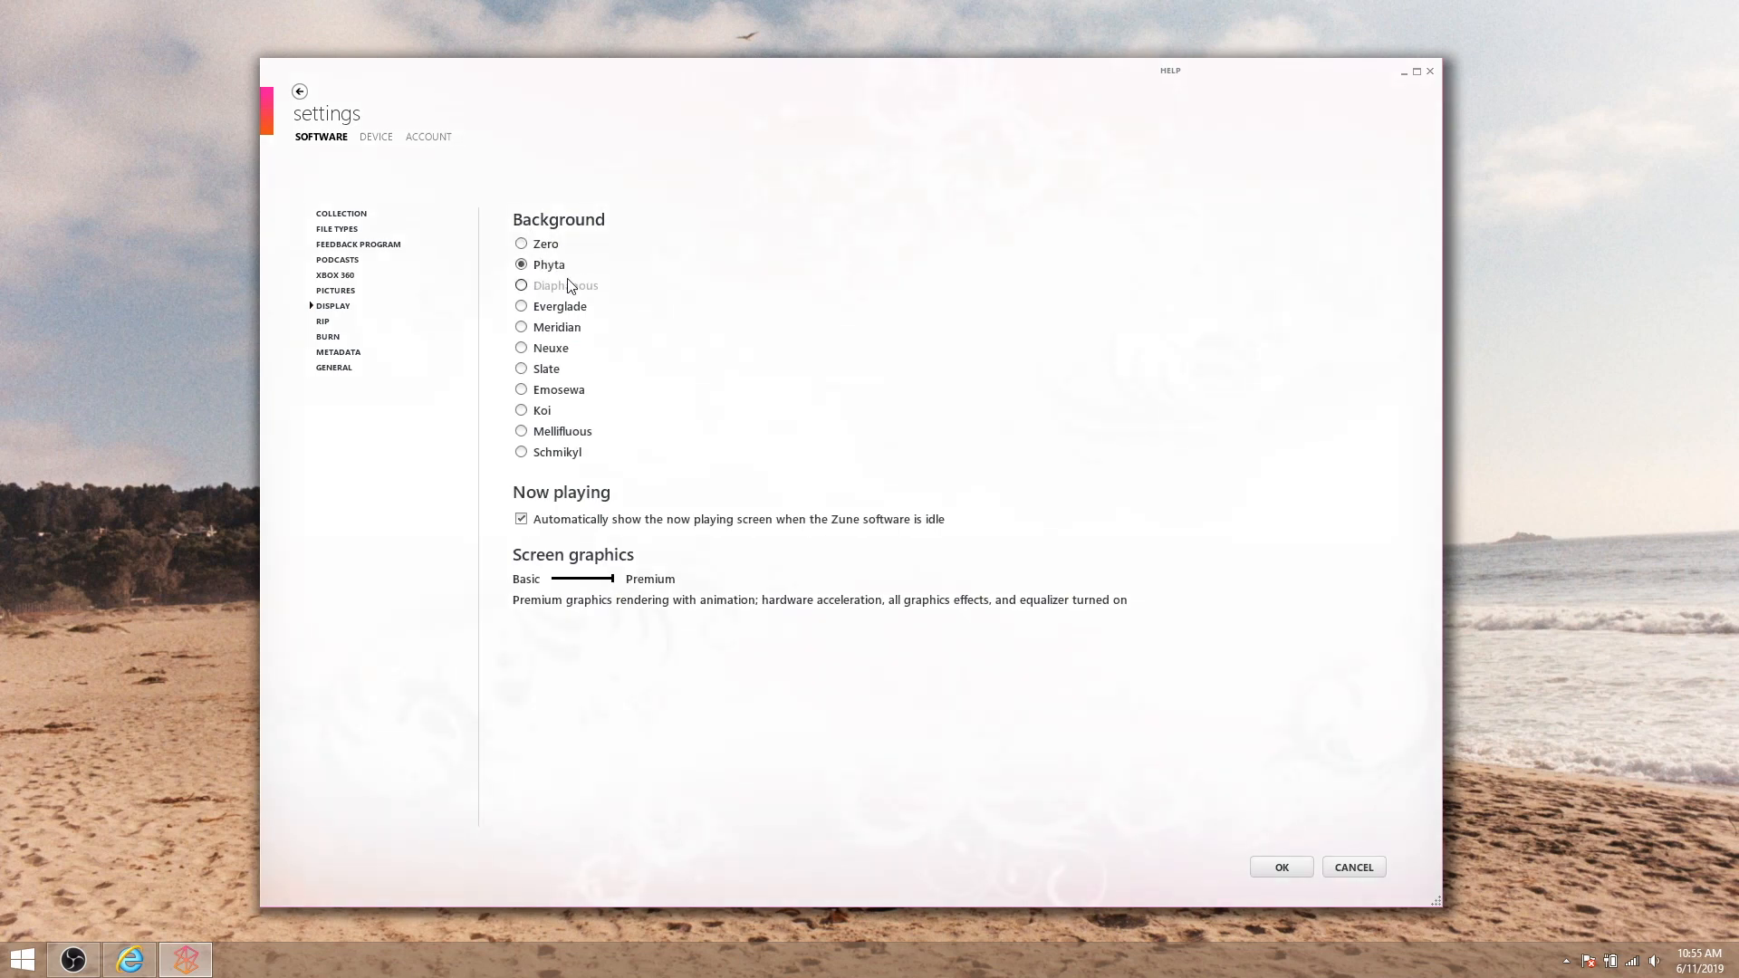
{"action": "left_click", "coordinate": [522, 284]}
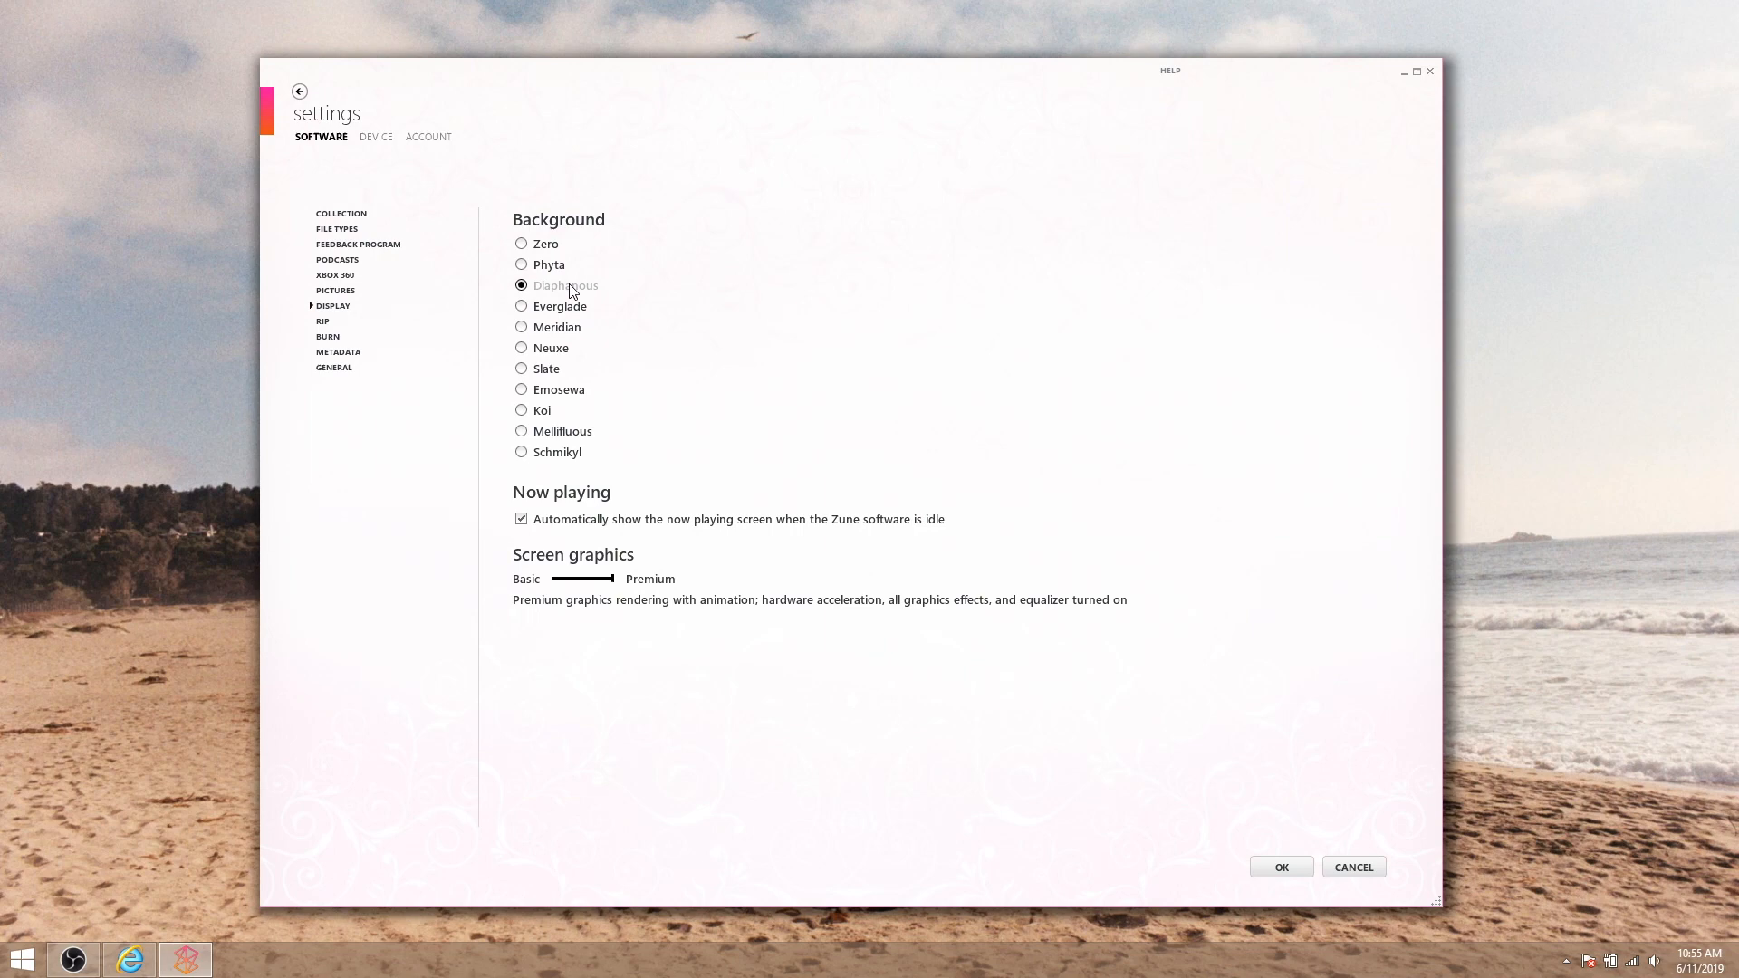
{"action": "left_click", "coordinate": [522, 326]}
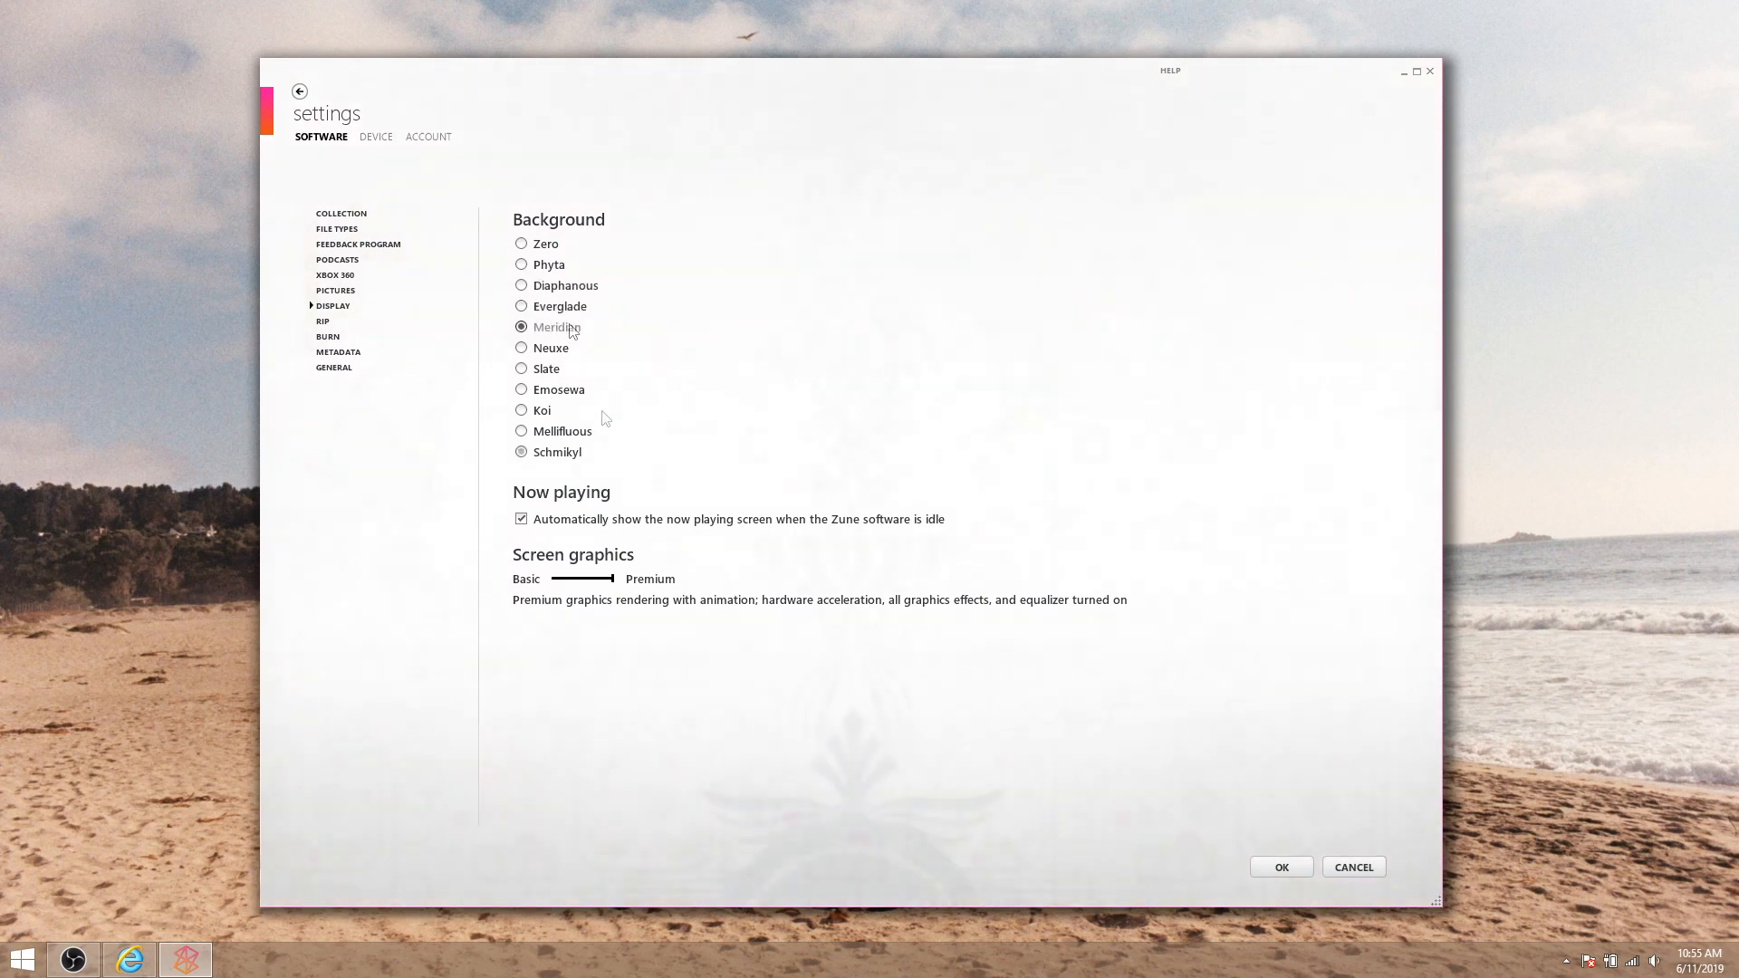
{"action": "left_click", "coordinate": [522, 306]}
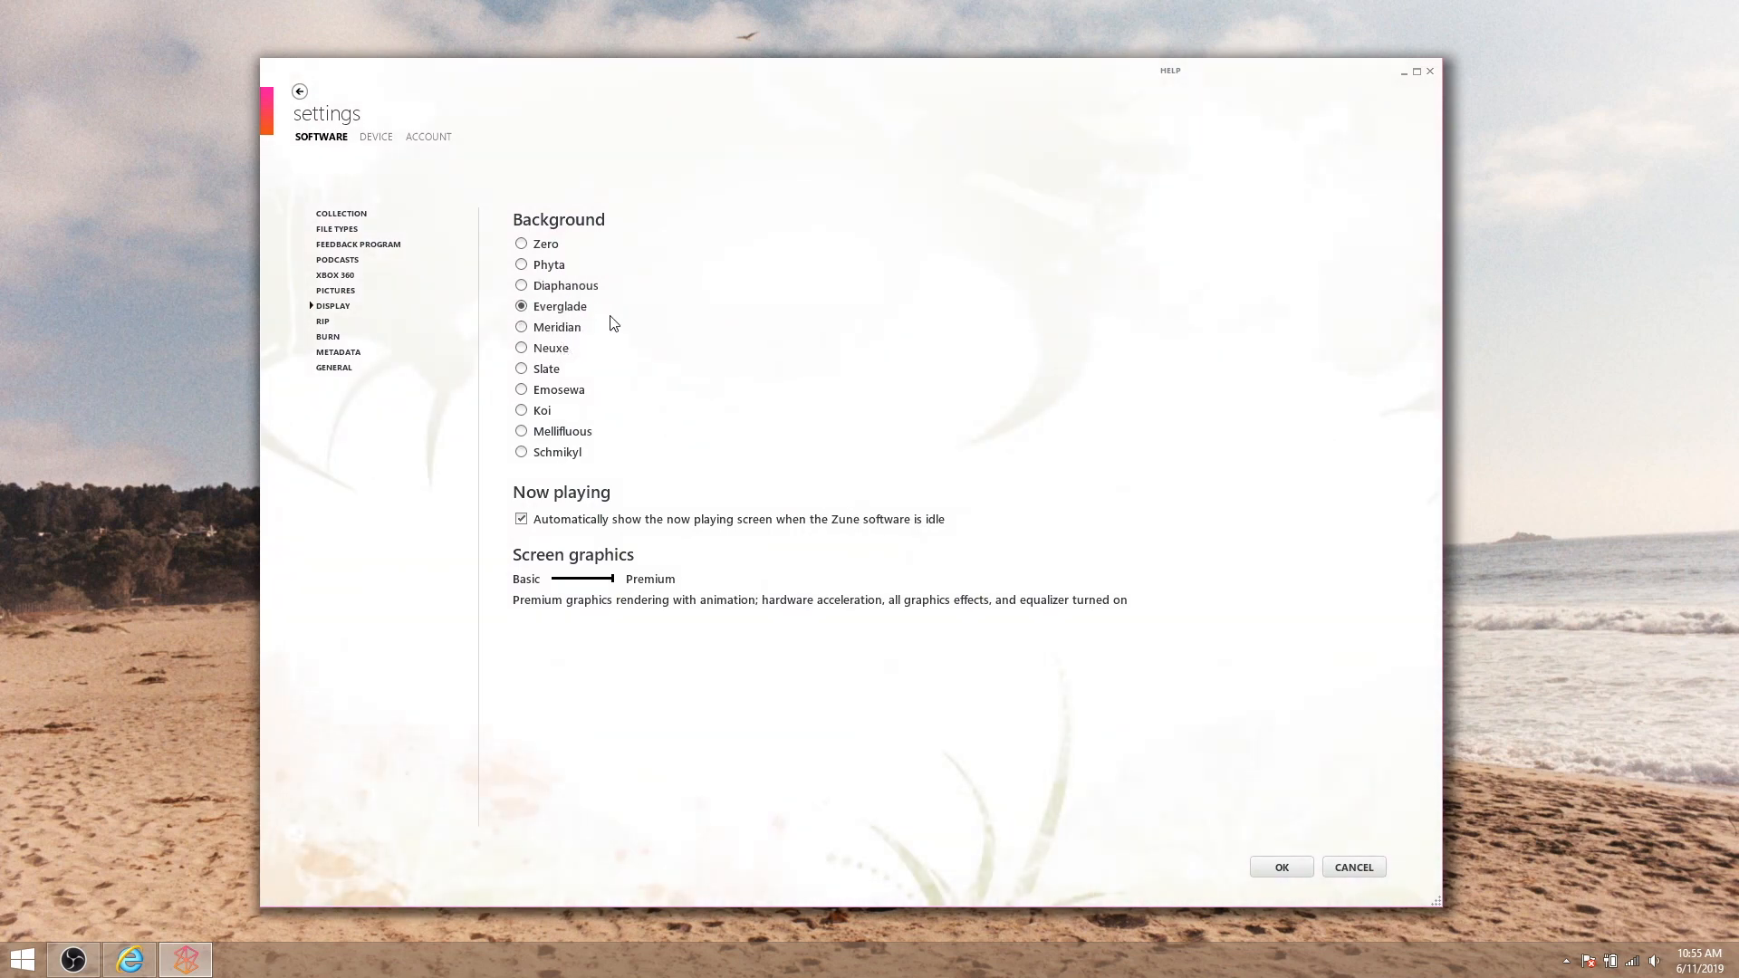
{"action": "left_click_drag", "start_coordinate": [611, 578], "coordinate": [576, 577]}
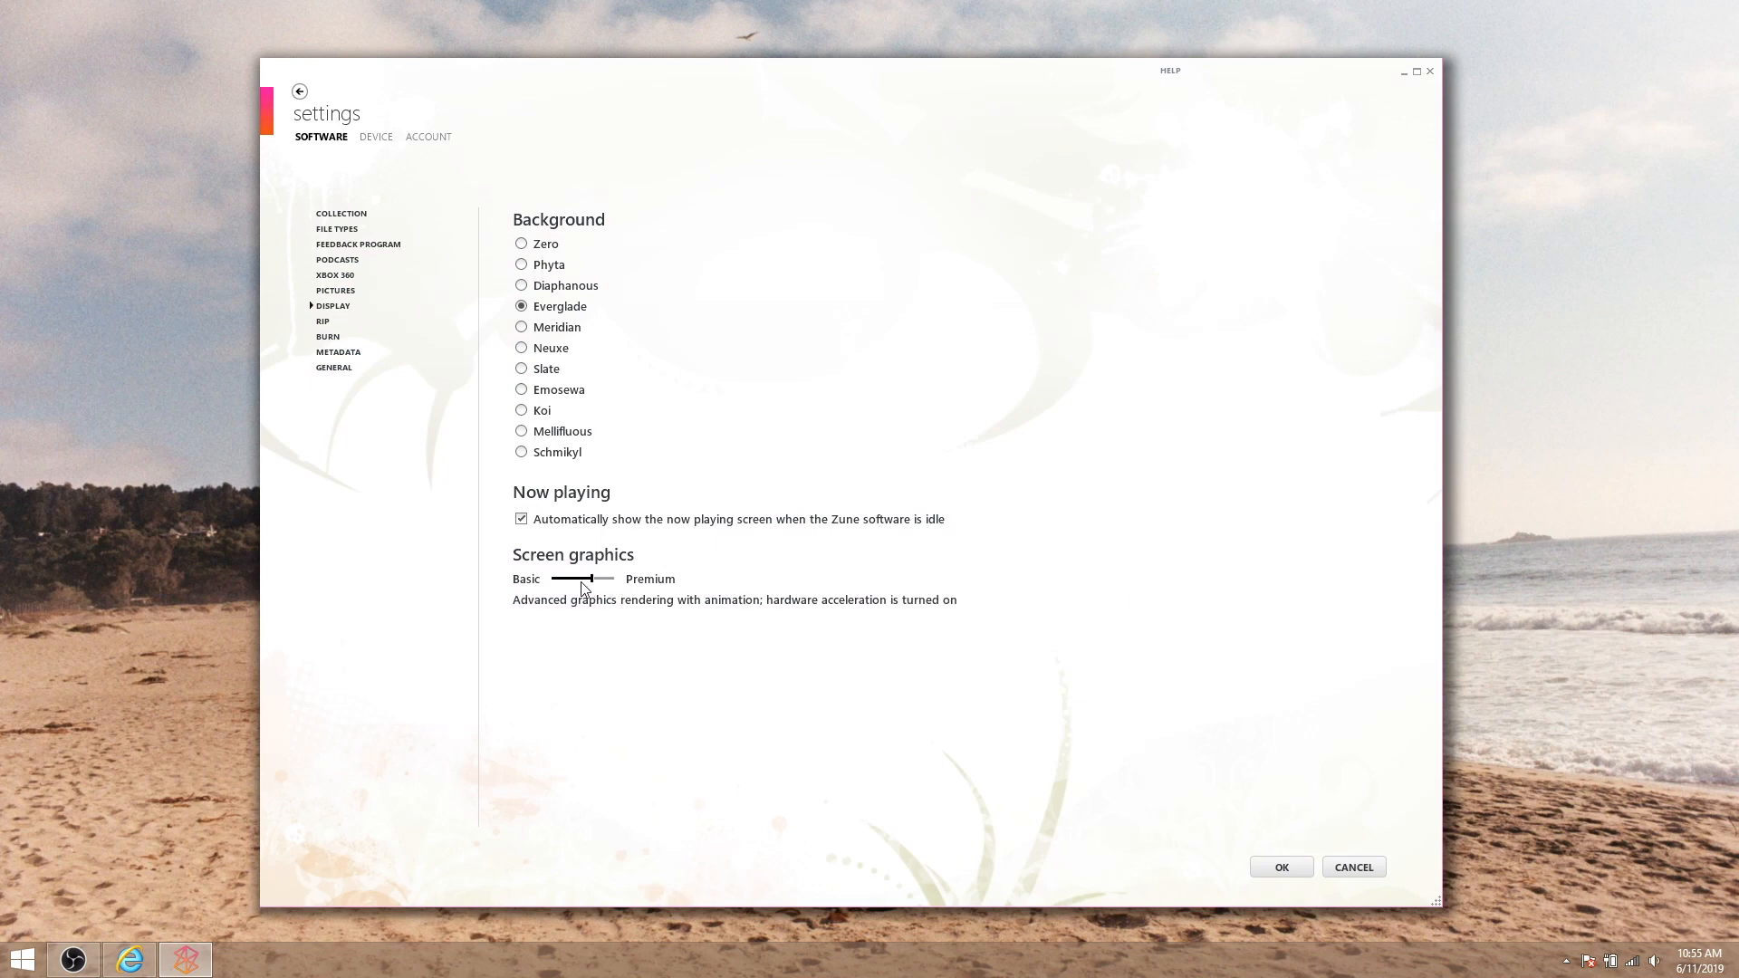
{"action": "left_click_drag", "start_coordinate": [576, 578], "coordinate": [617, 577]}
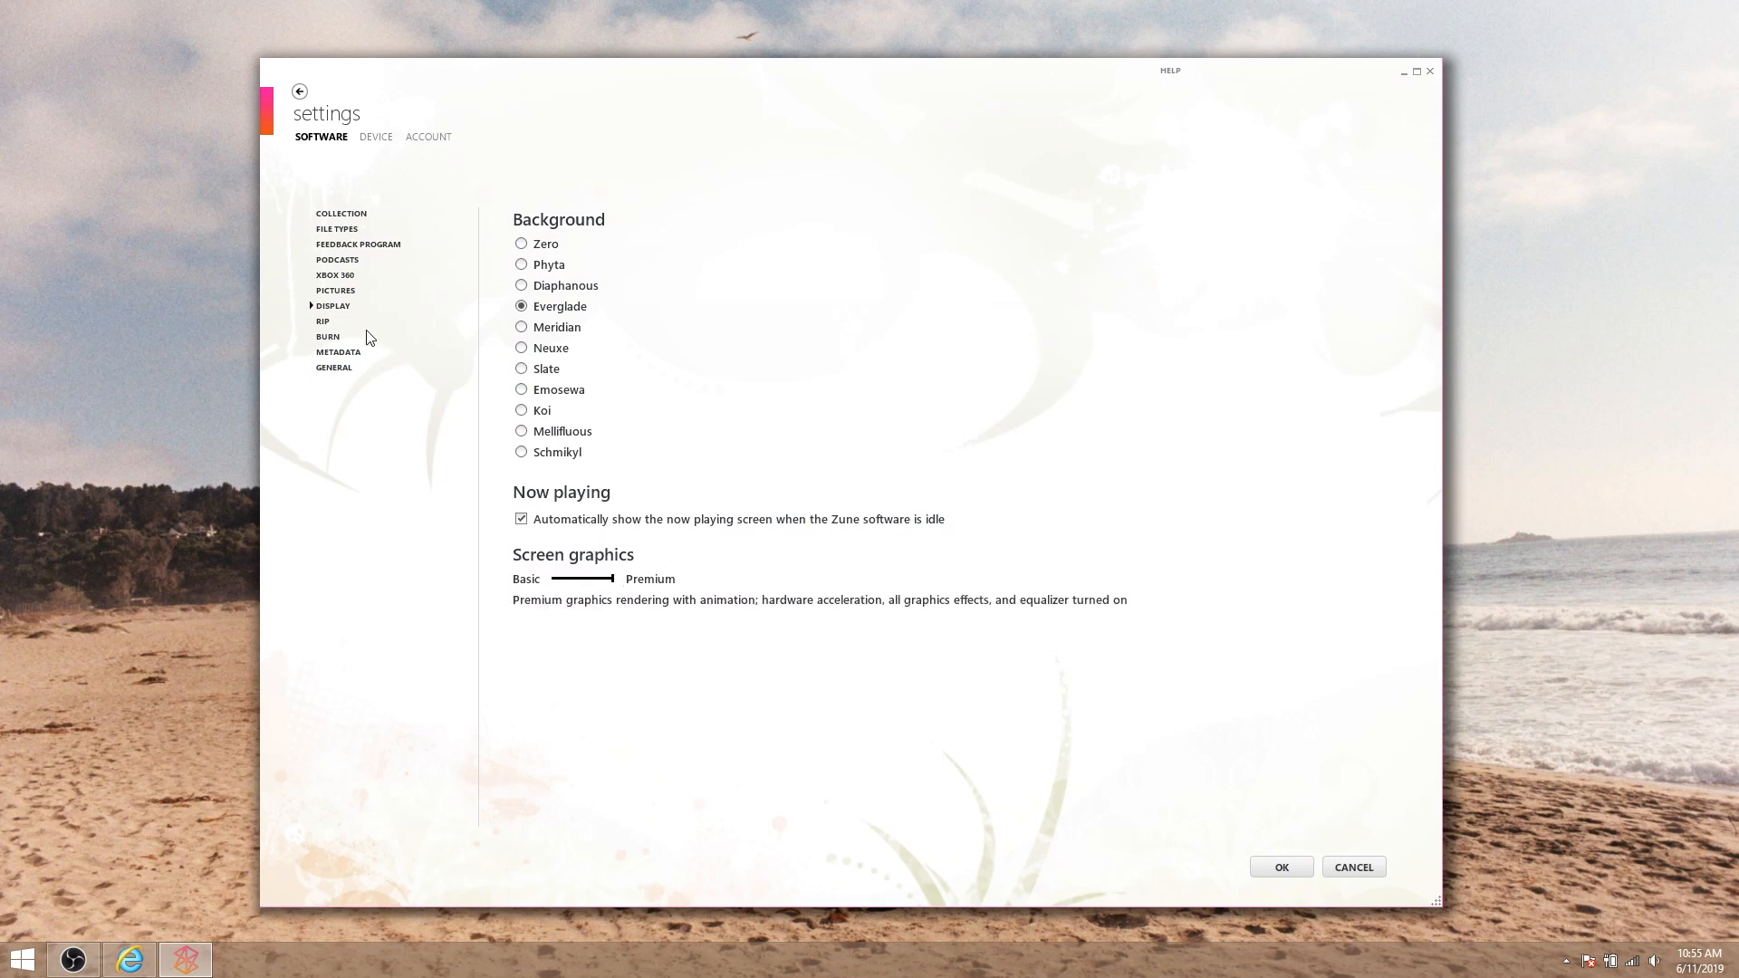
Set Rip audio quality to Best (320 Kbps) and save the settings with OK
{"action": "left_click", "coordinate": [322, 320]}
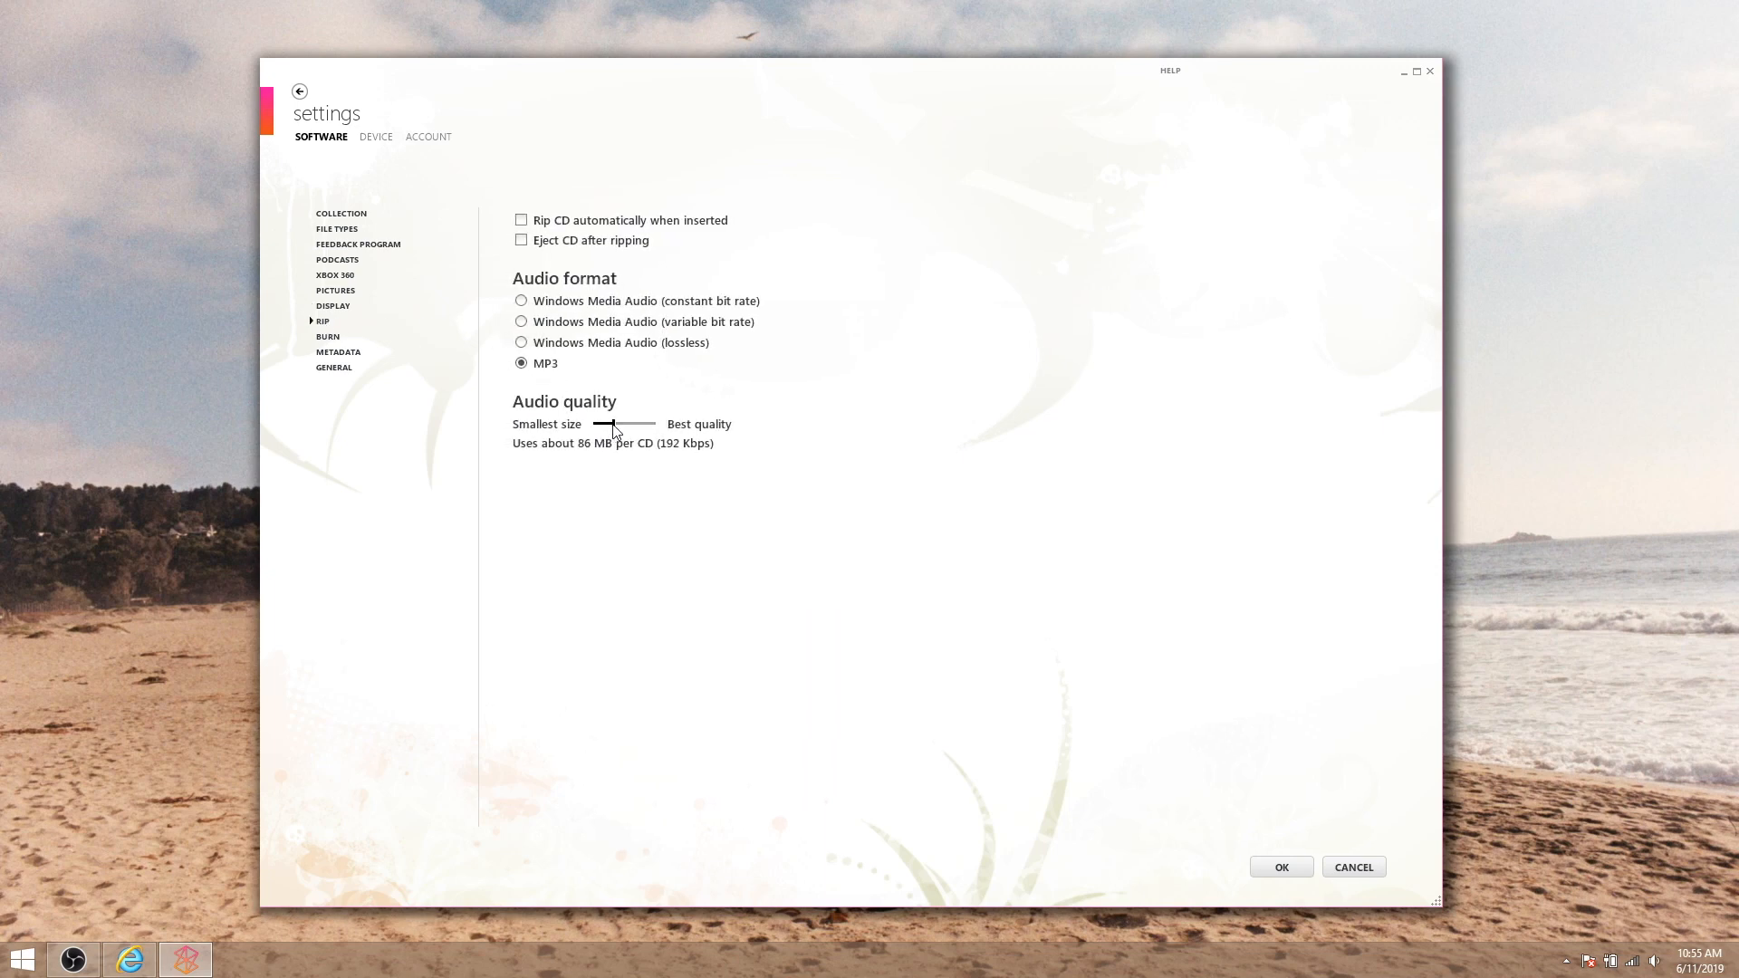
{"action": "left_click_drag", "start_coordinate": [611, 423], "coordinate": [654, 424]}
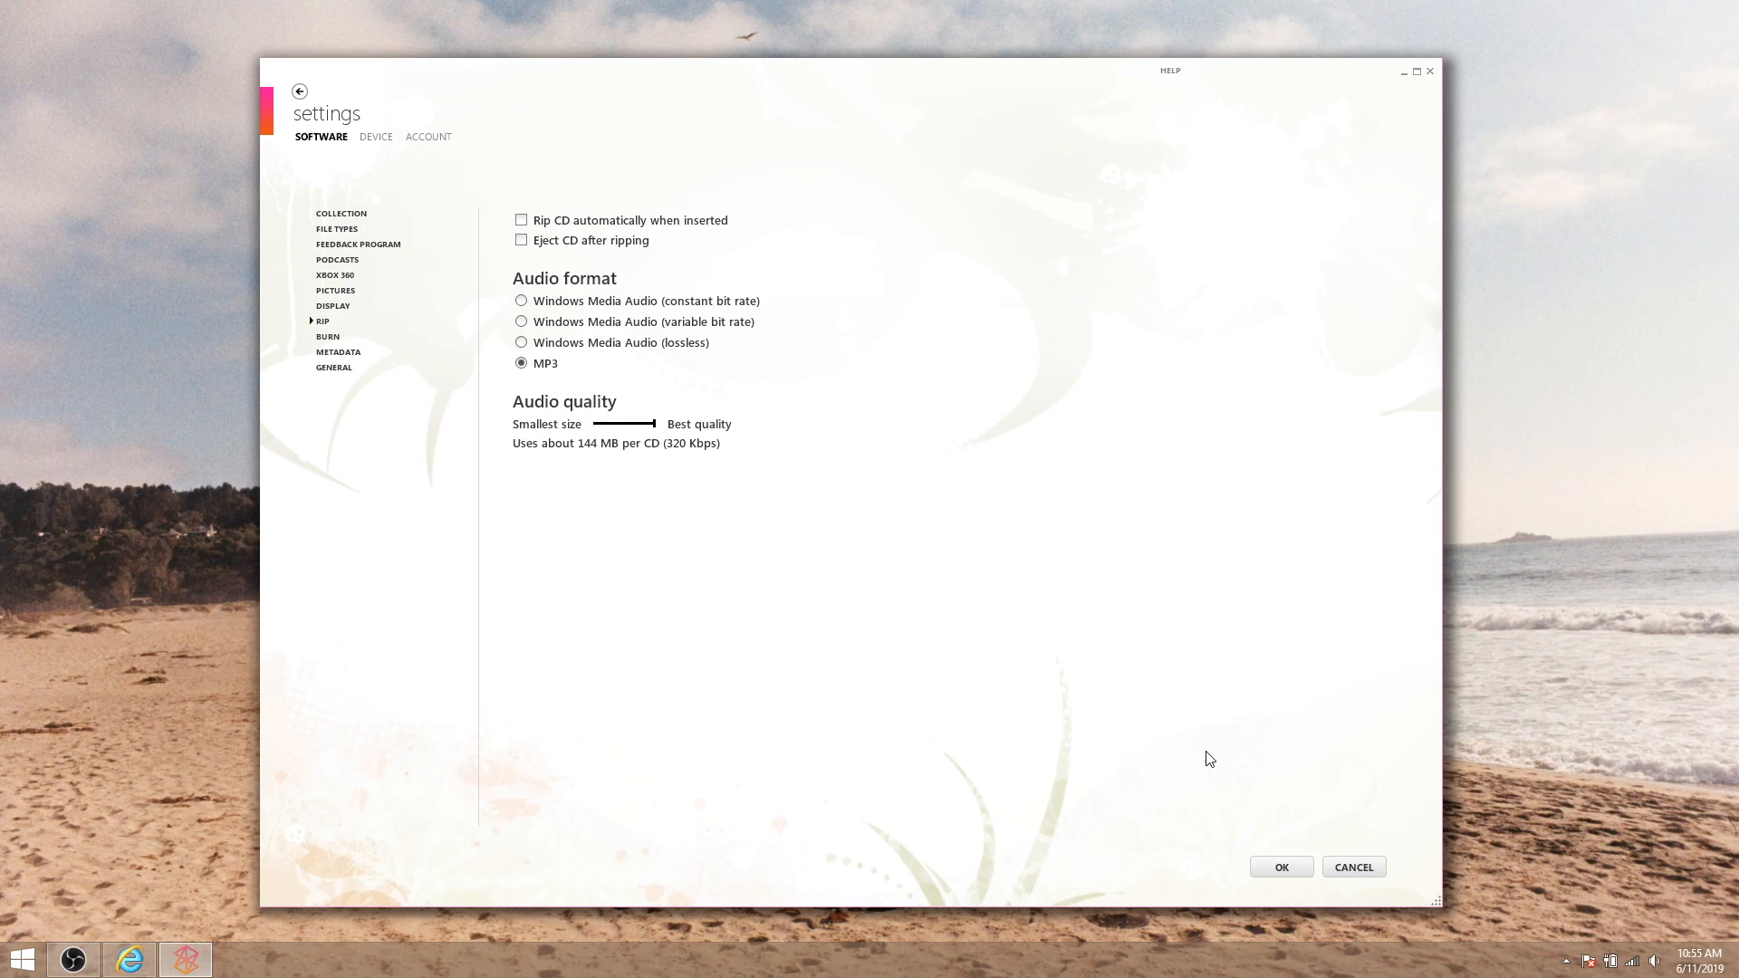
{"action": "left_click", "coordinate": [1280, 866]}
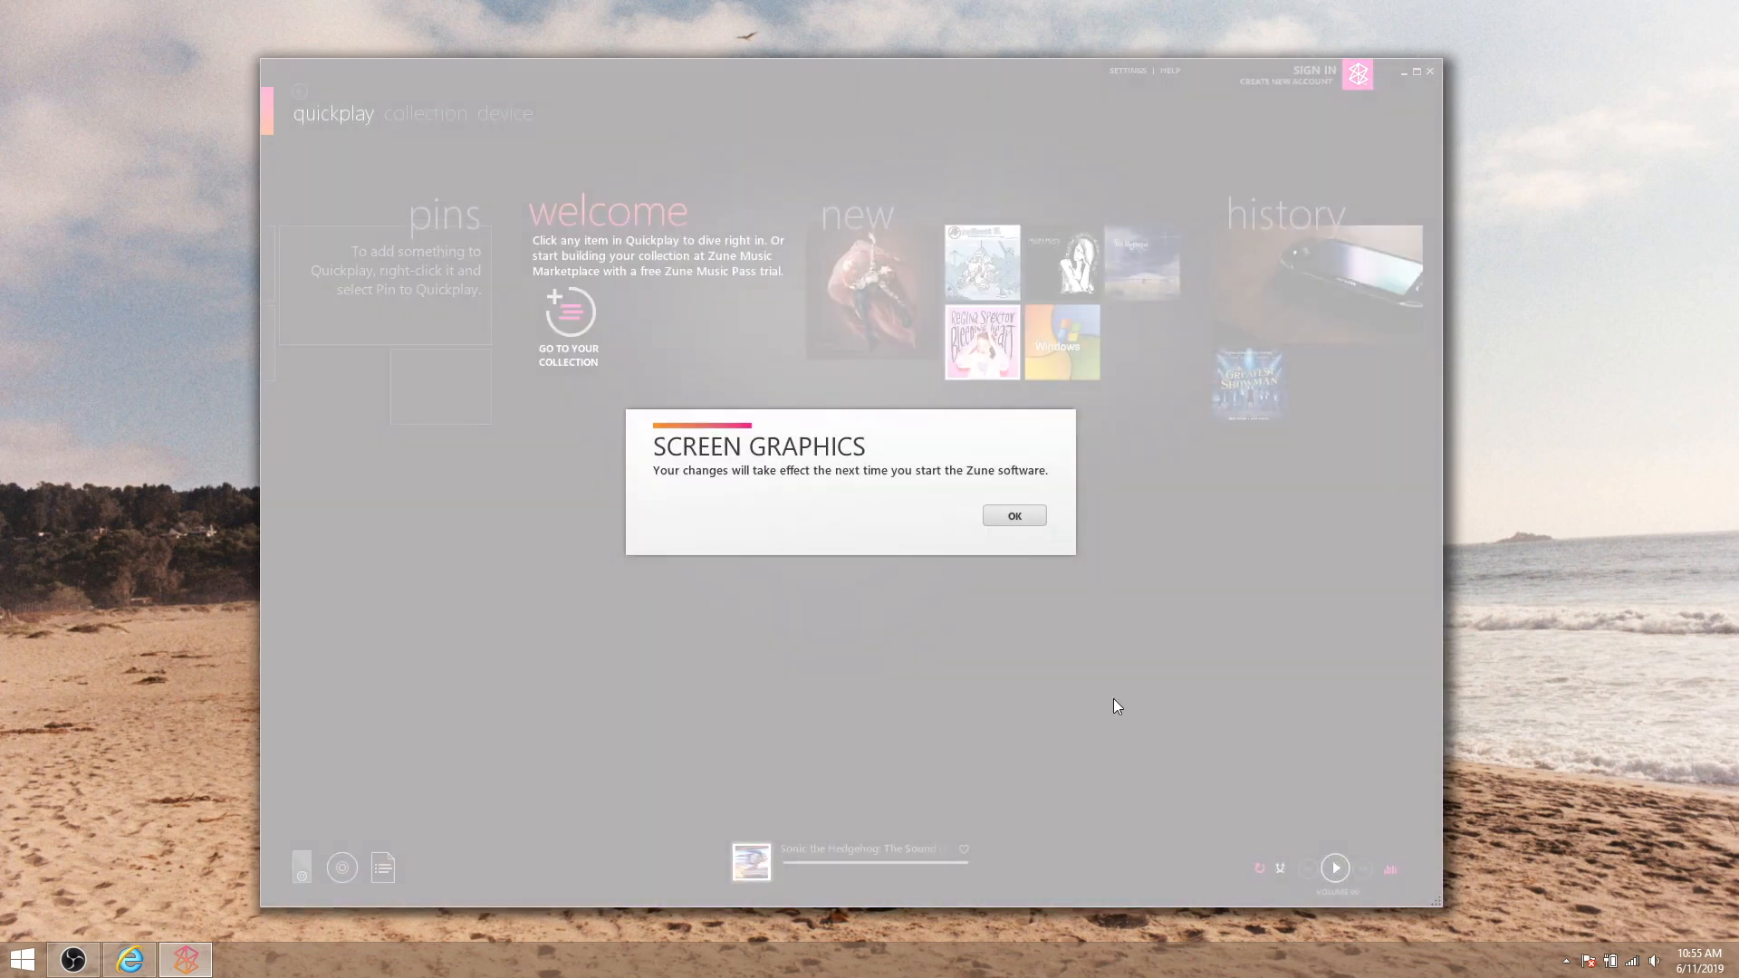
{"action": "mouse_move", "coordinate": [764, 475]}
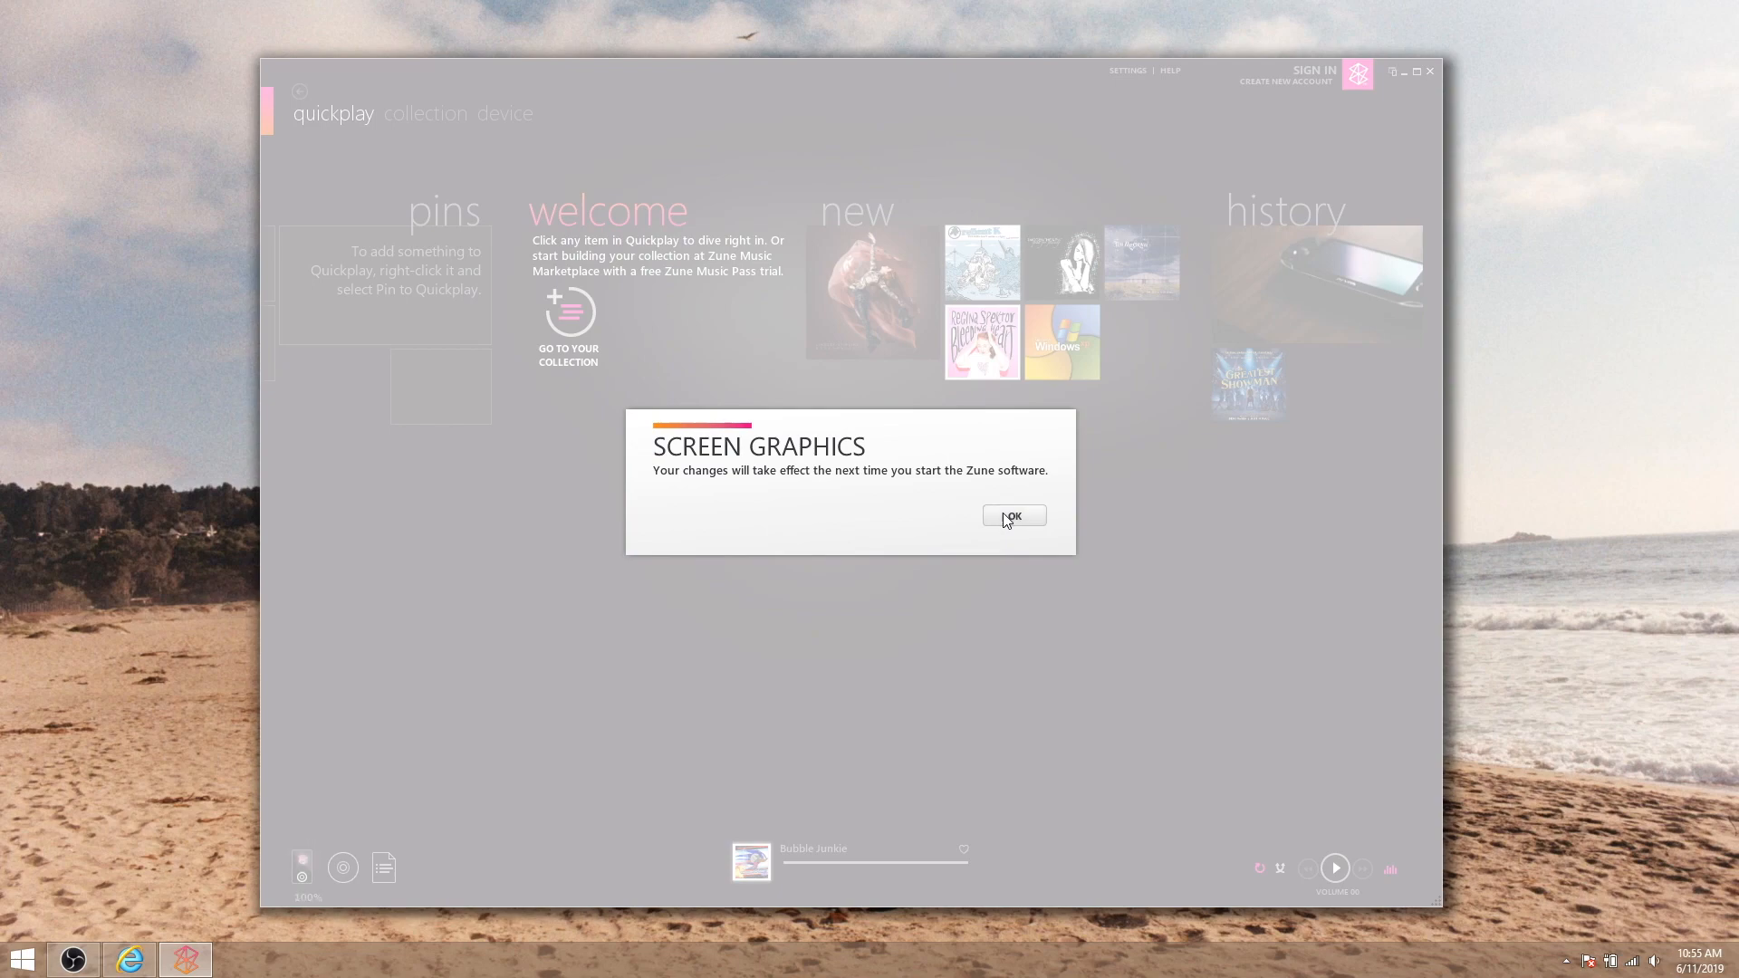
Dismiss the restart notice and start a Tim McGraw Smart DJ from the quickplay screen
{"action": "left_click", "coordinate": [1010, 516]}
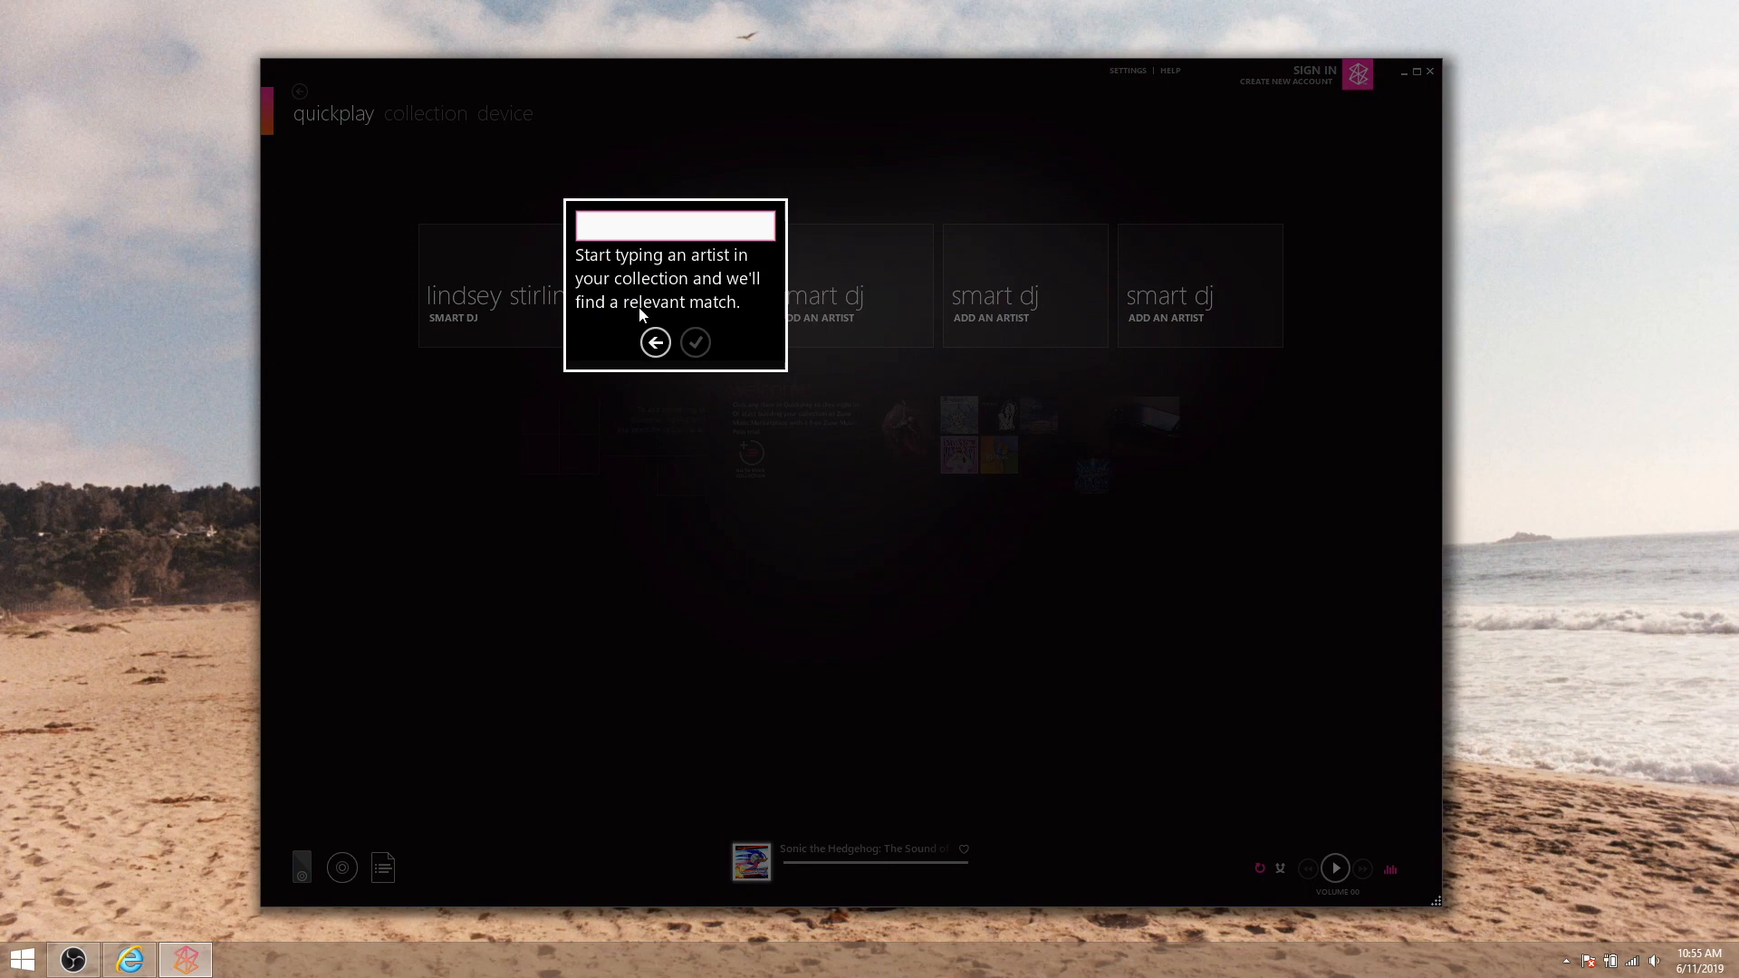
{"action": "type", "text": "Tim McGraw"}
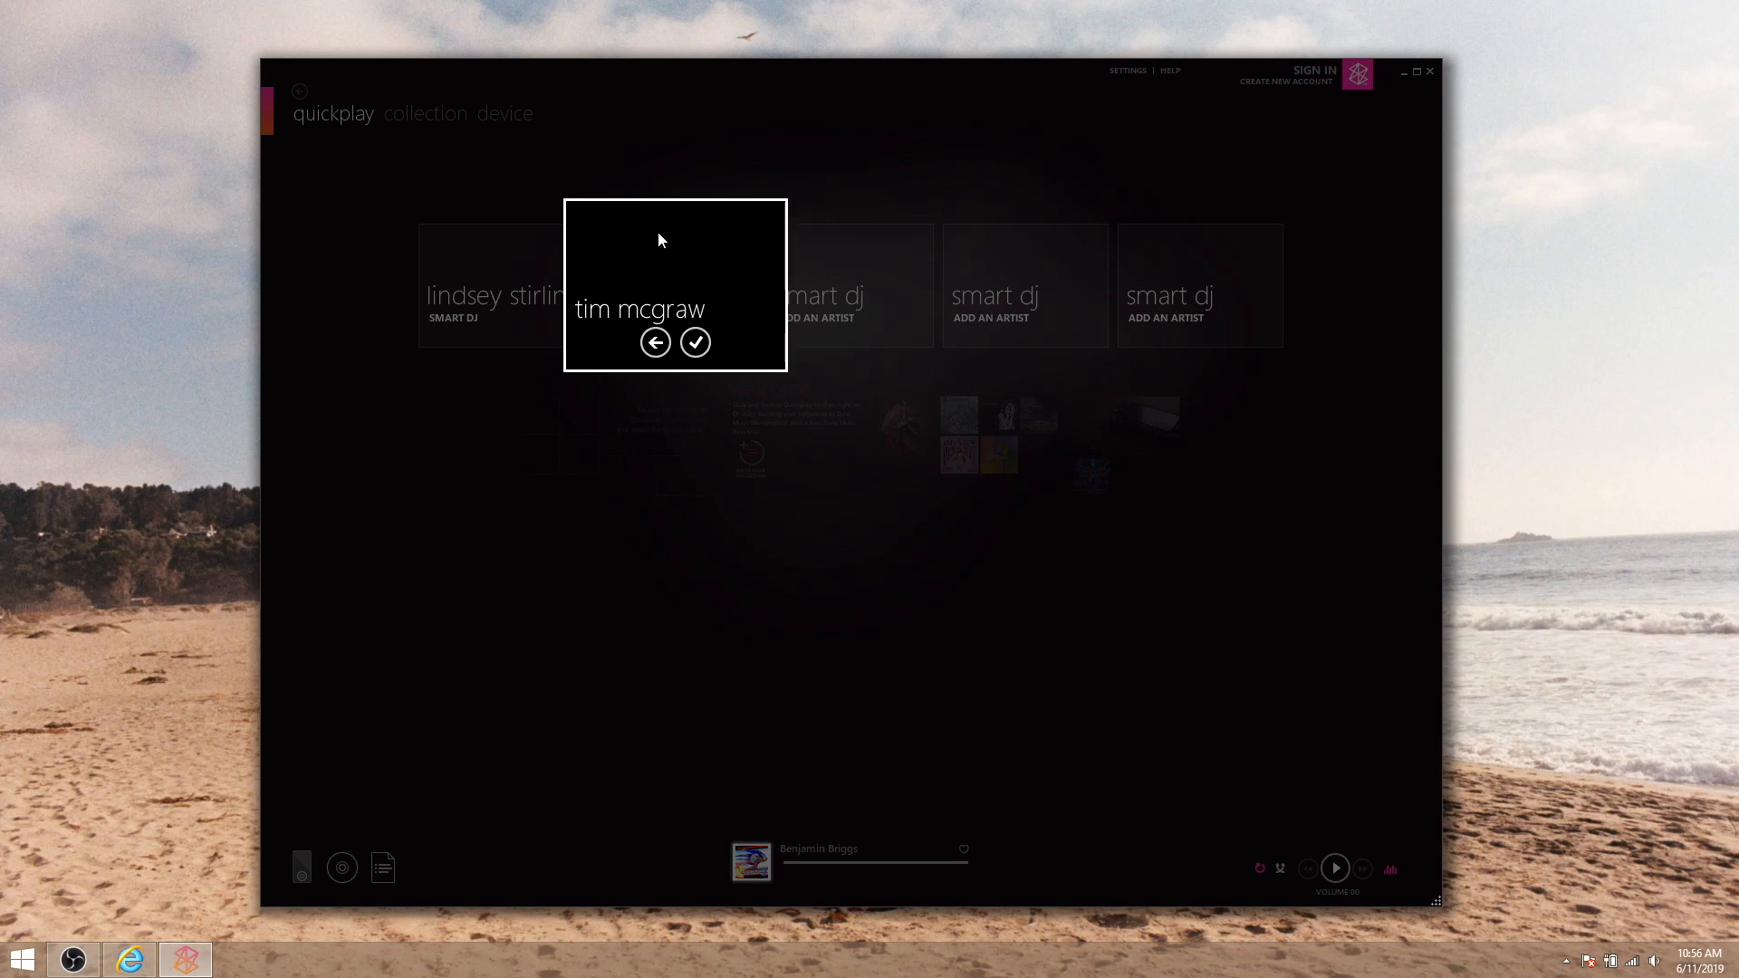
{"action": "mouse_move", "coordinate": [724, 285]}
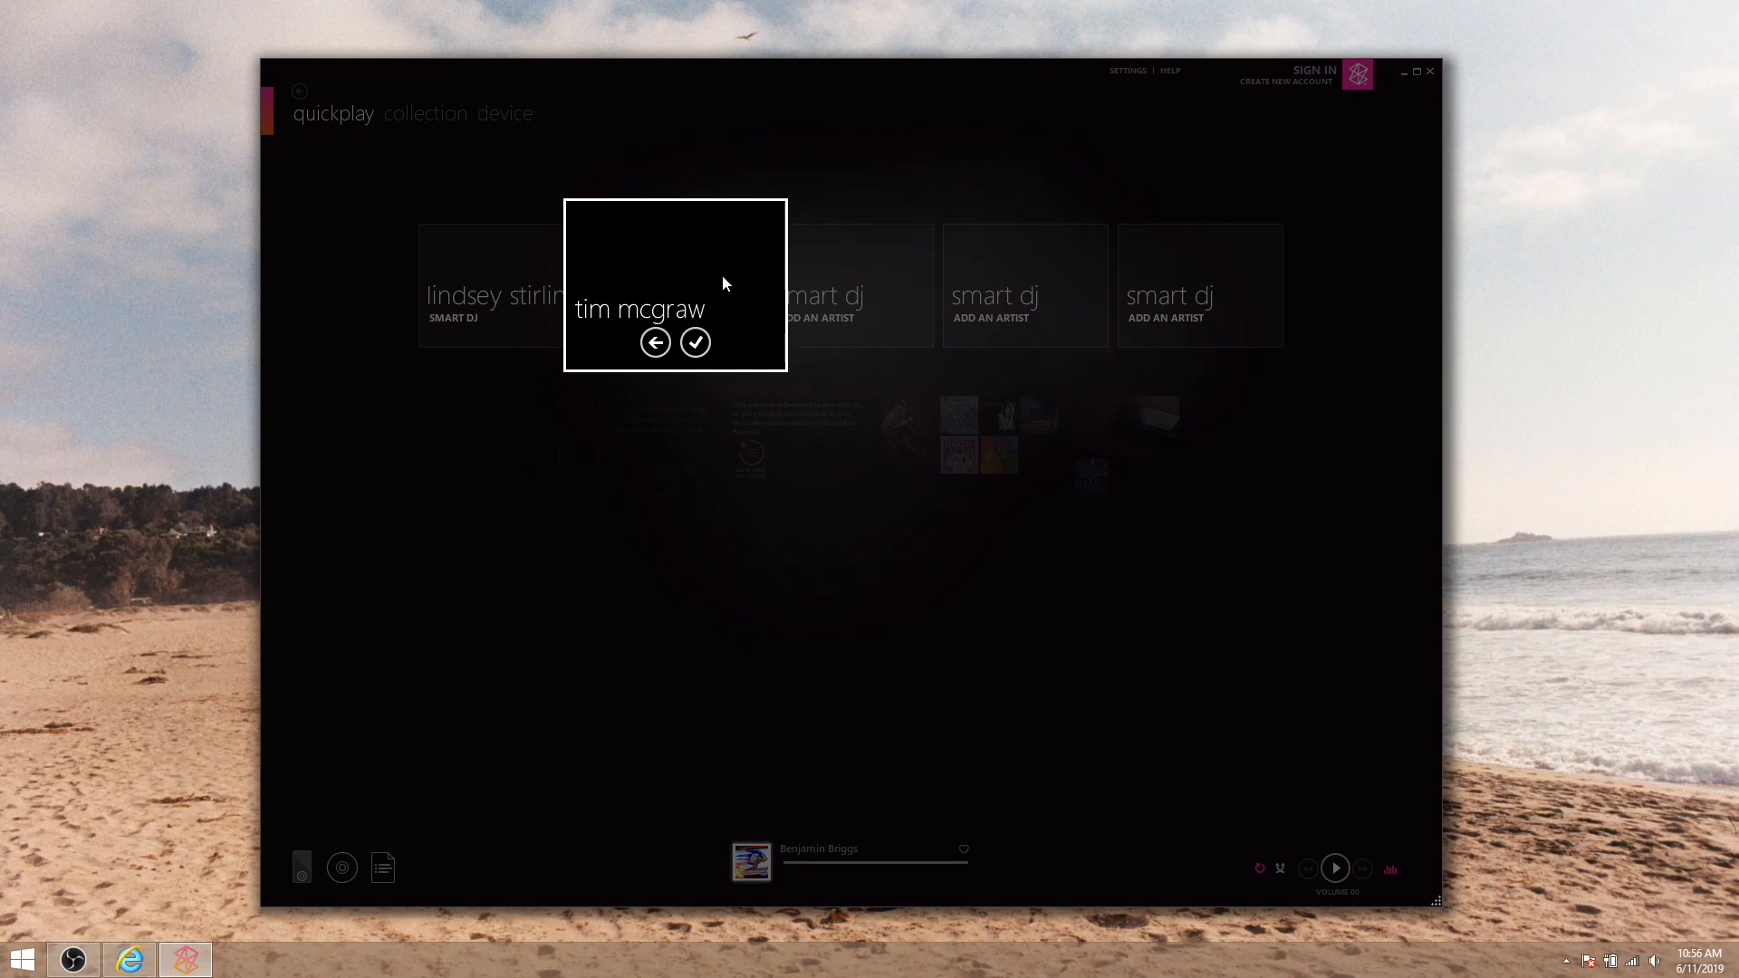
{"action": "left_click", "coordinate": [694, 343]}
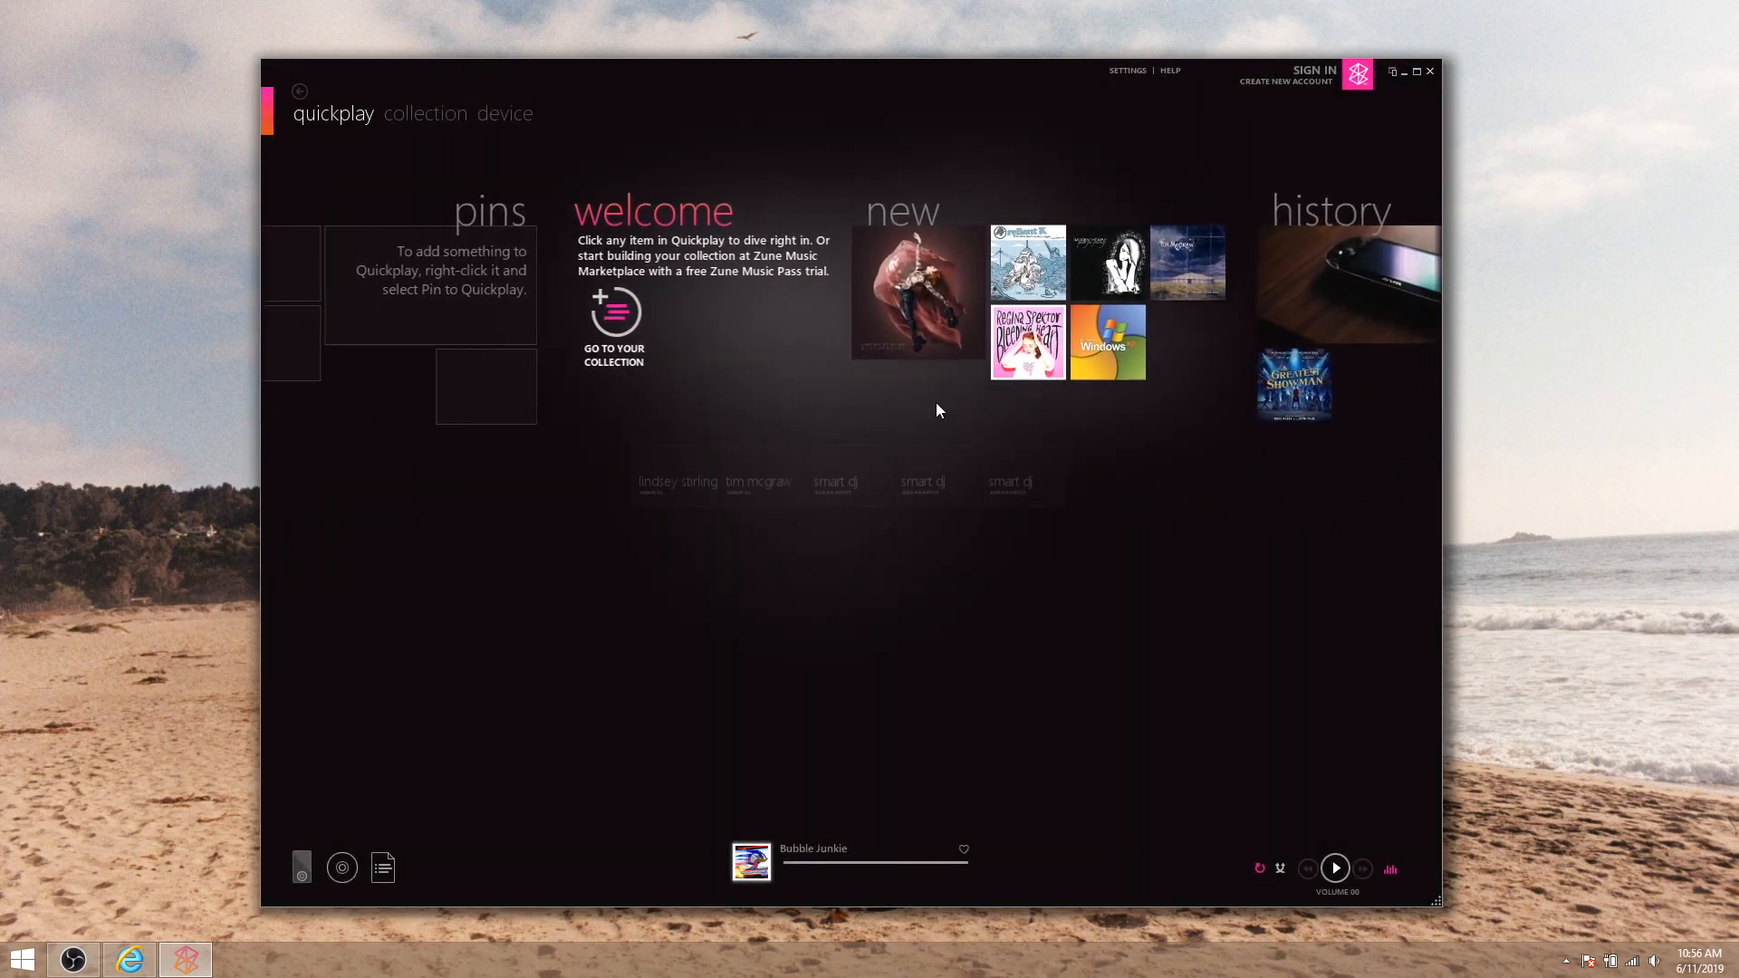
Browse the music collection by genre, then by album, then back by artist
{"action": "left_click", "coordinate": [424, 112]}
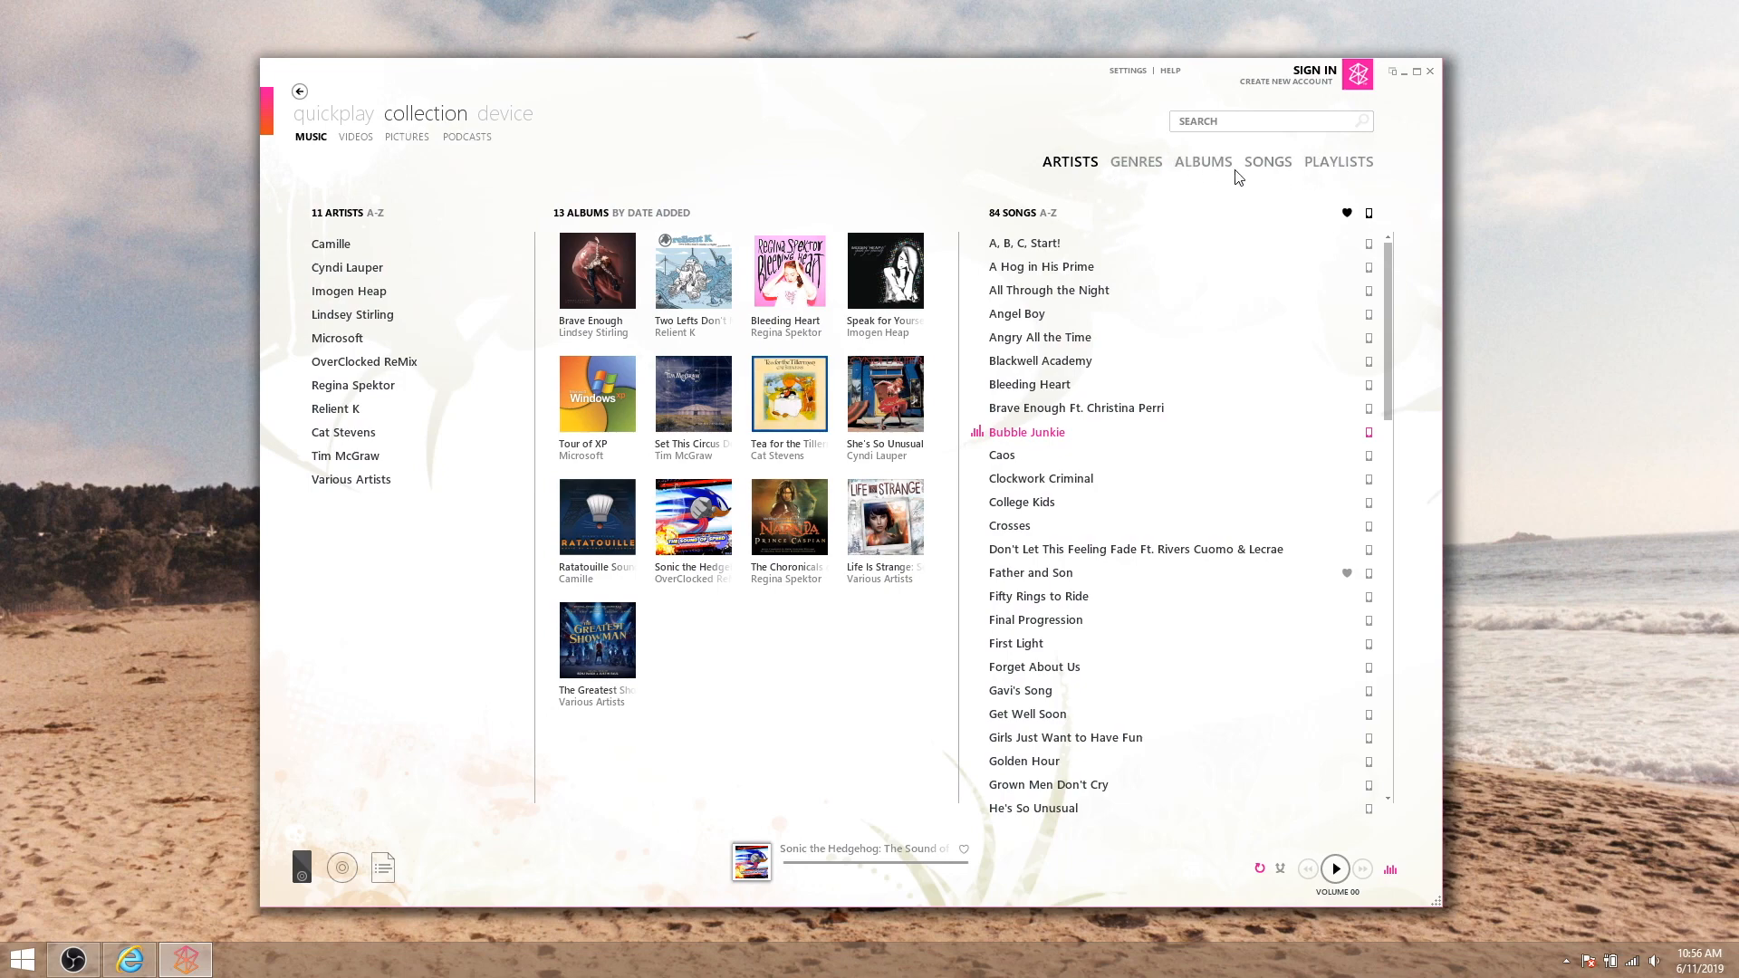
{"action": "left_click", "coordinate": [1136, 161]}
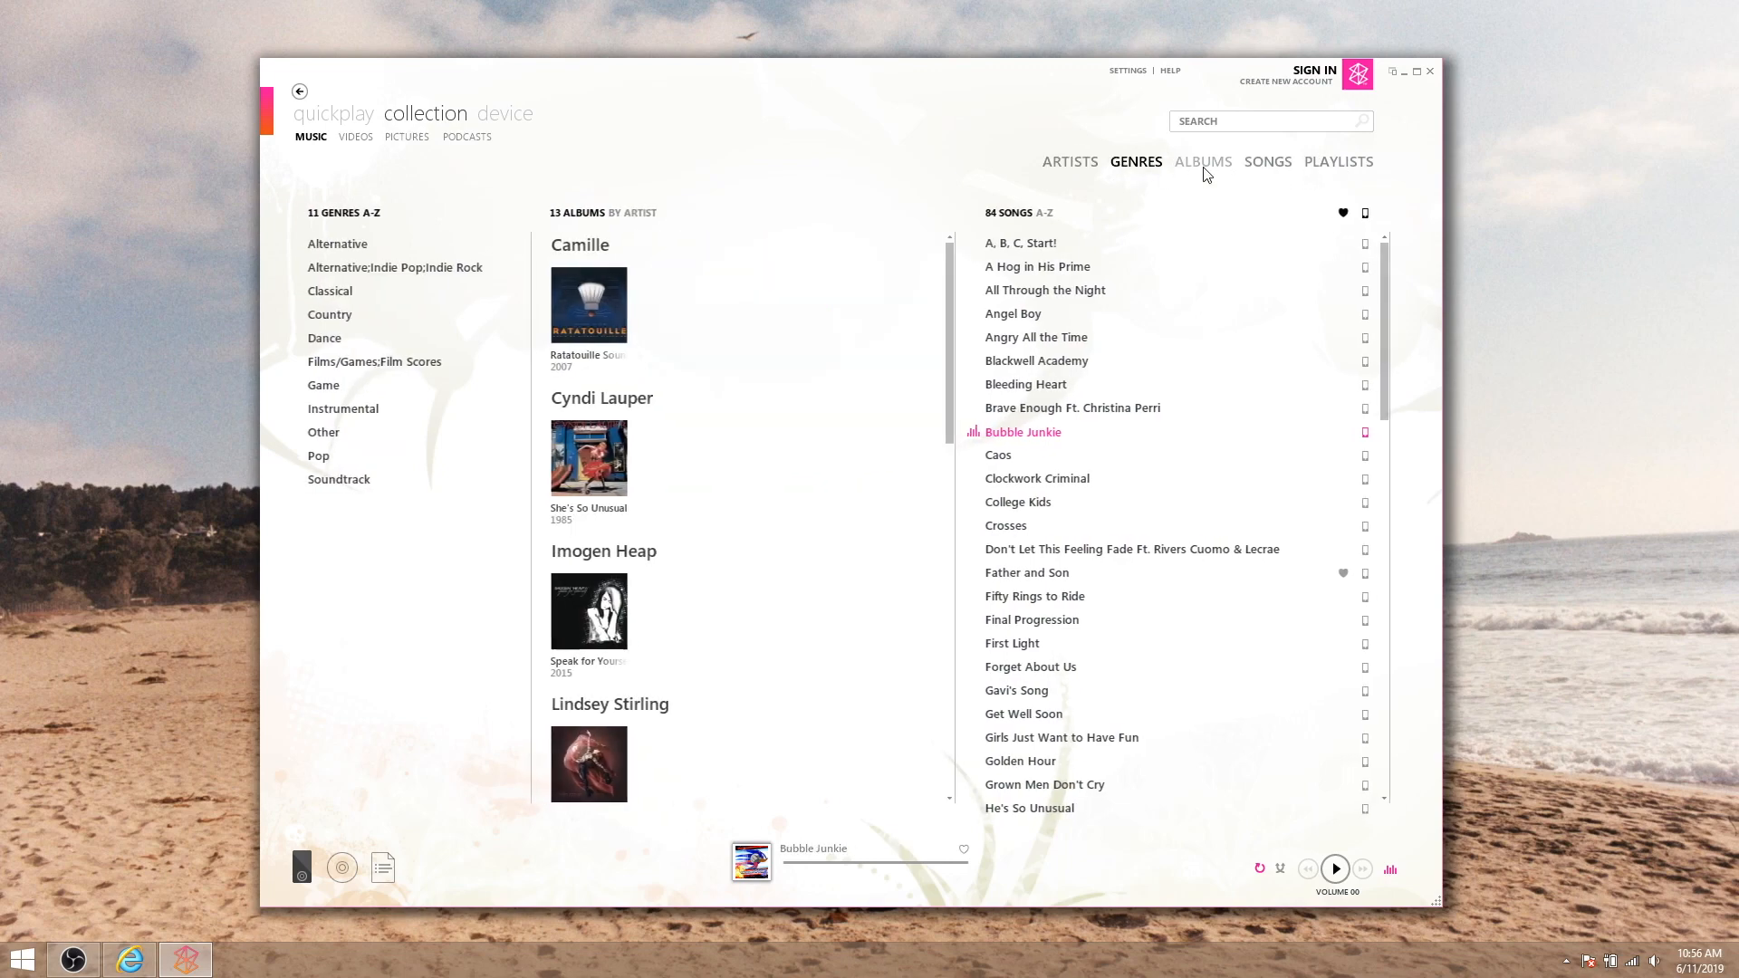
{"action": "left_click", "coordinate": [1203, 161]}
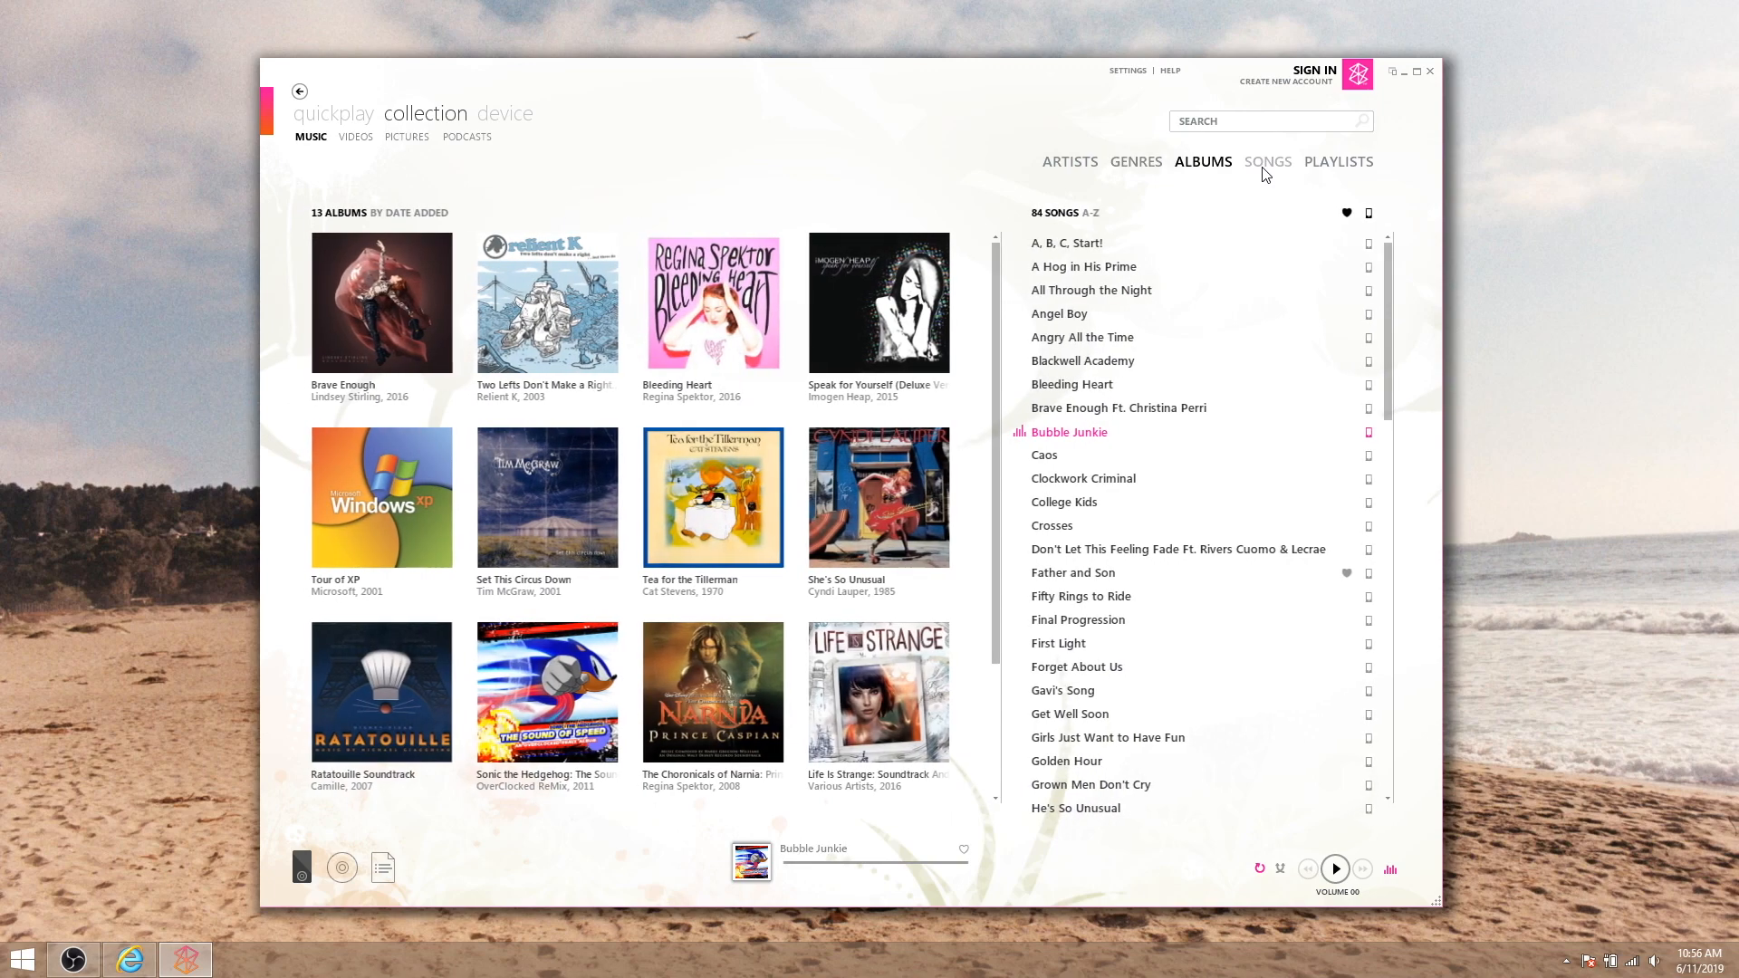
{"action": "left_click", "coordinate": [1068, 161]}
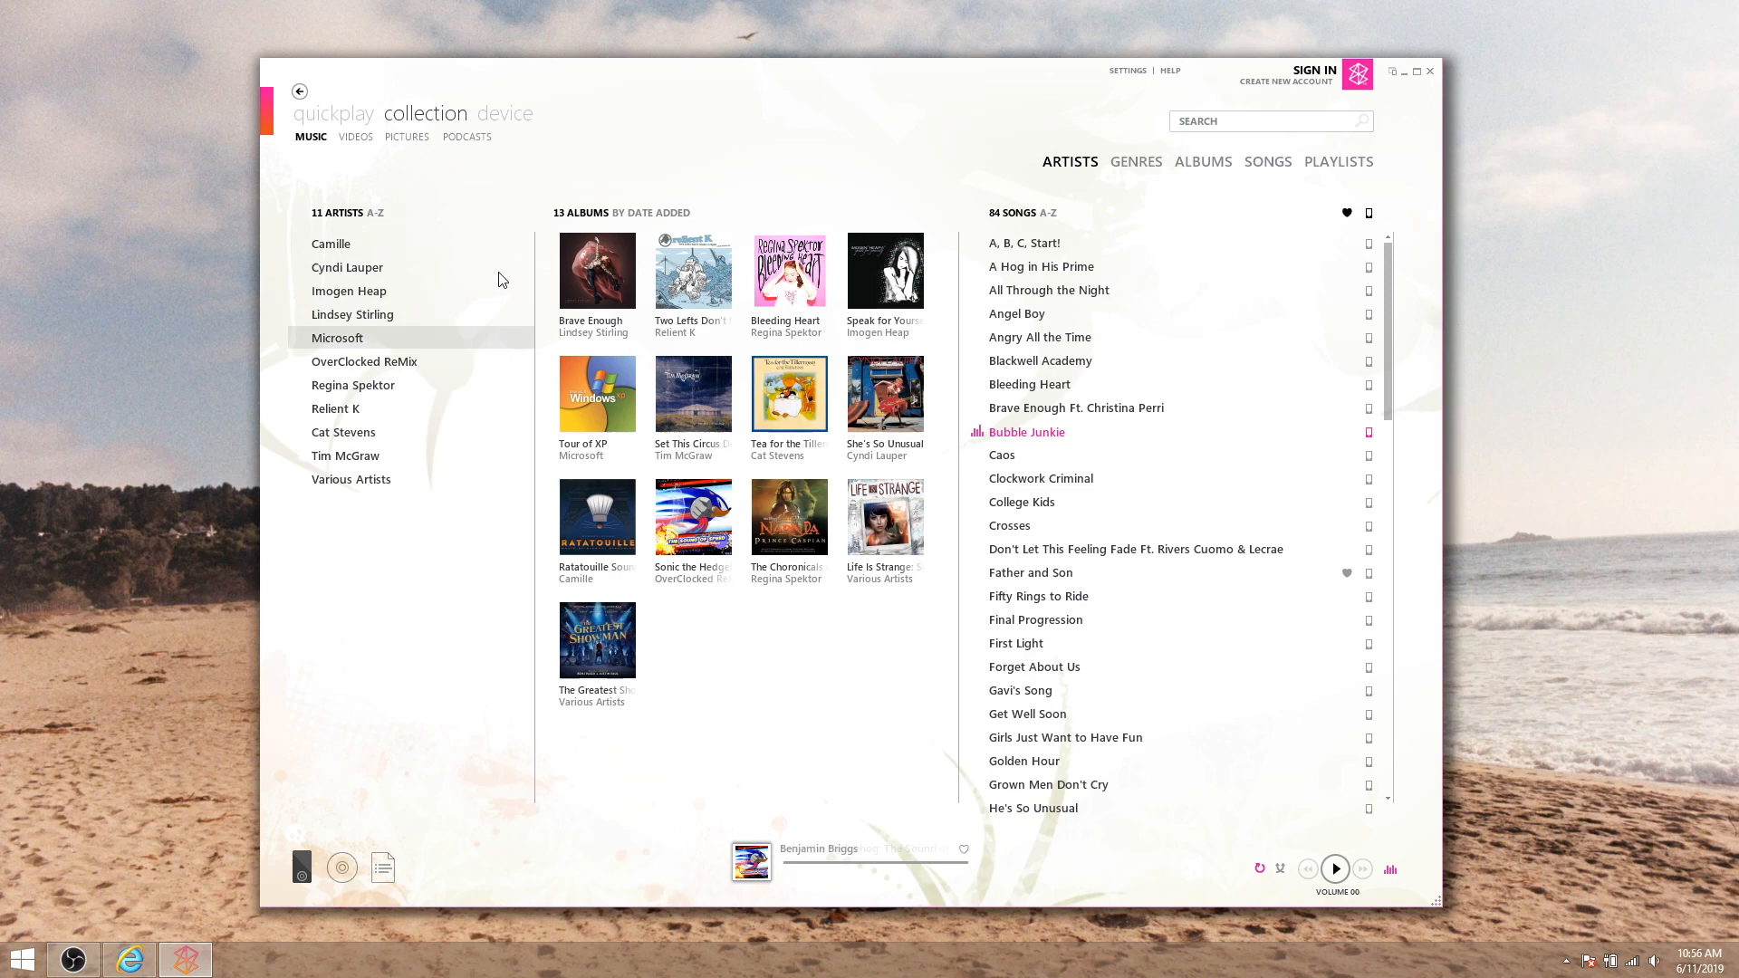
Play The Greatest Showman soundtrack album and seek ahead in Never Enough
{"action": "double_click", "coordinate": [692, 517]}
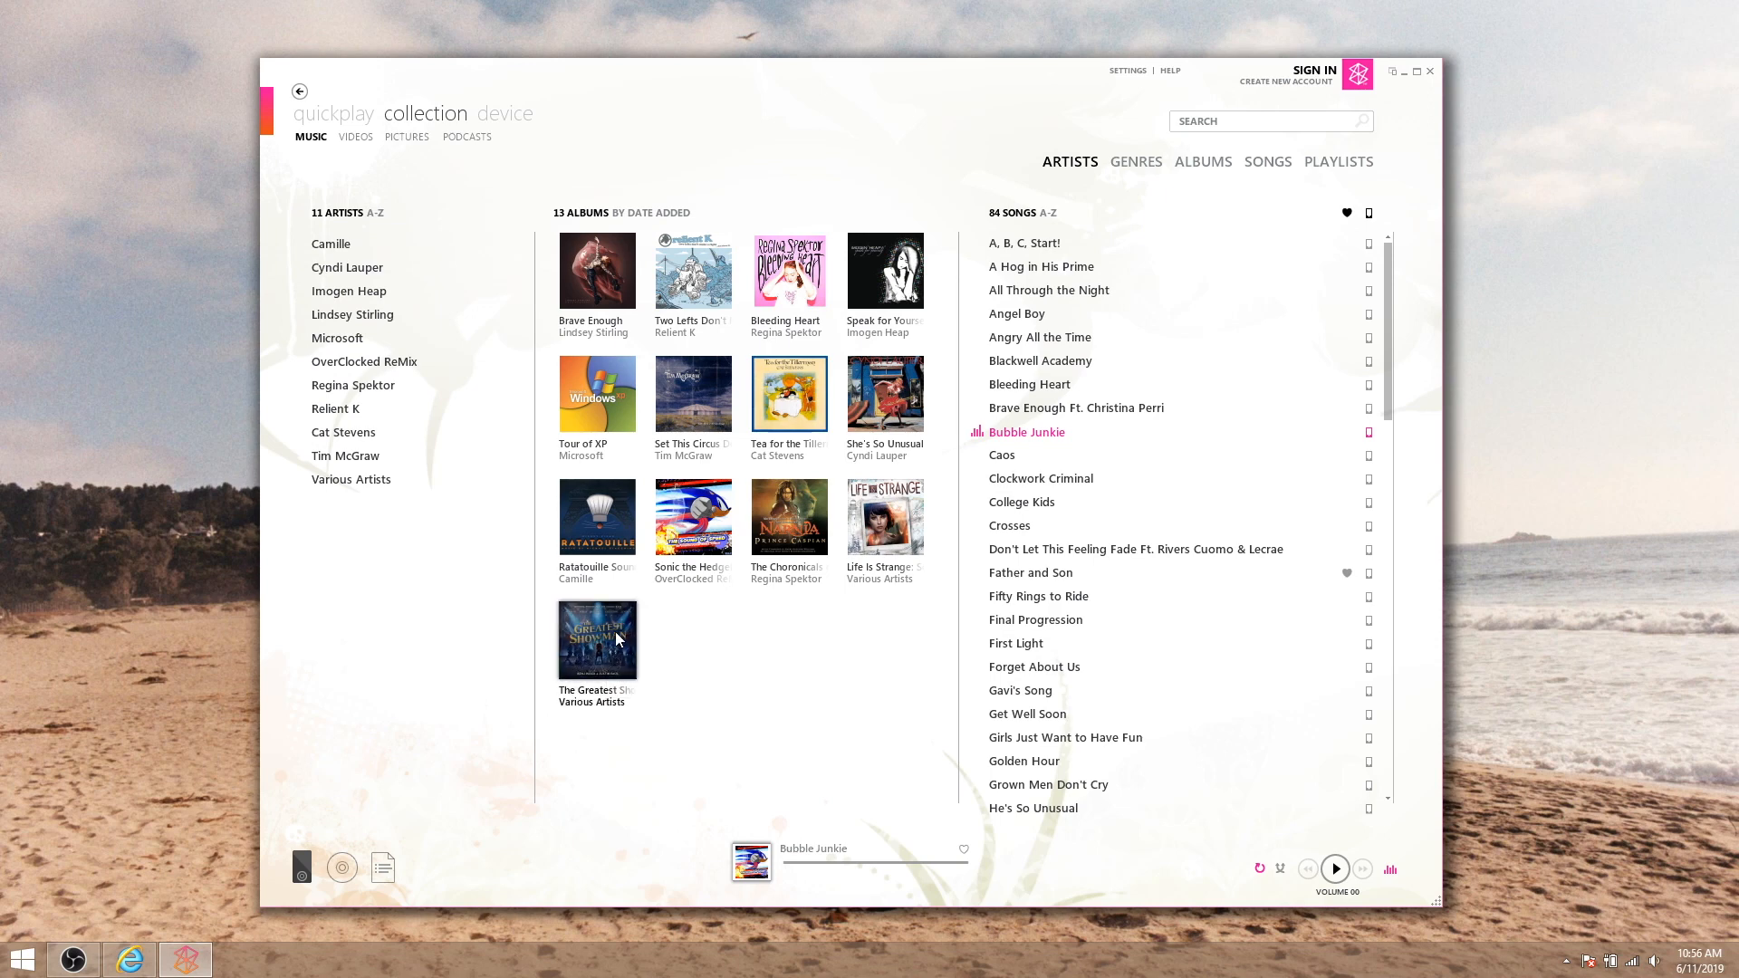
{"action": "double_click", "coordinate": [596, 639]}
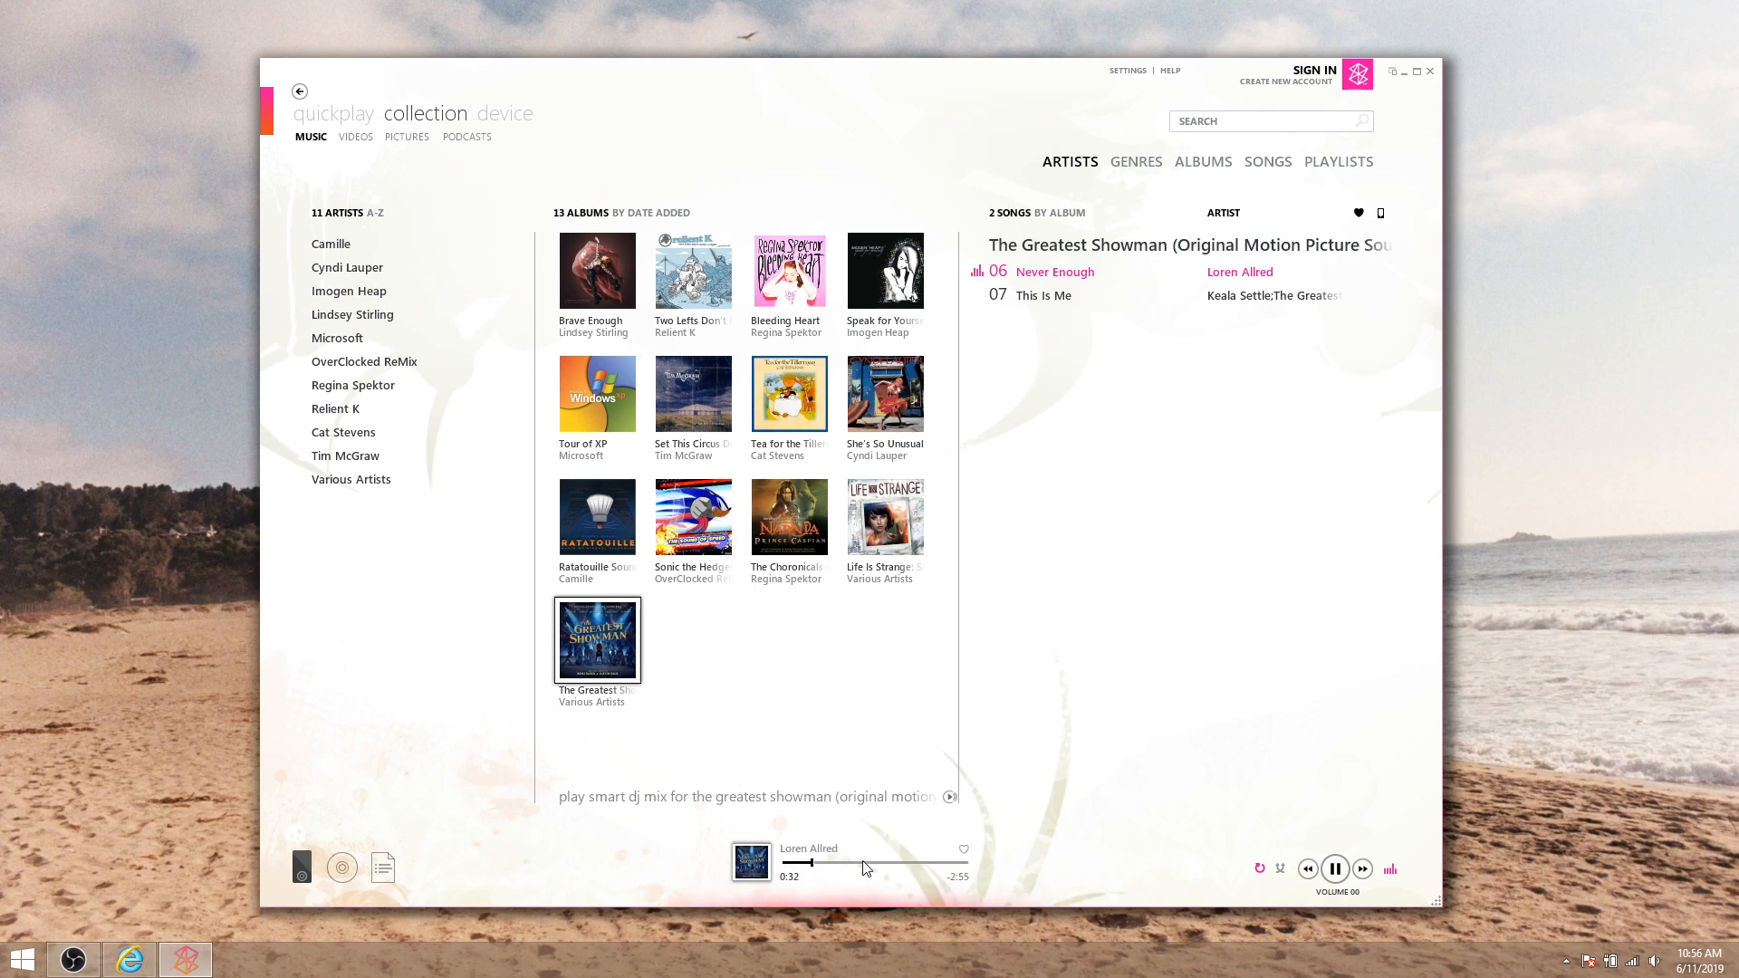
{"action": "left_click", "coordinate": [962, 850]}
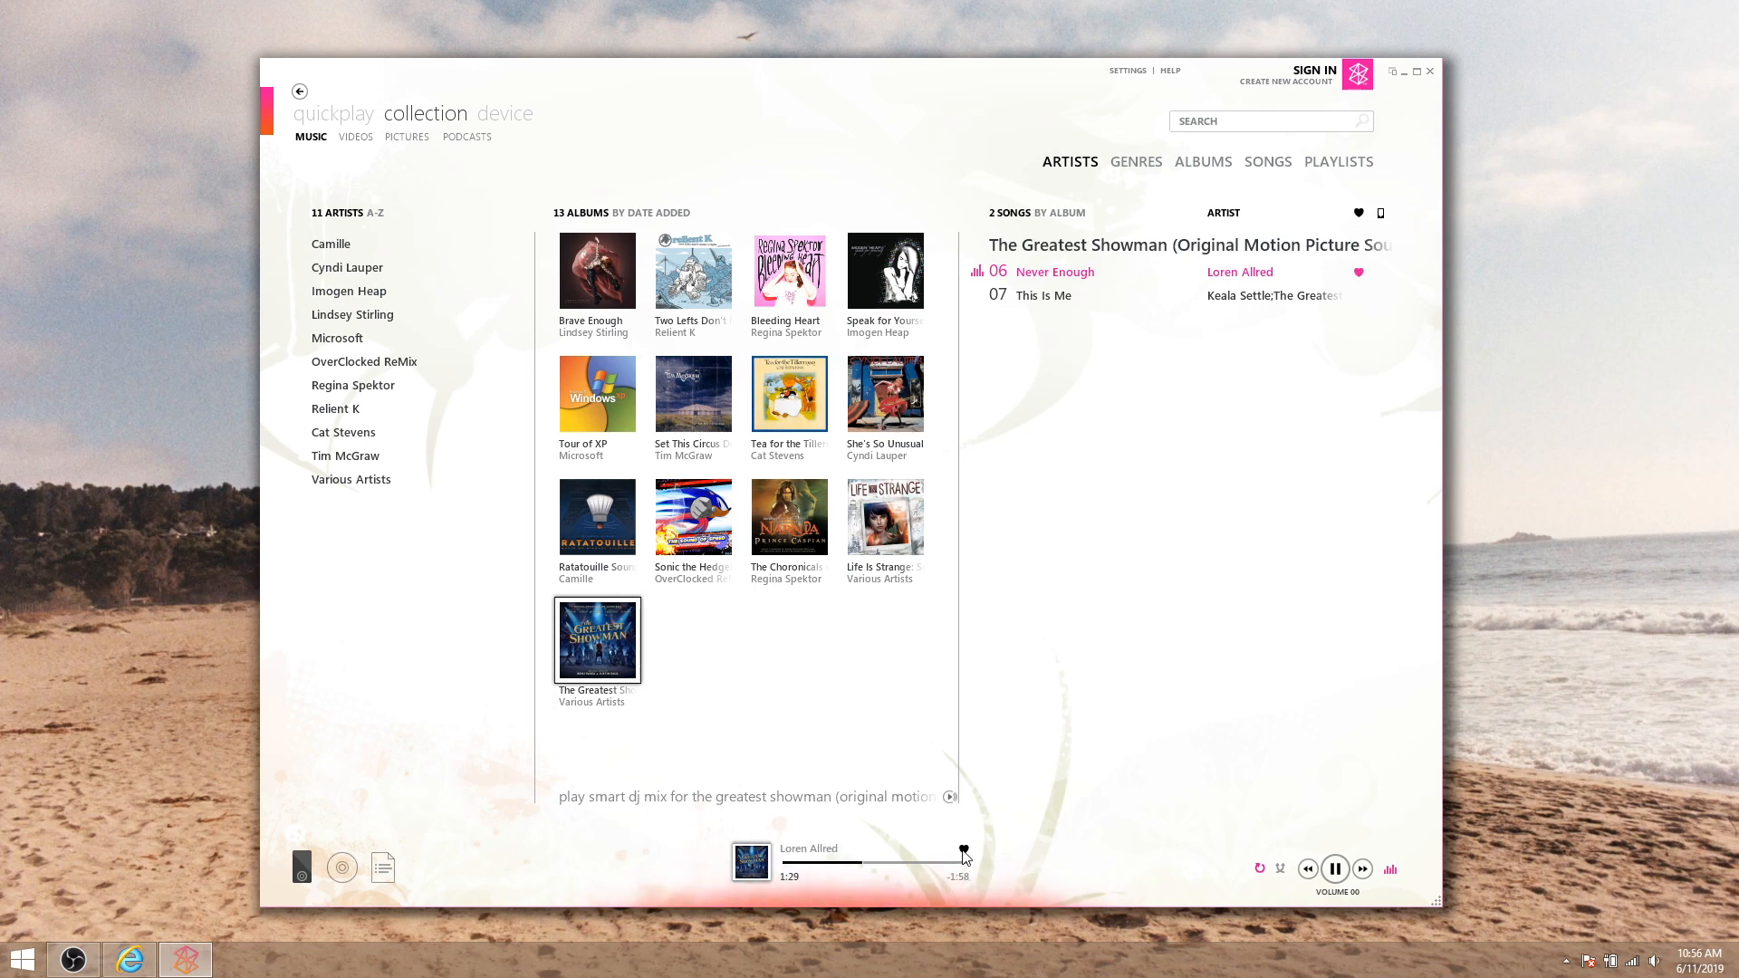
{"action": "mouse_move", "coordinate": [962, 855]}
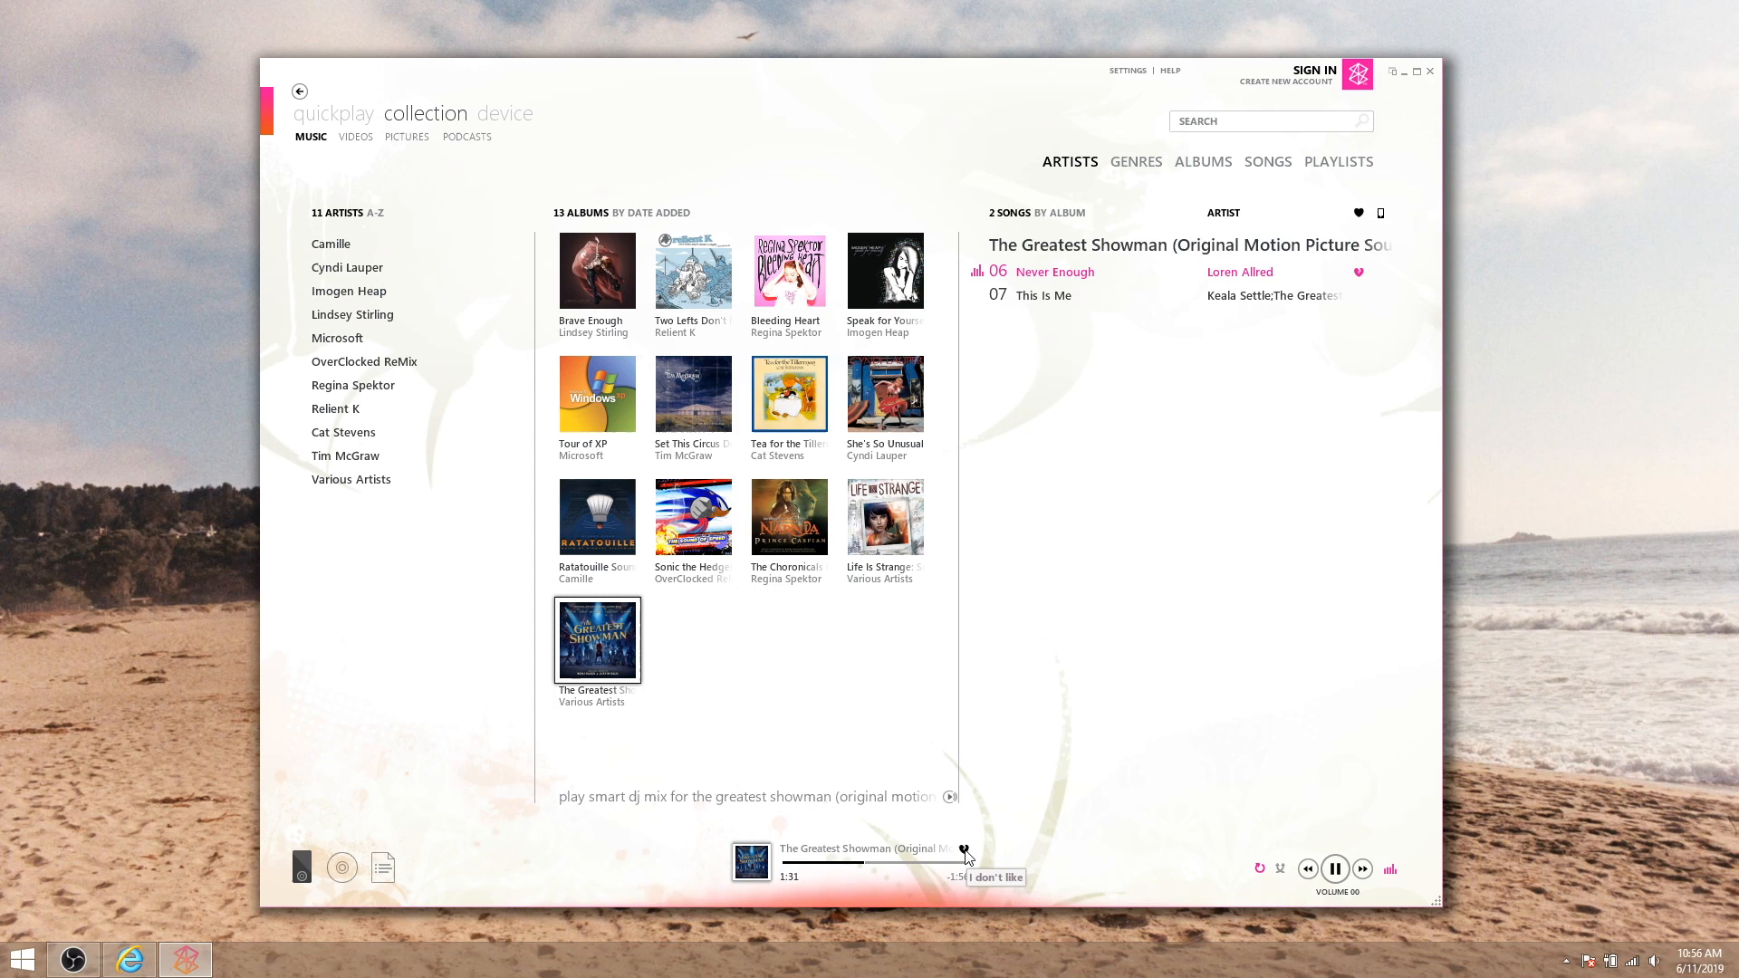
{"action": "mouse_move", "coordinate": [1267, 880]}
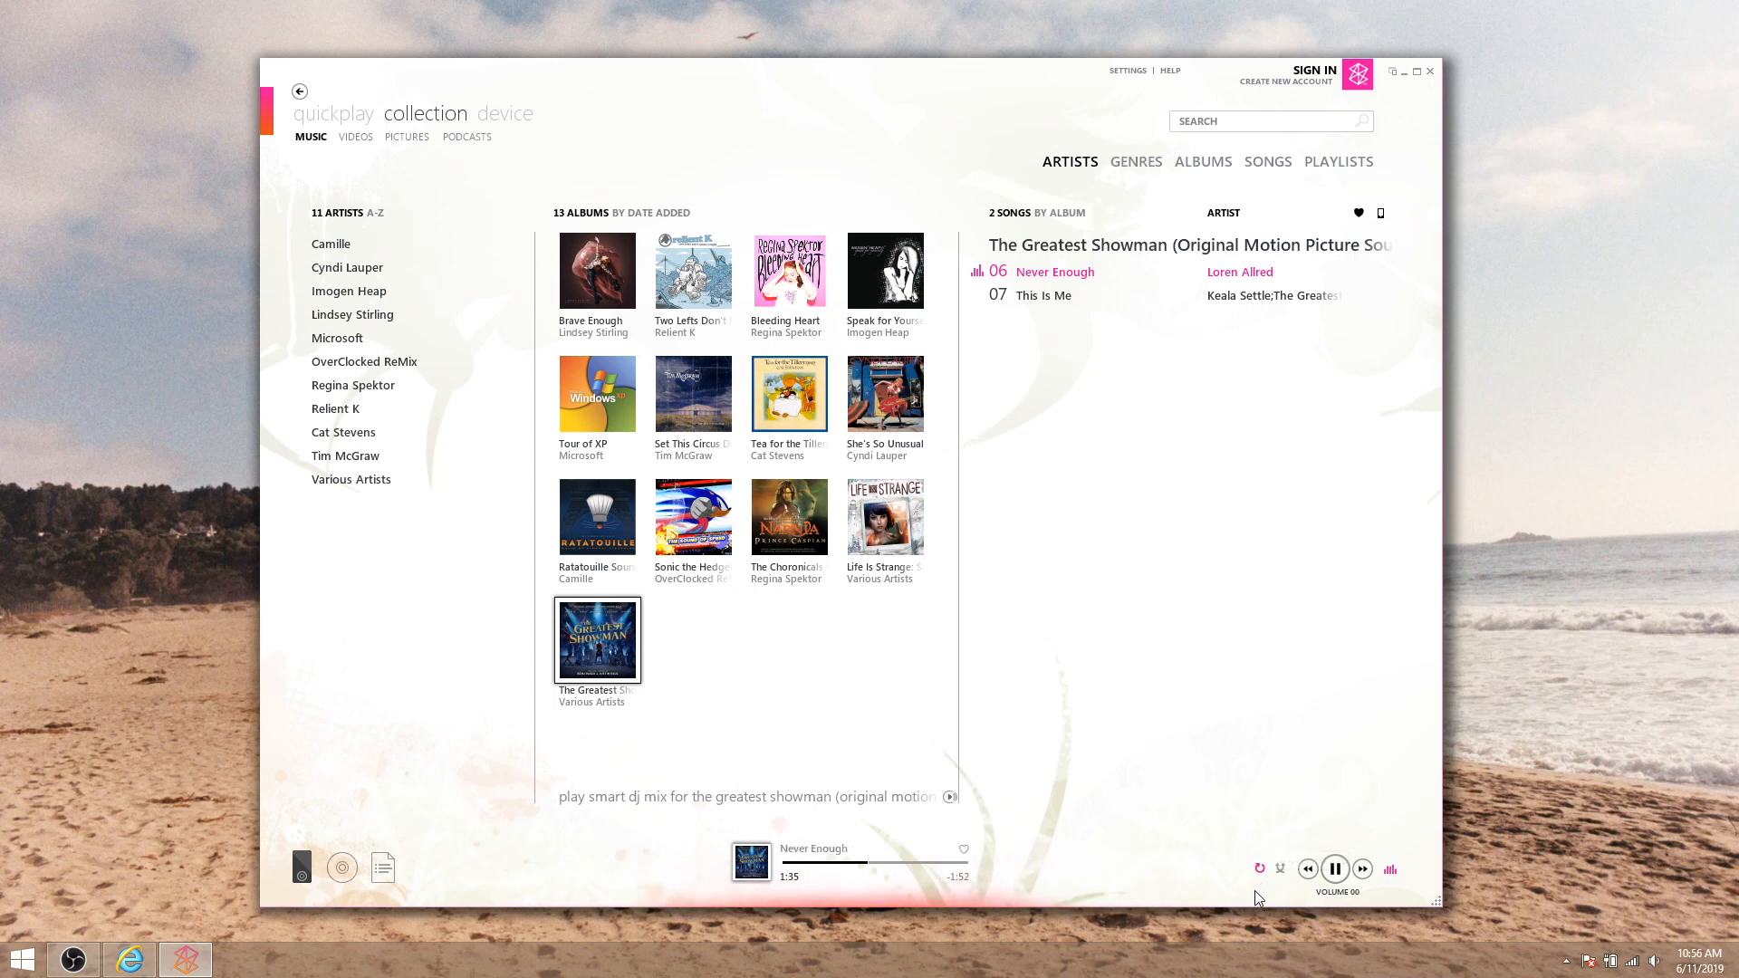
{"action": "mouse_move", "coordinate": [1389, 873]}
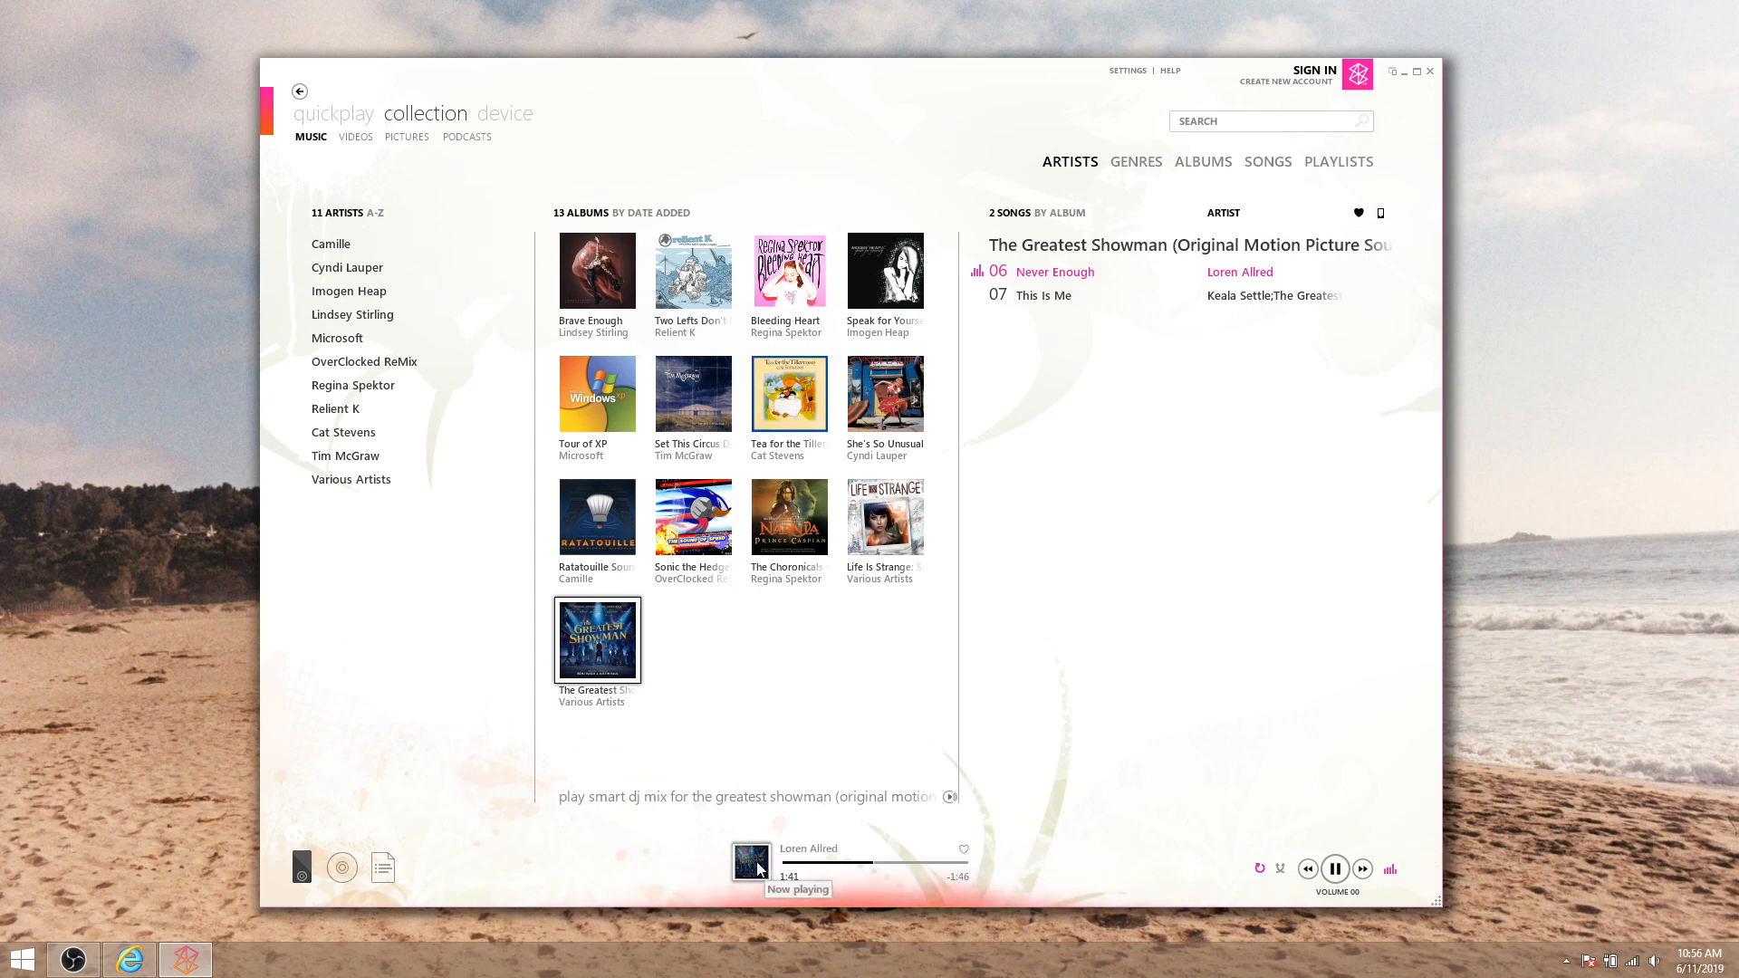
{"action": "left_click", "coordinate": [749, 866]}
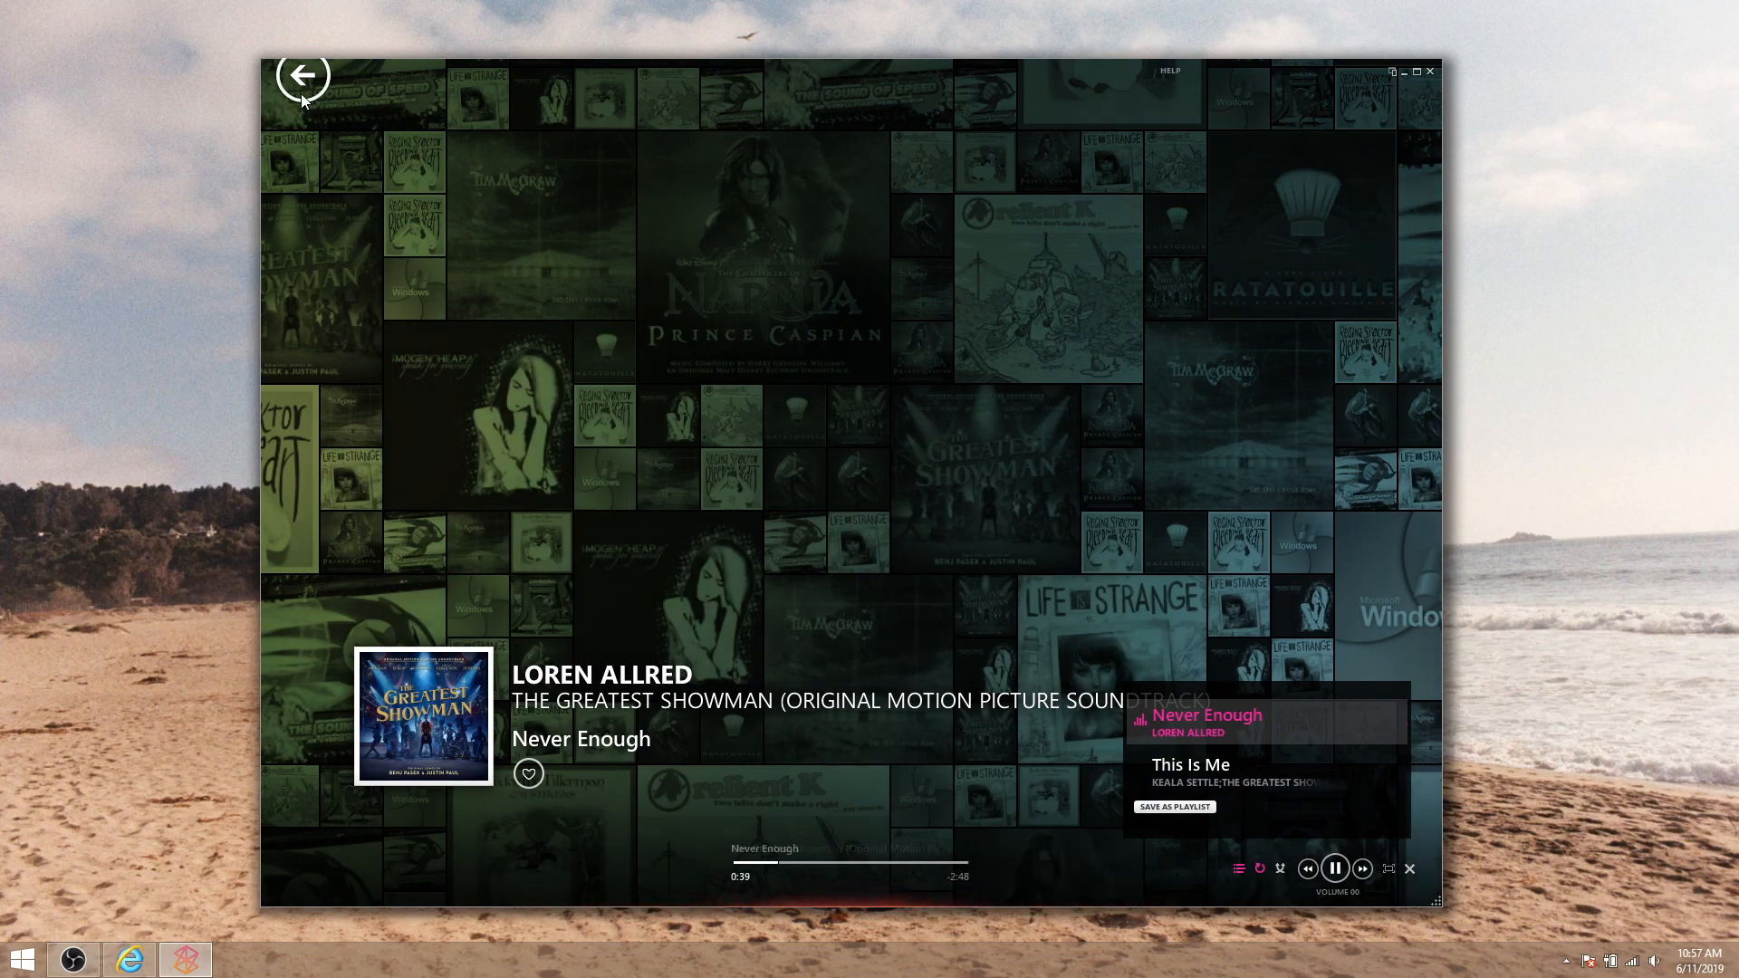
{"action": "left_click", "coordinate": [305, 75]}
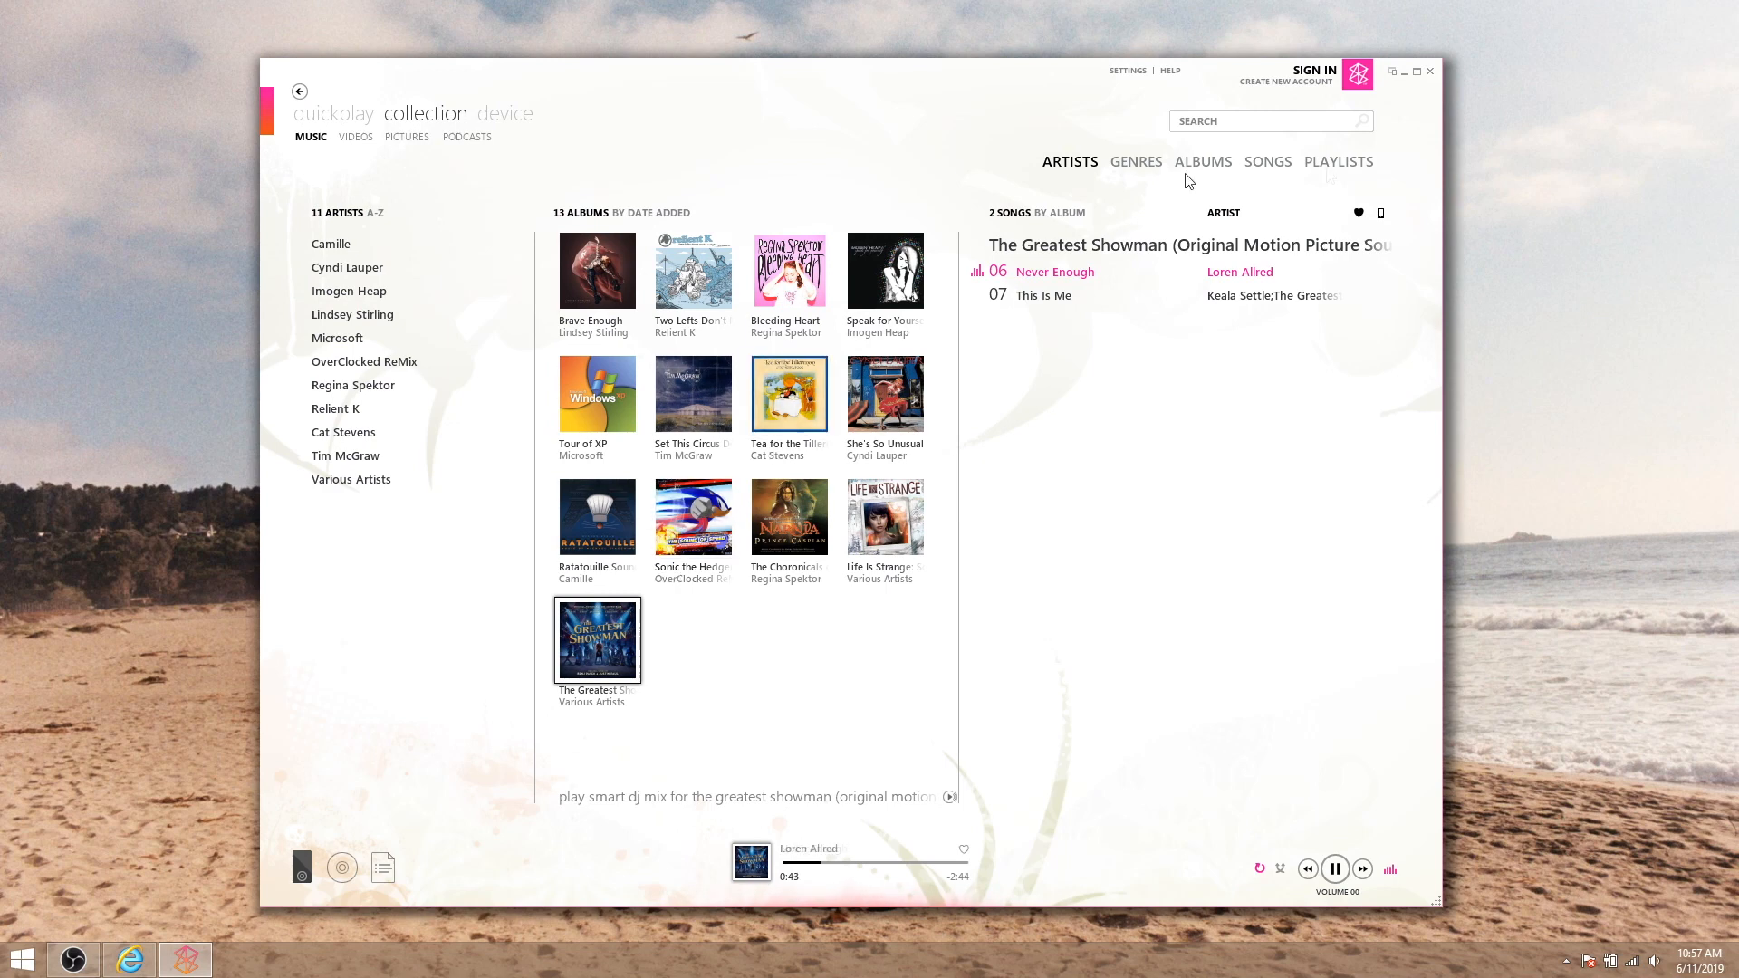
Create a new playlist named Musicness from the Playlists view
{"action": "left_click", "coordinate": [1336, 161]}
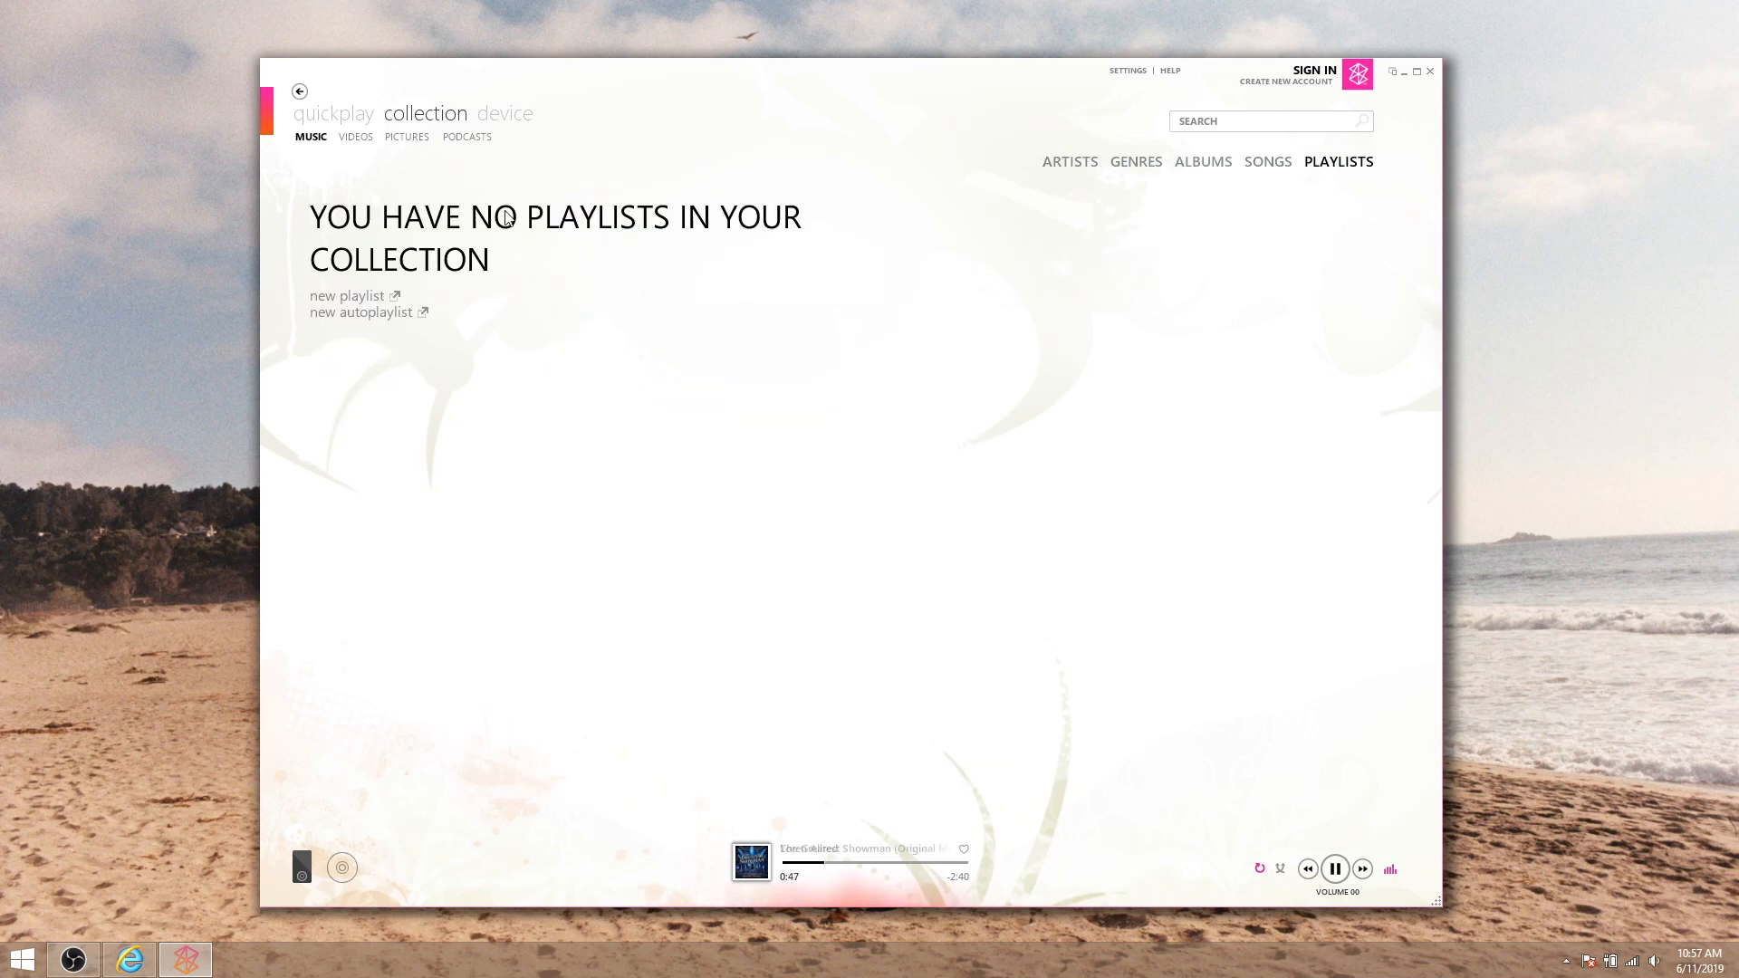
{"action": "left_click", "coordinate": [345, 295]}
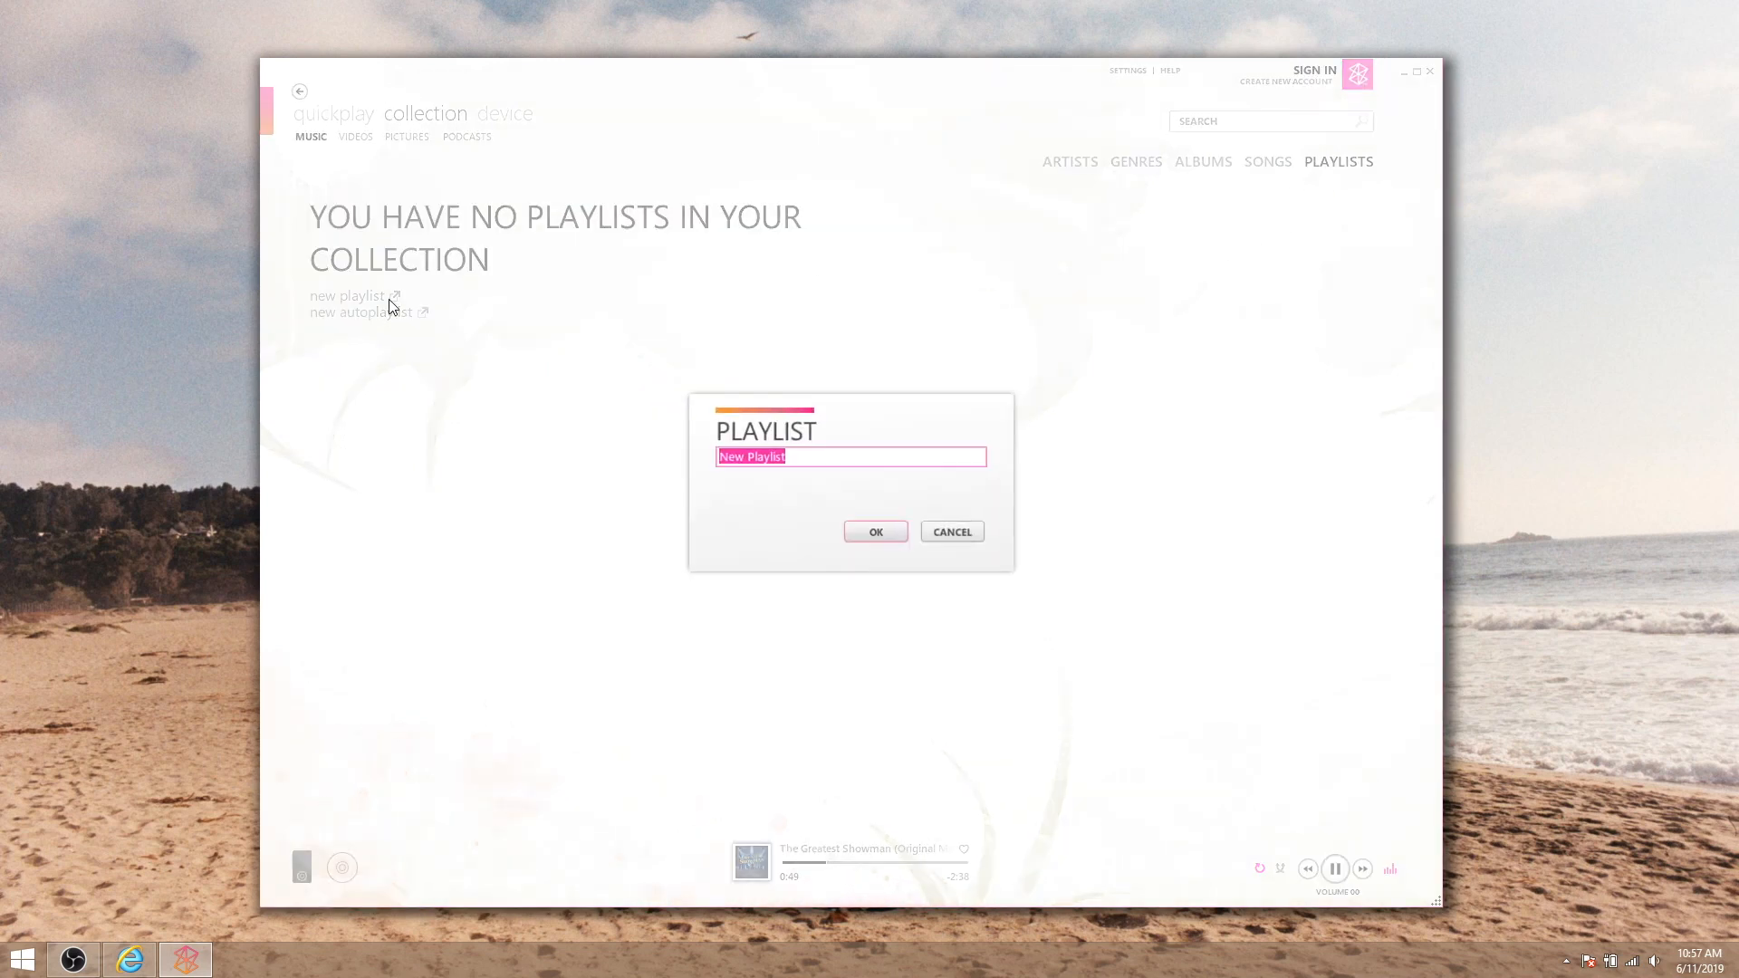
{"action": "type", "text": "M"}
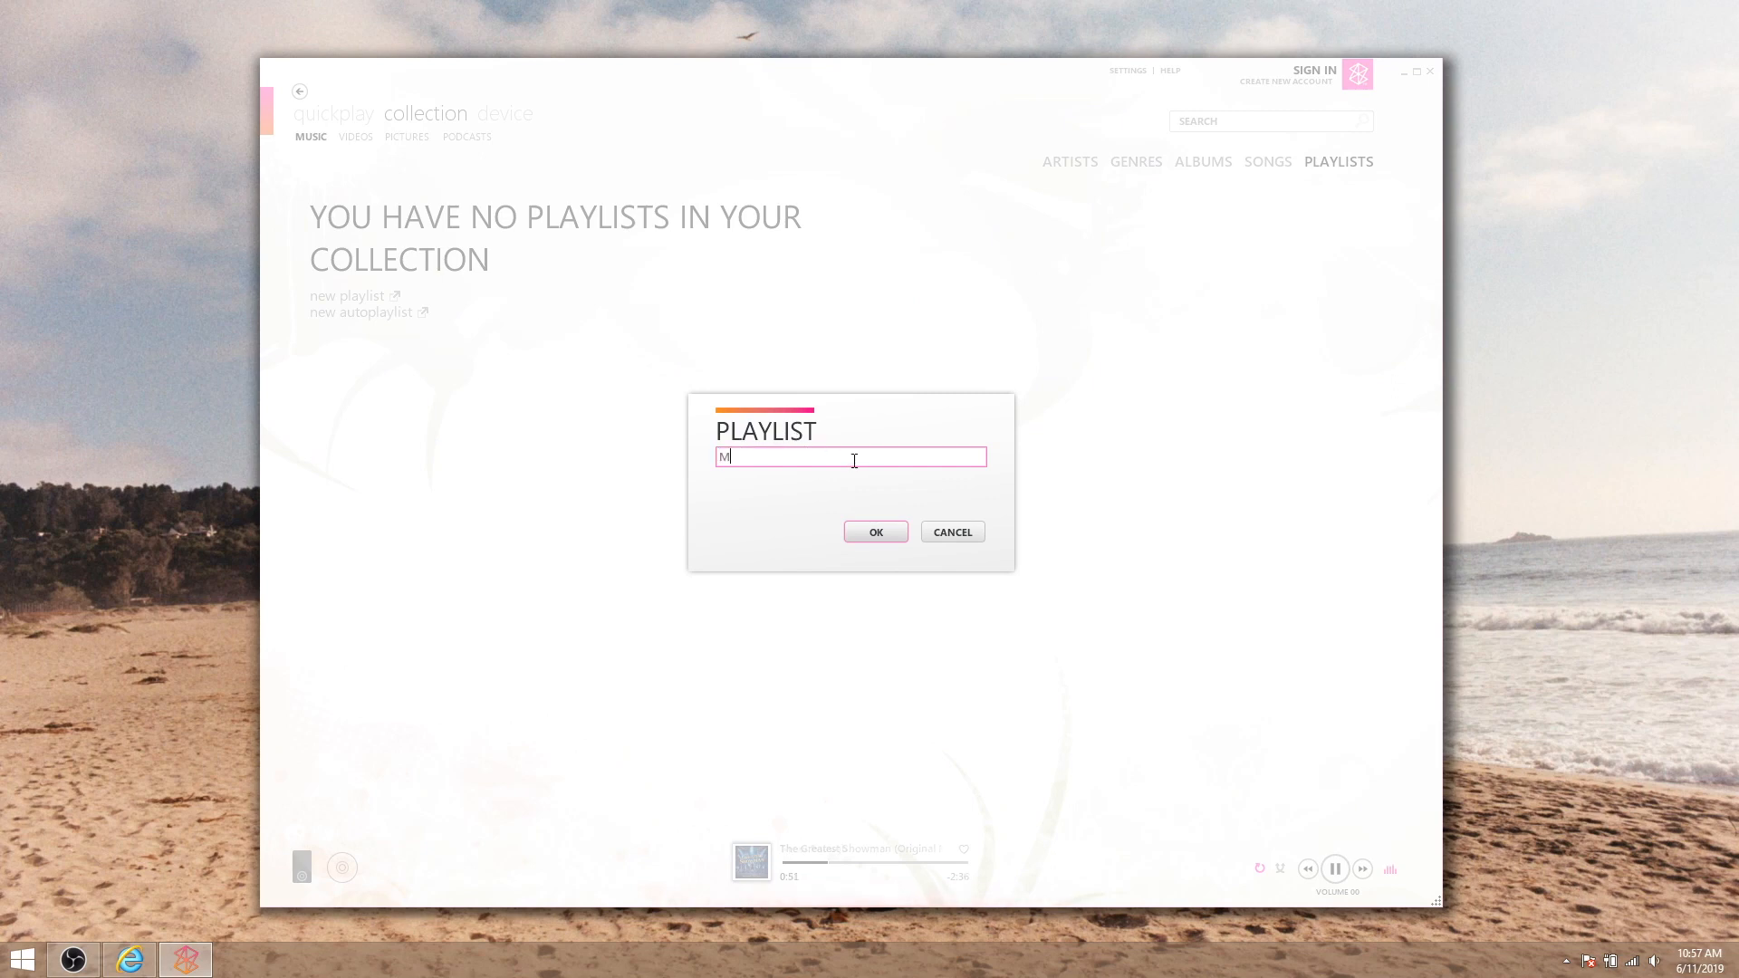
{"action": "type", "text": "usicness"}
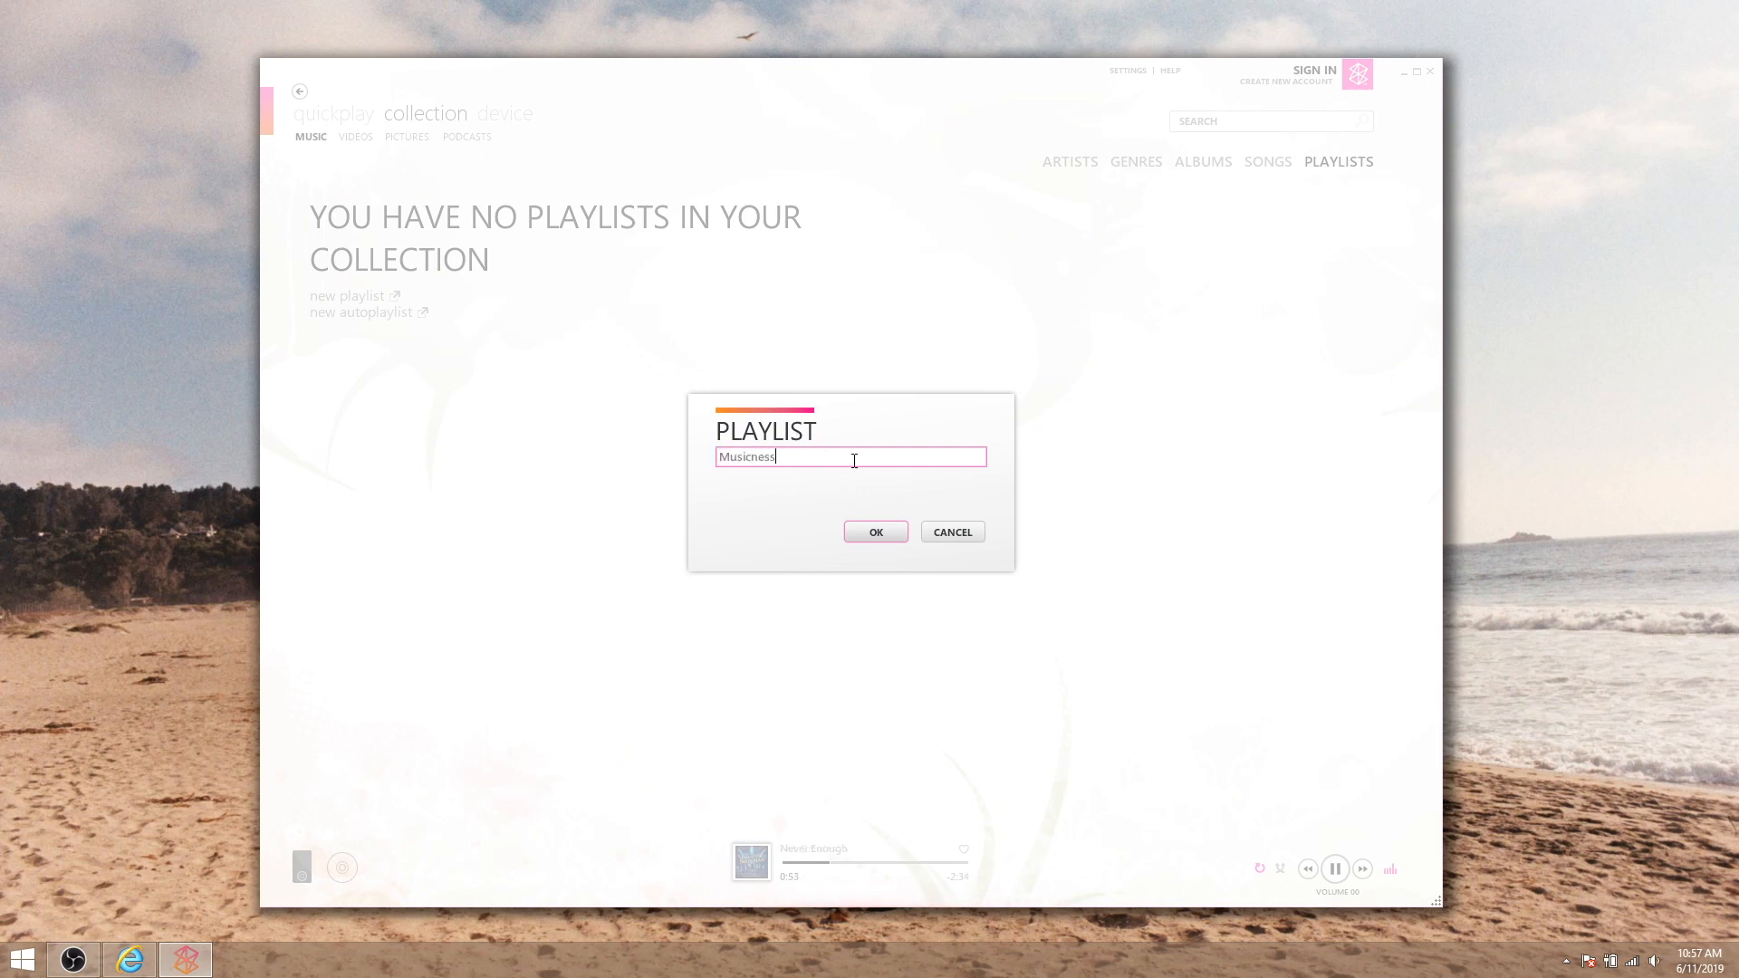
{"action": "left_click", "coordinate": [874, 531]}
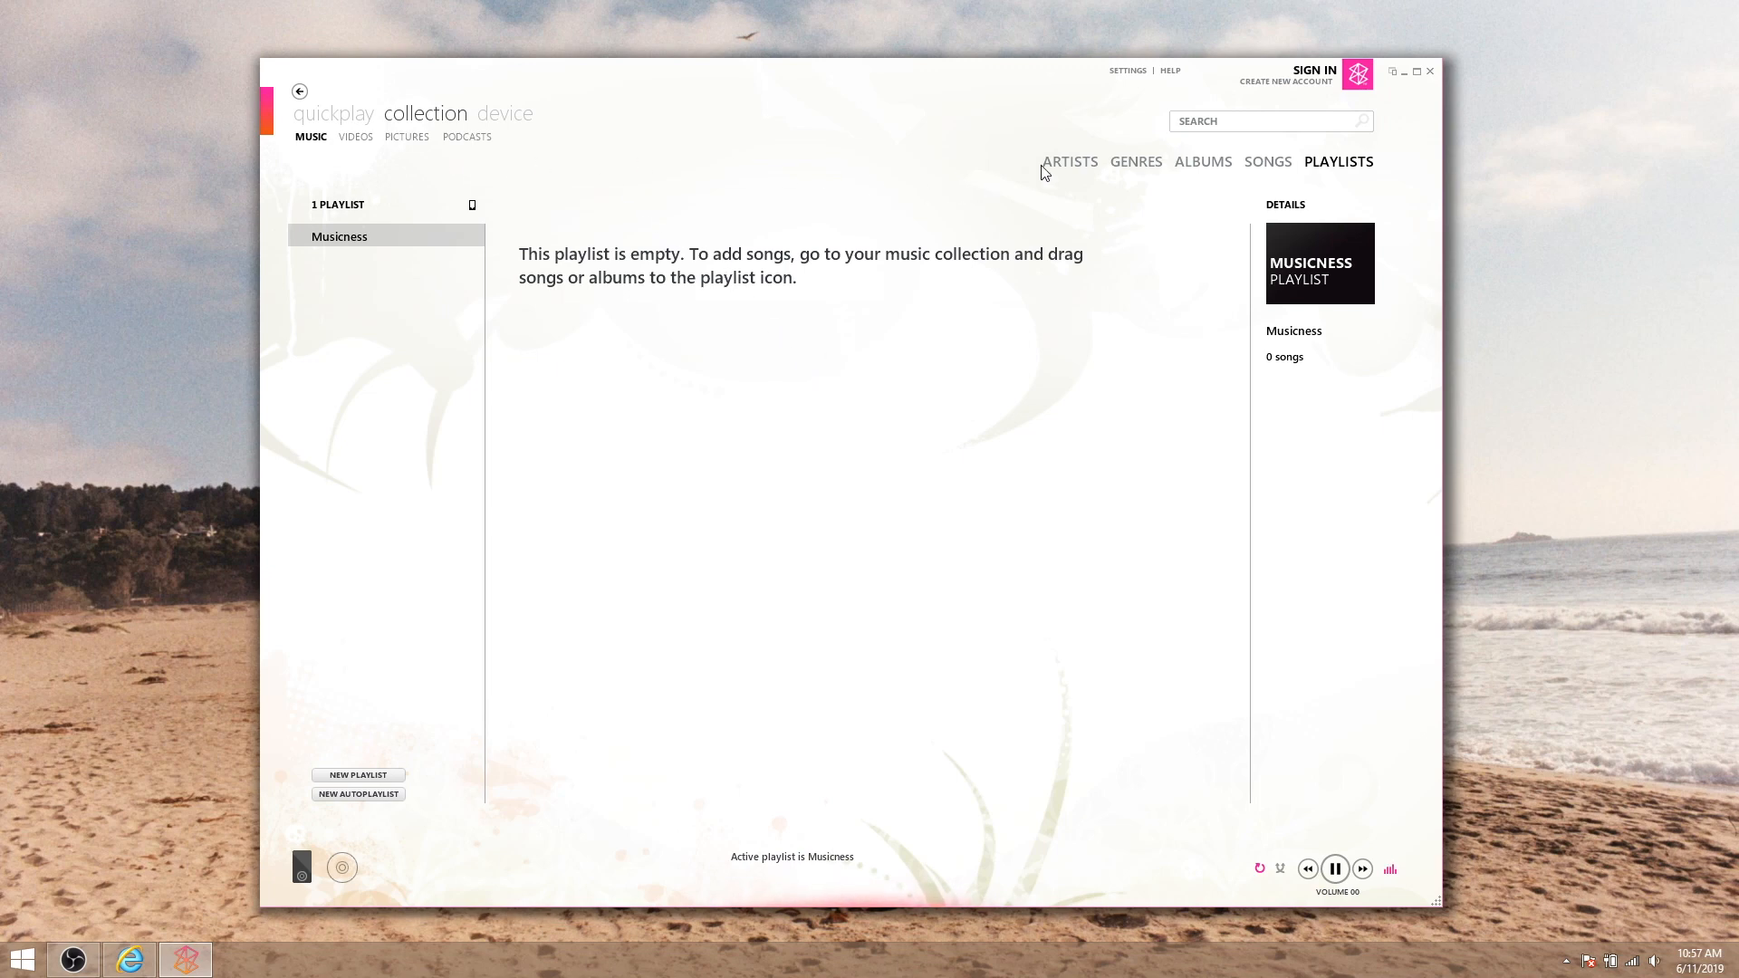
Add The Greatest Showman album to Musicness and check its songs in the playlist
{"action": "left_click", "coordinate": [1069, 162]}
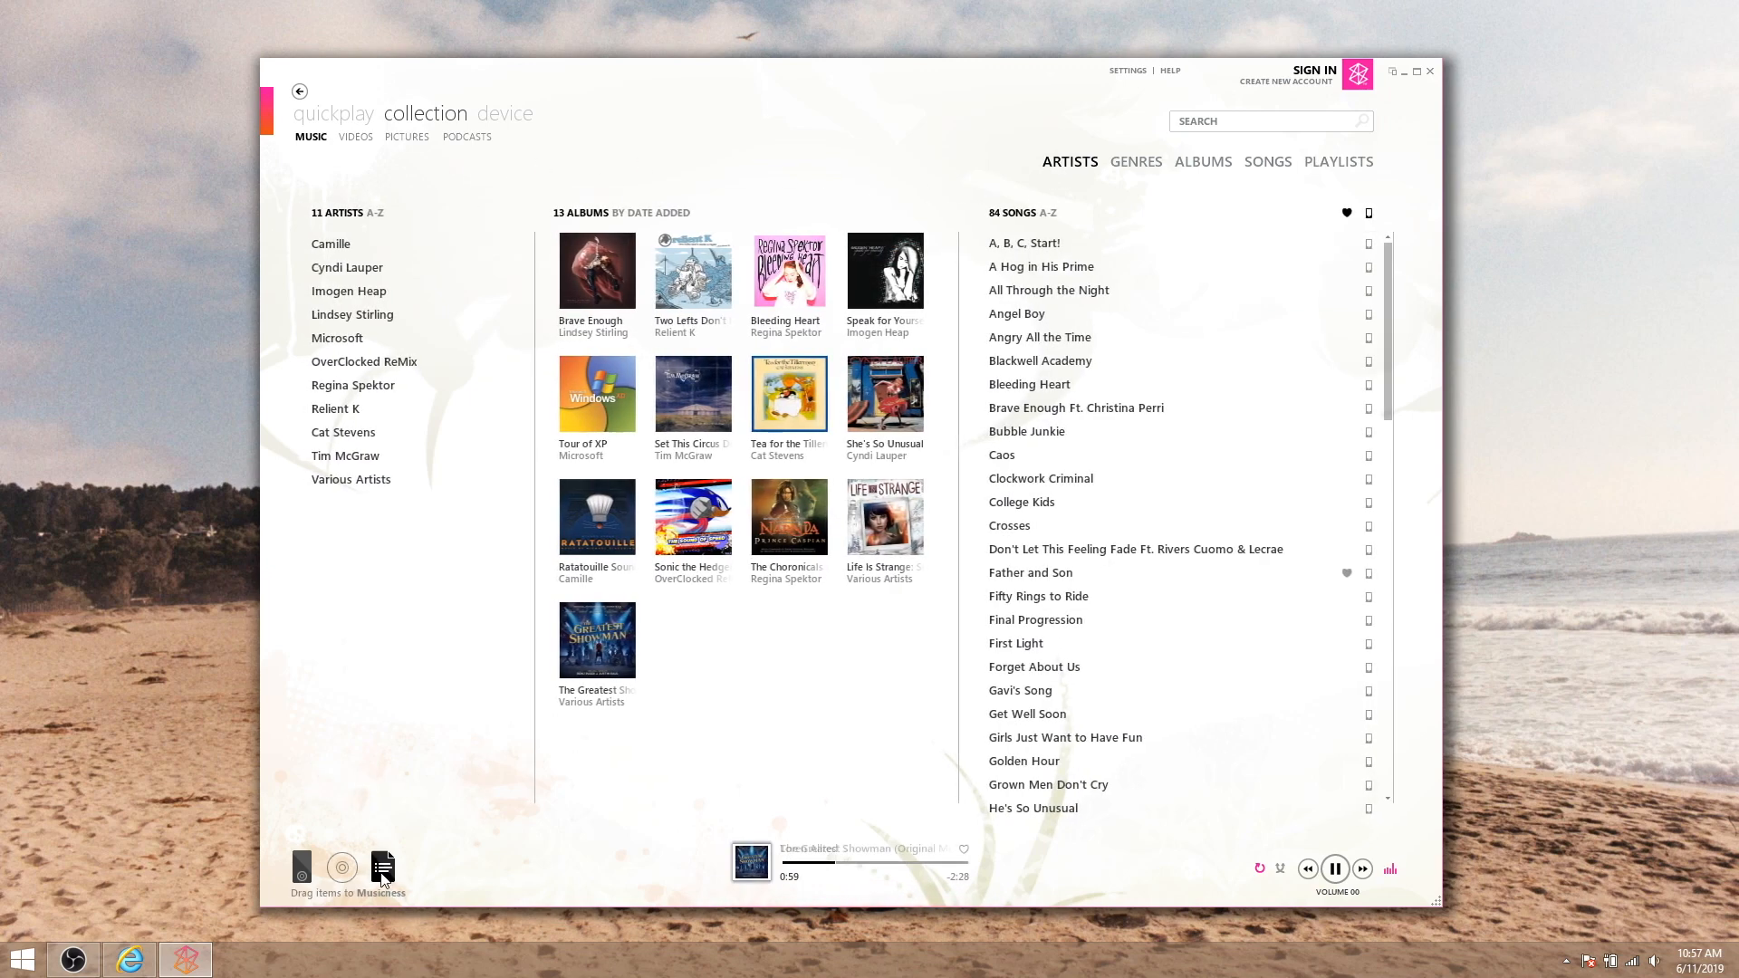
{"action": "left_click", "coordinate": [382, 868]}
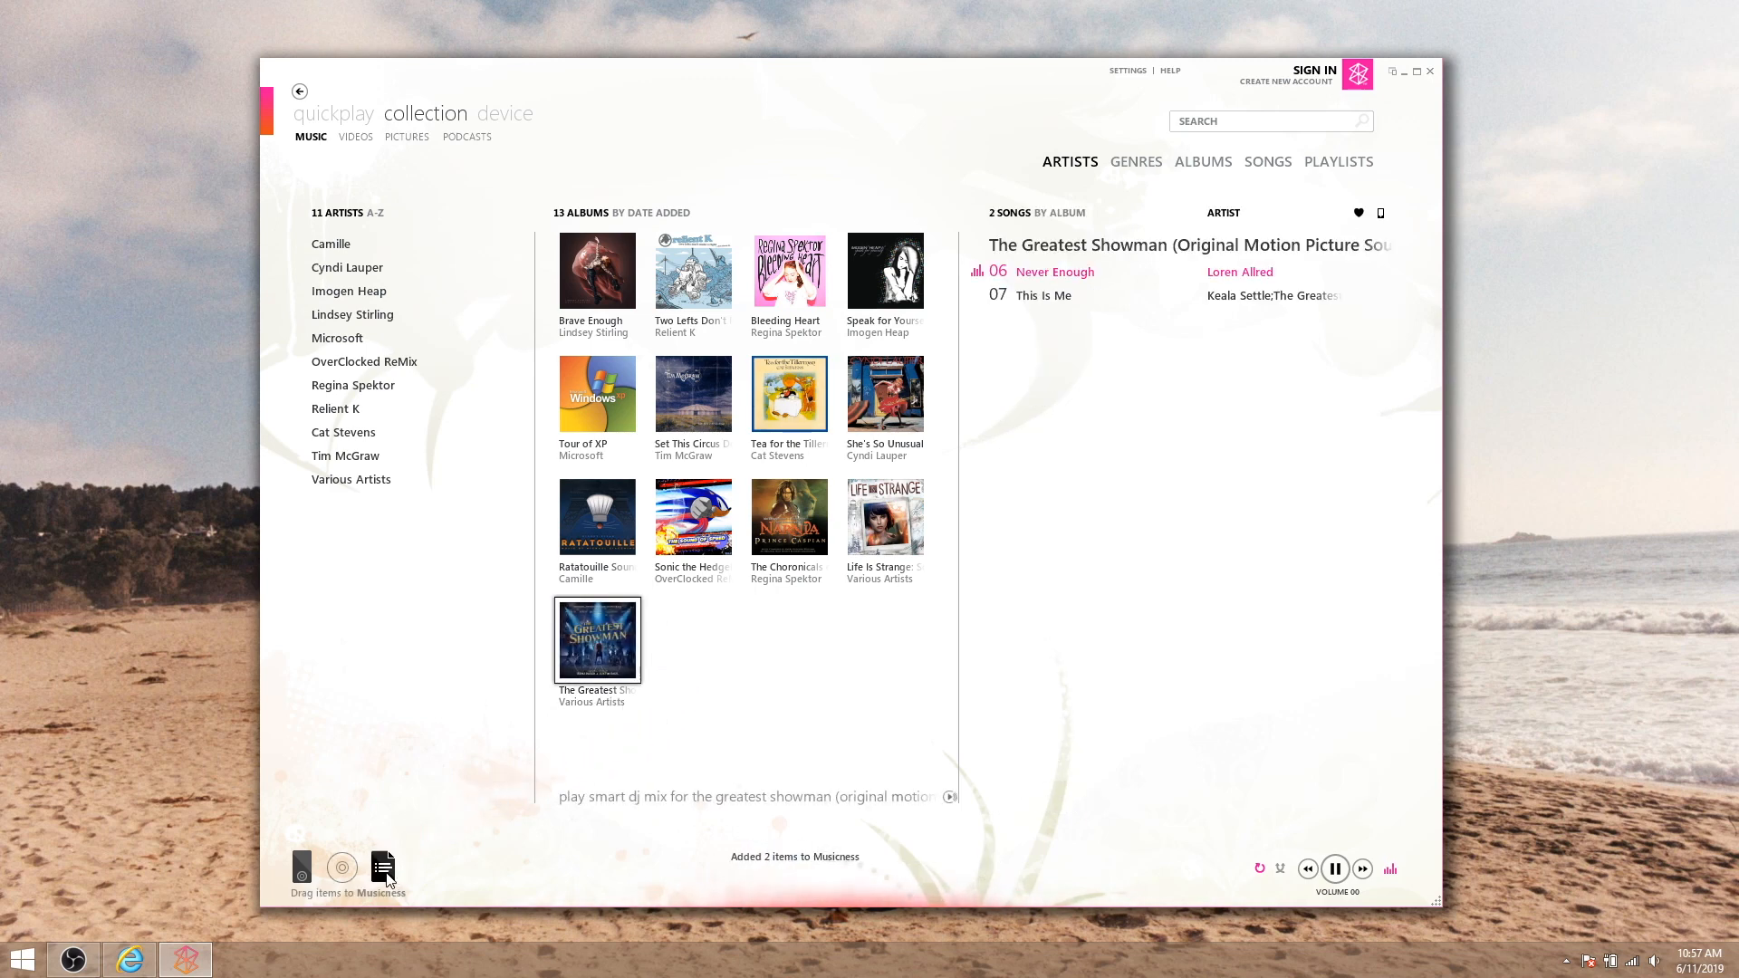
{"action": "left_click", "coordinate": [1336, 161]}
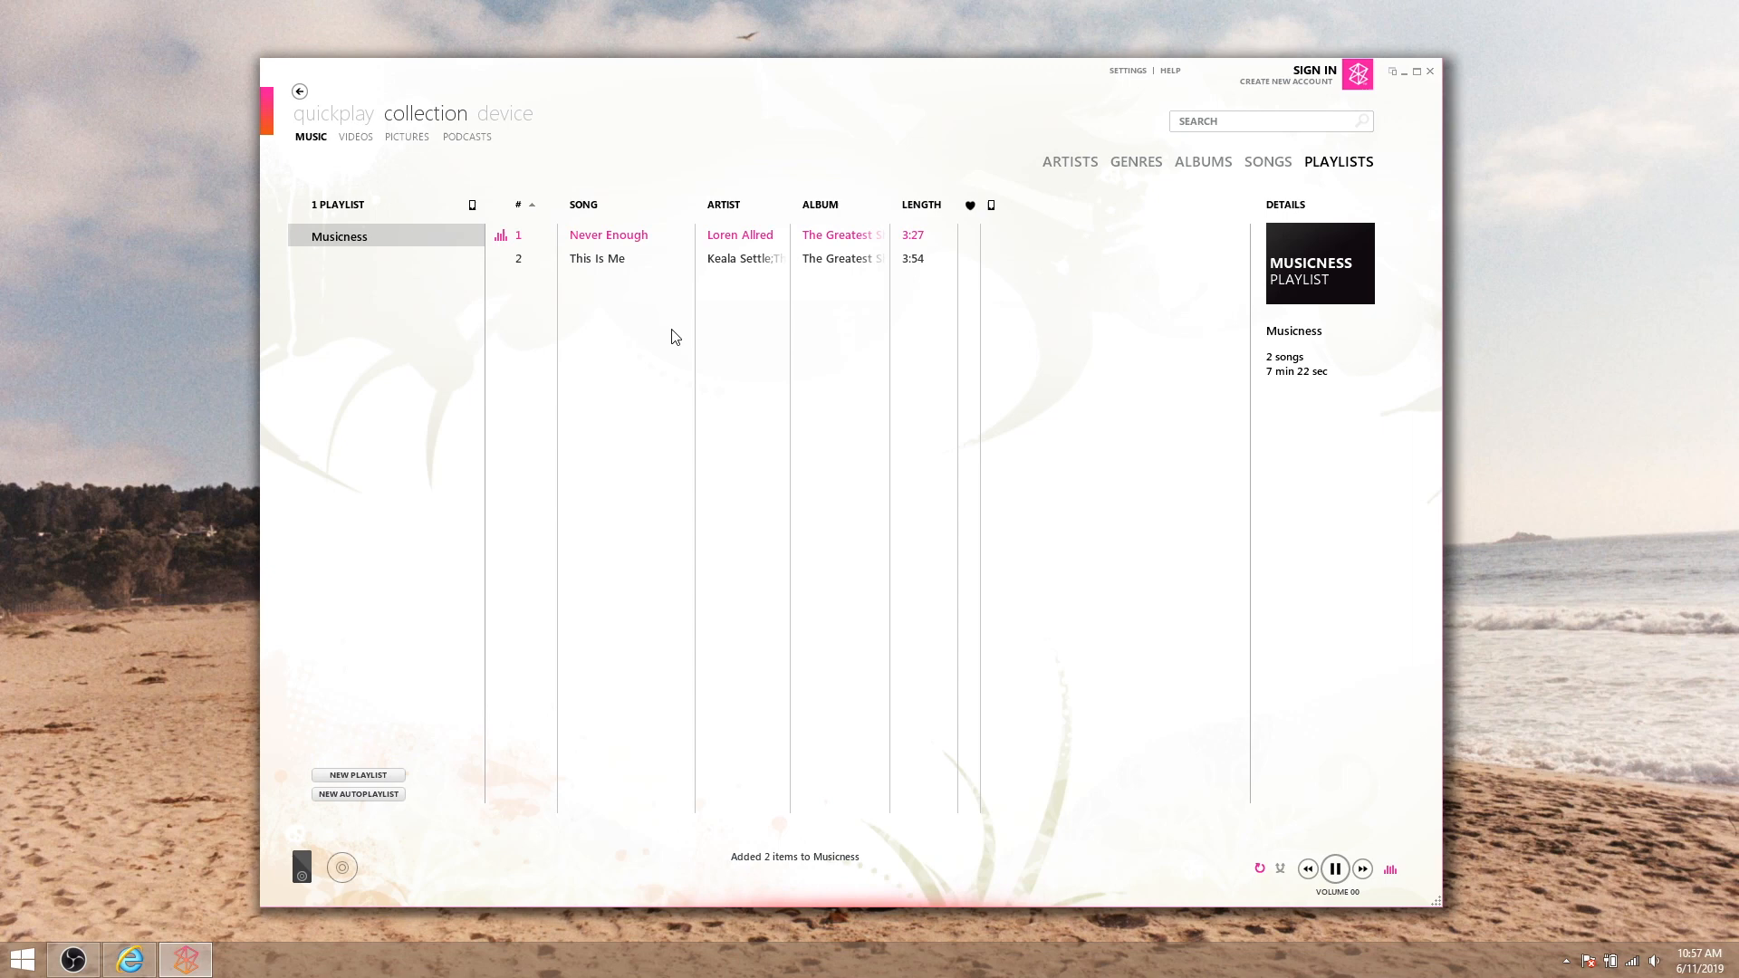
{"action": "left_click", "coordinate": [1069, 161]}
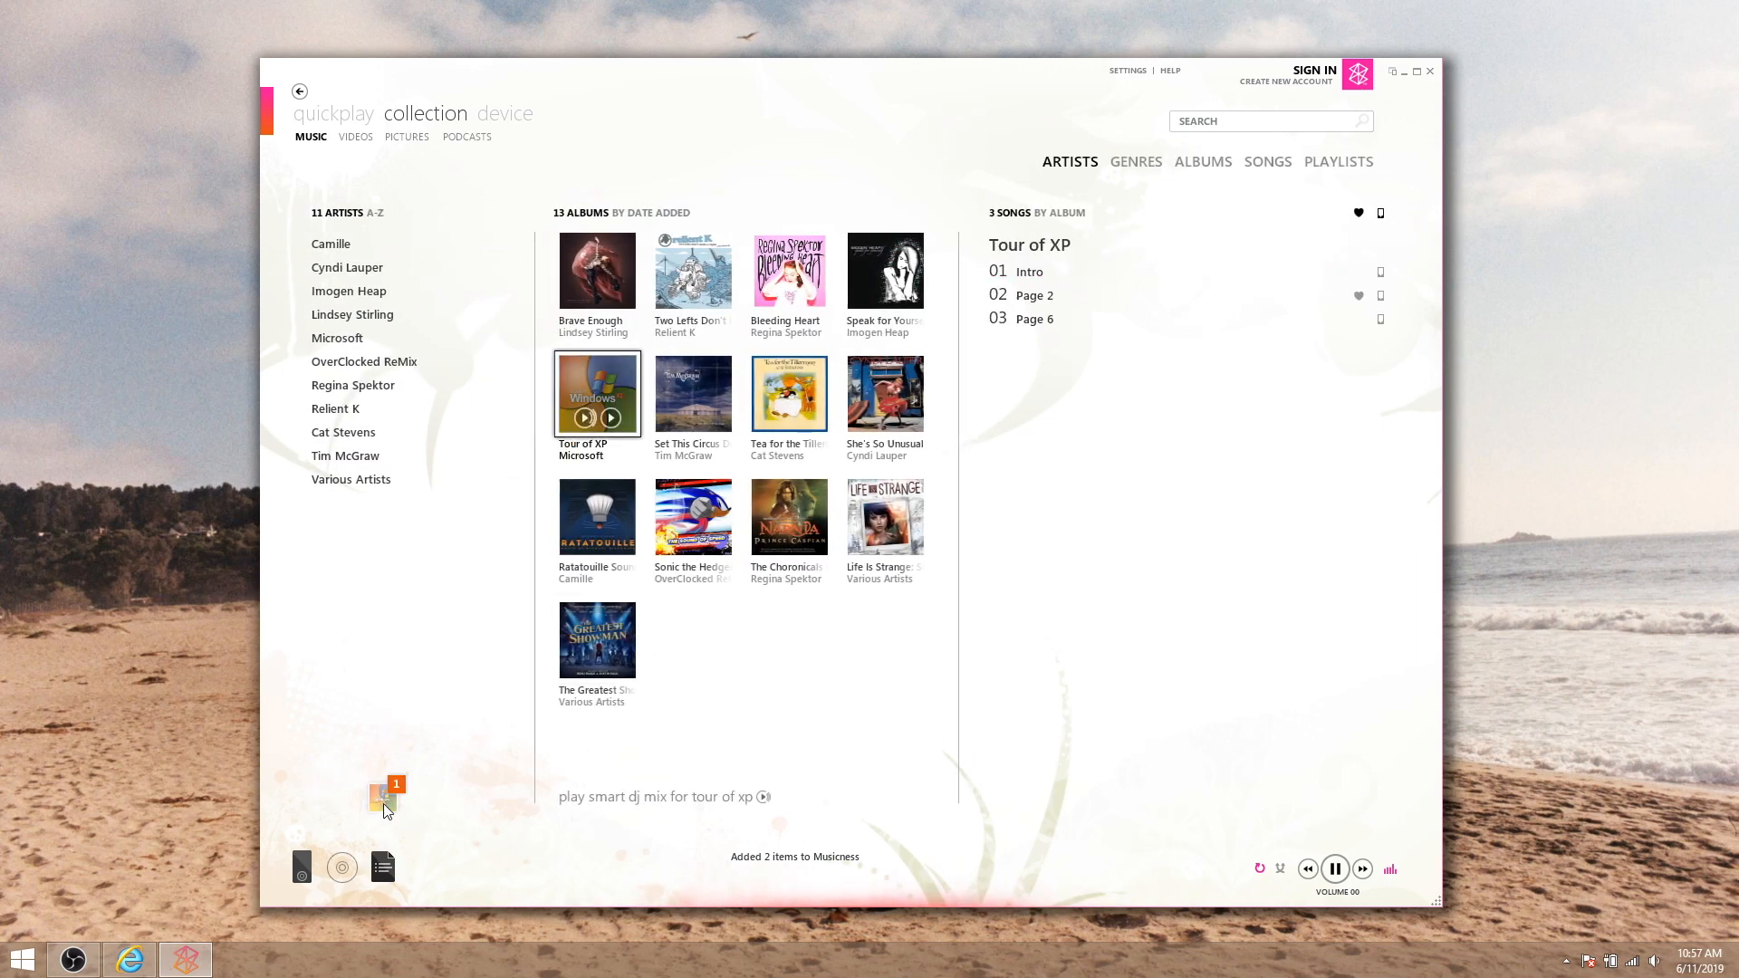
Add Mountains and A Hog in His Prime from Life Is Strange, then view the seven-song Musicness playlist
{"action": "left_click", "coordinate": [885, 517]}
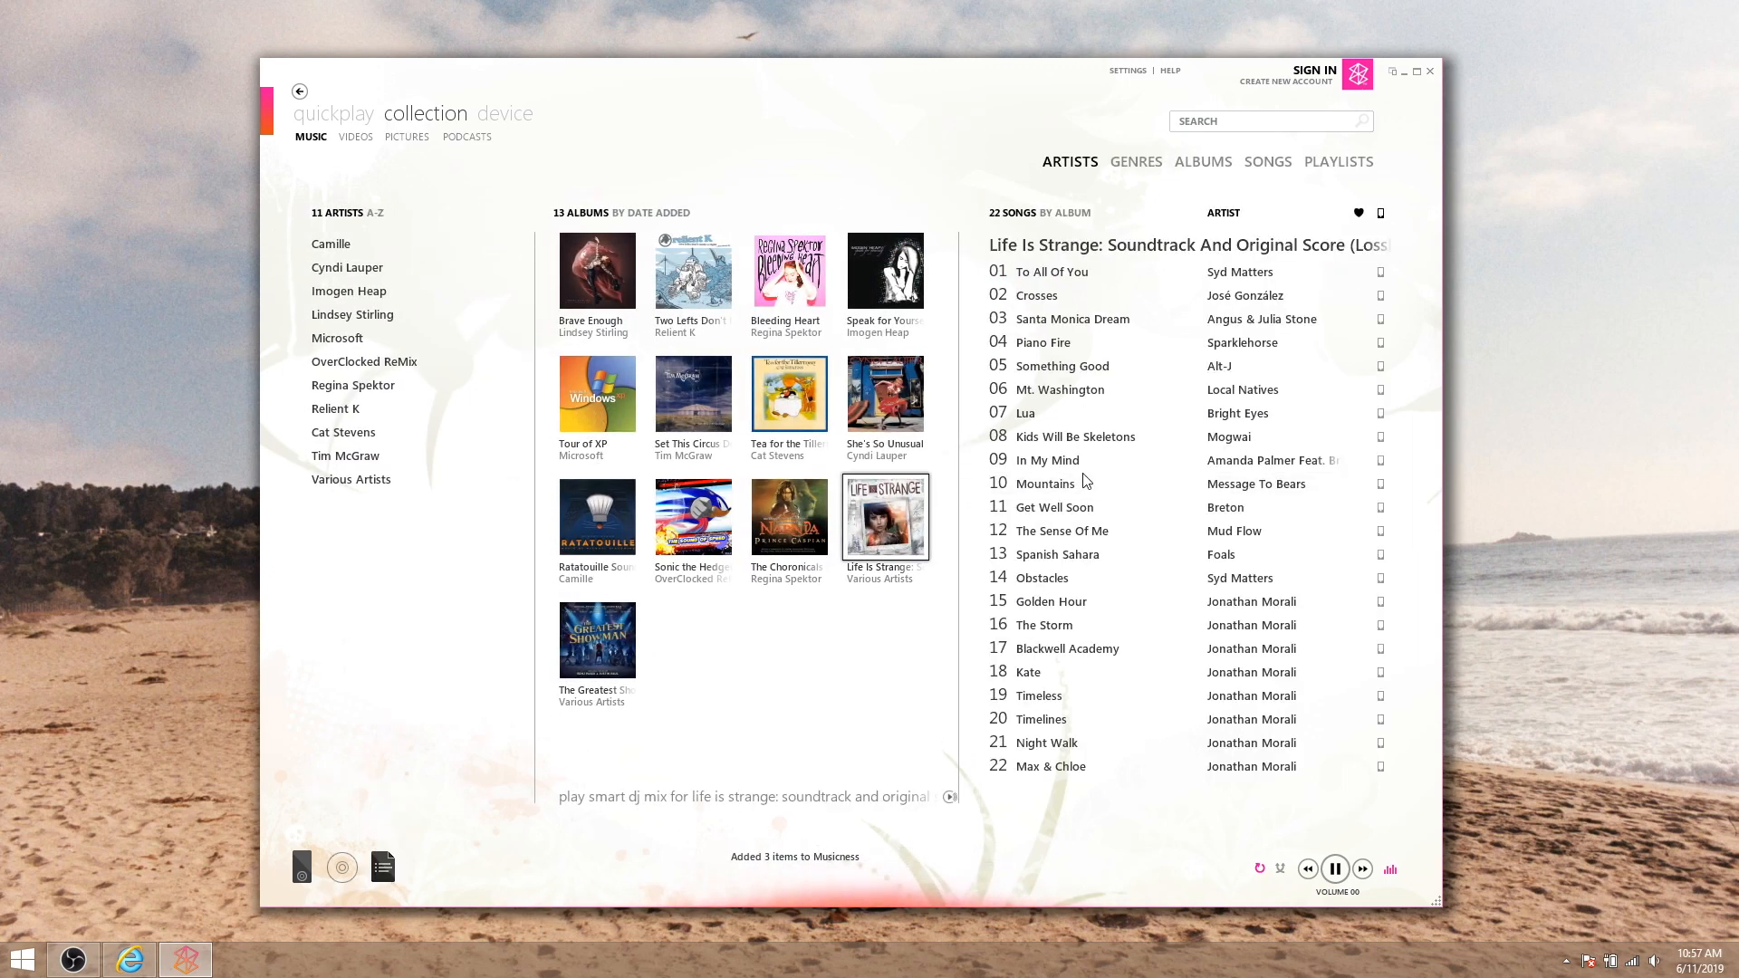
{"action": "left_click", "coordinate": [1071, 481]}
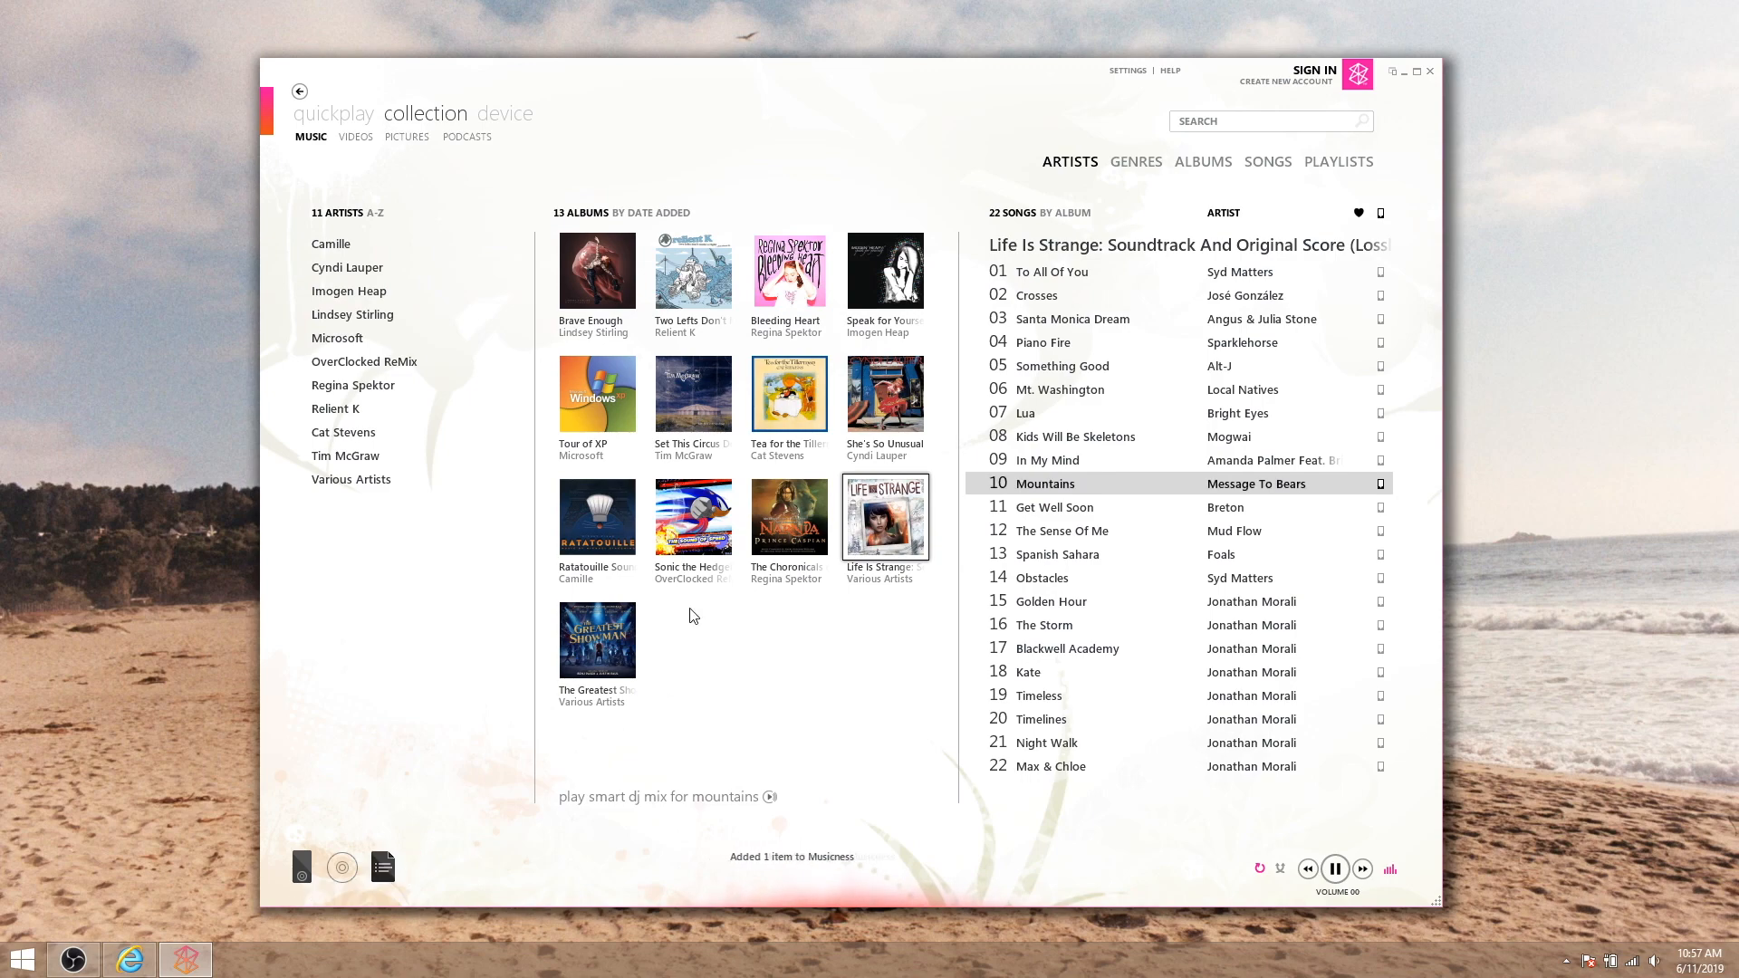
{"action": "left_click", "coordinate": [694, 516]}
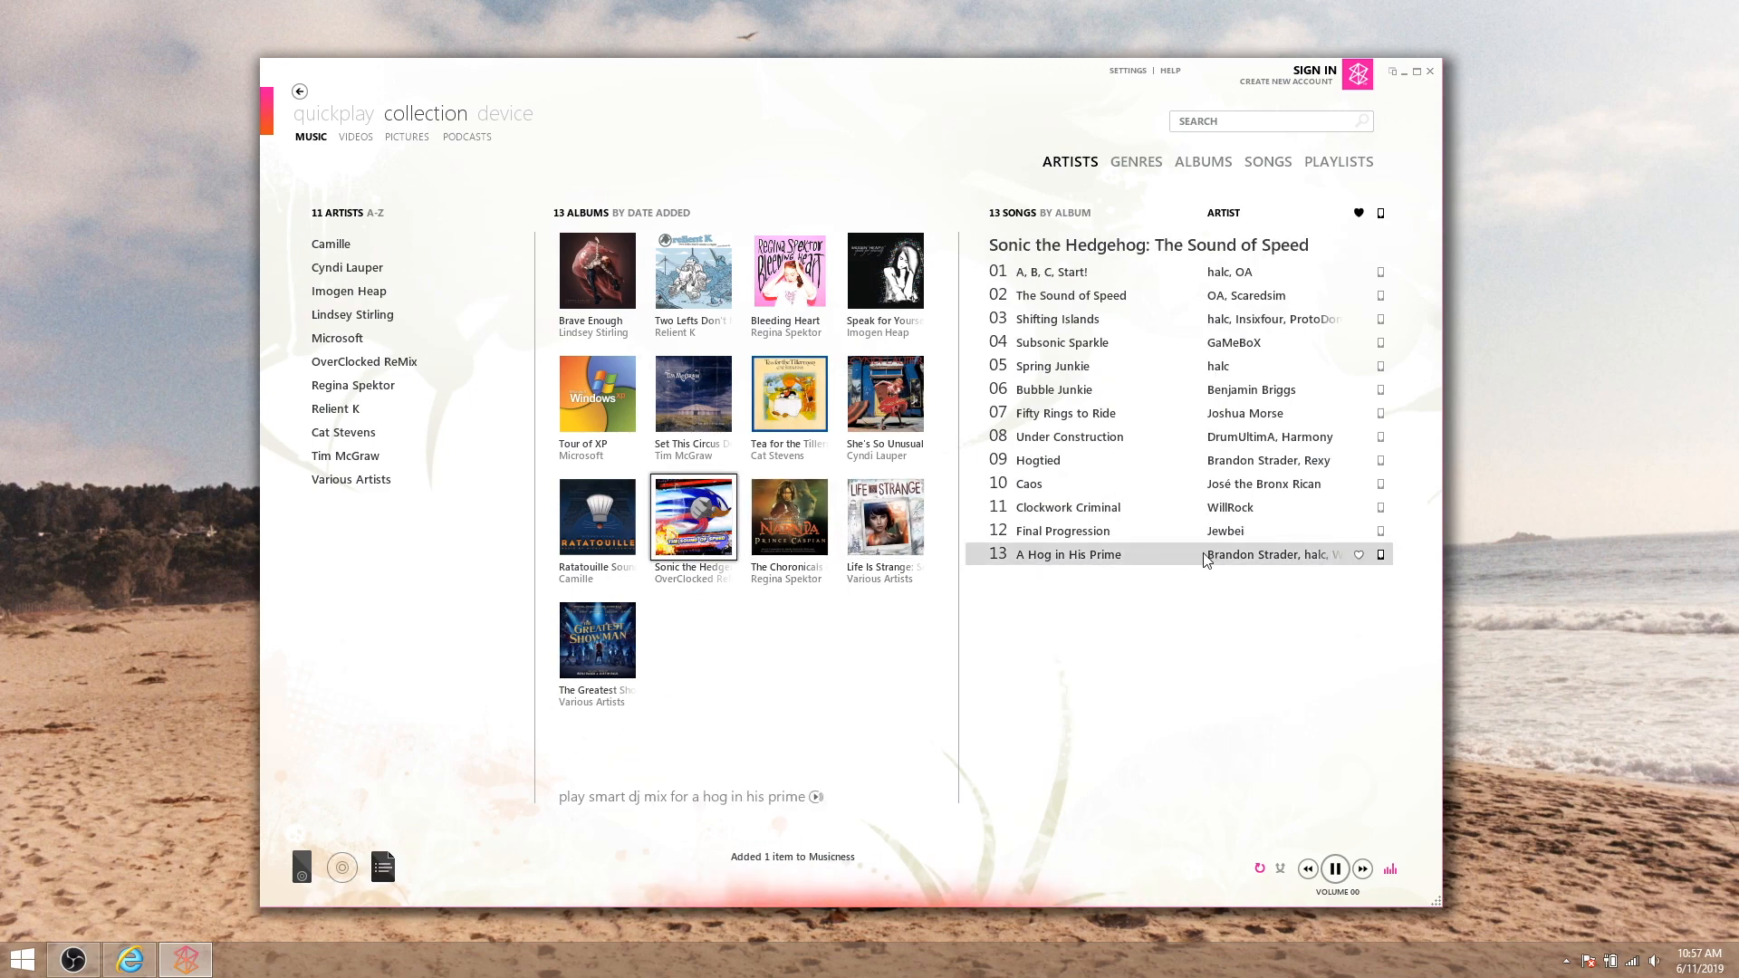
{"action": "mouse_move", "coordinate": [382, 868]}
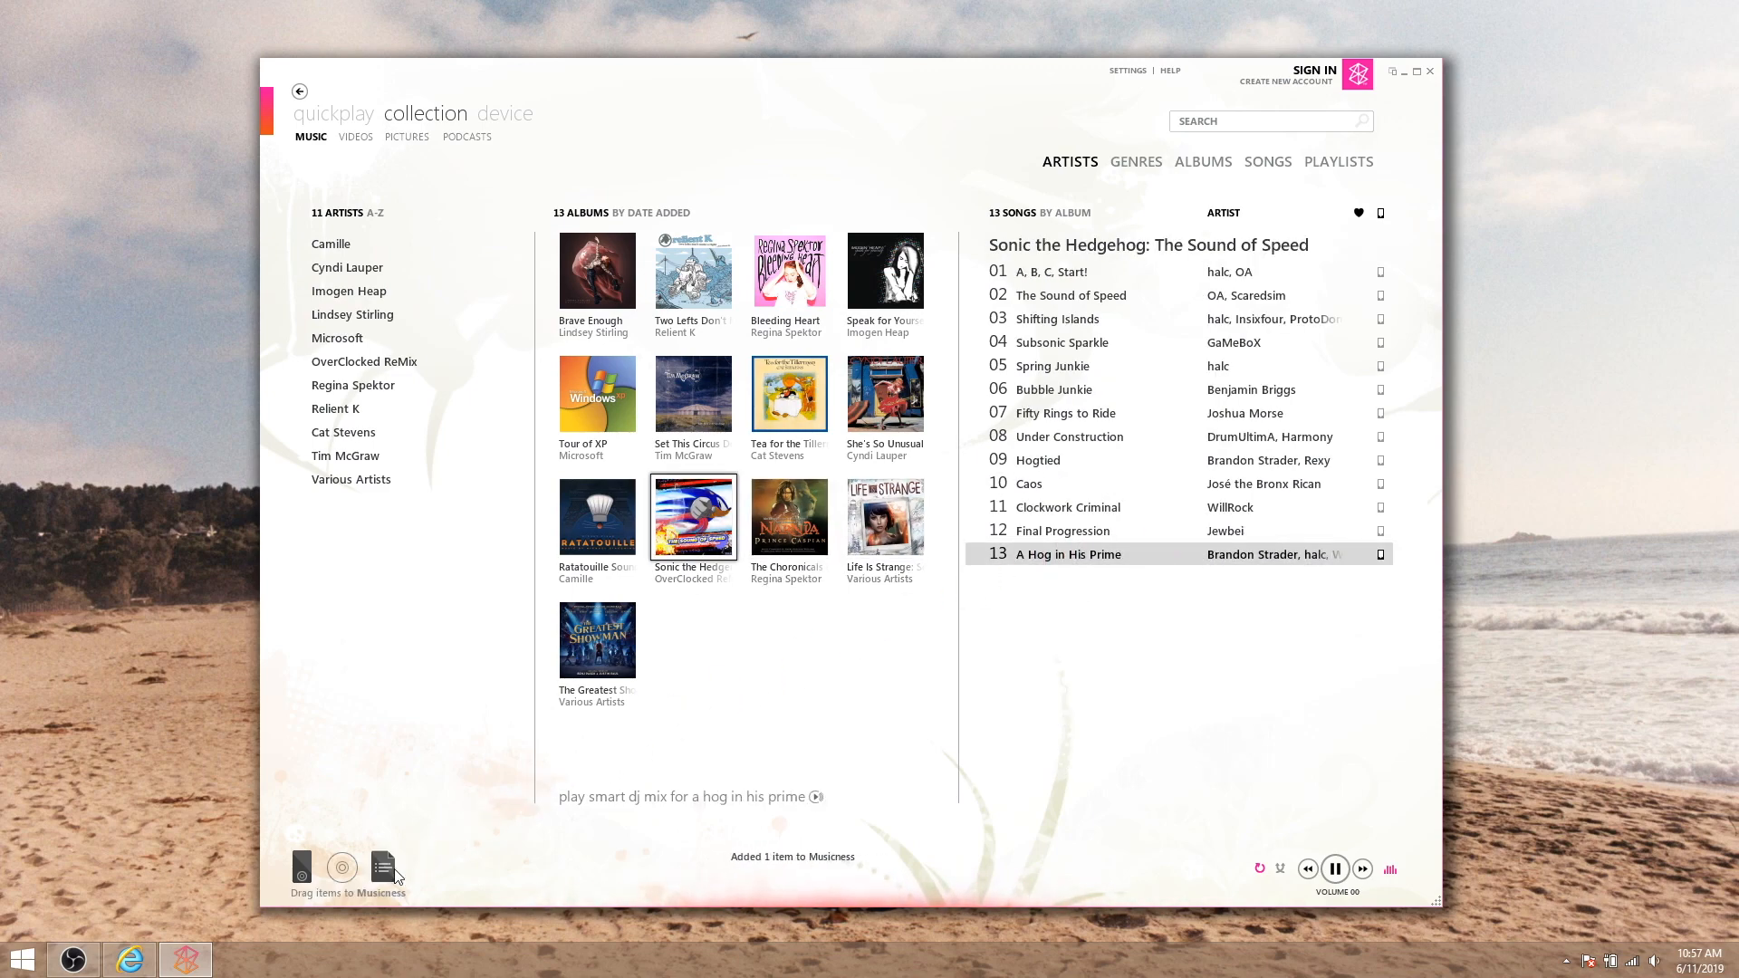
{"action": "left_click", "coordinate": [1339, 161]}
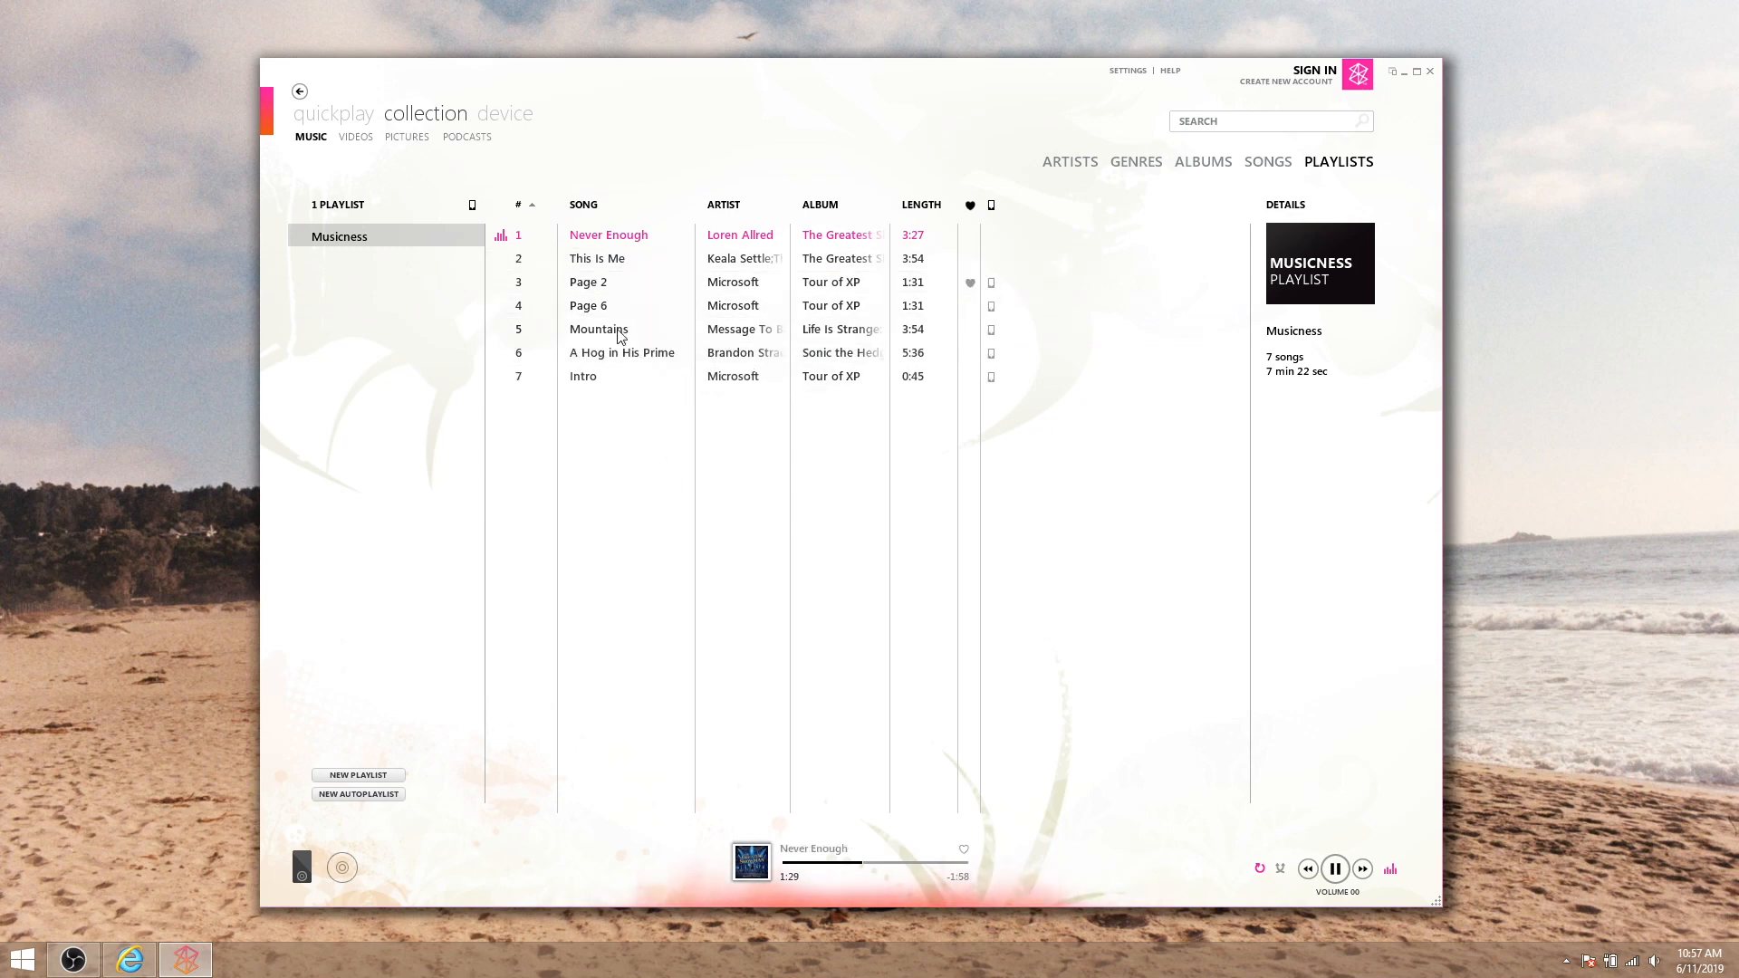
Play the Playstation Vita 2019 Review video and return to the video collection while it plays
{"action": "left_click", "coordinate": [355, 136]}
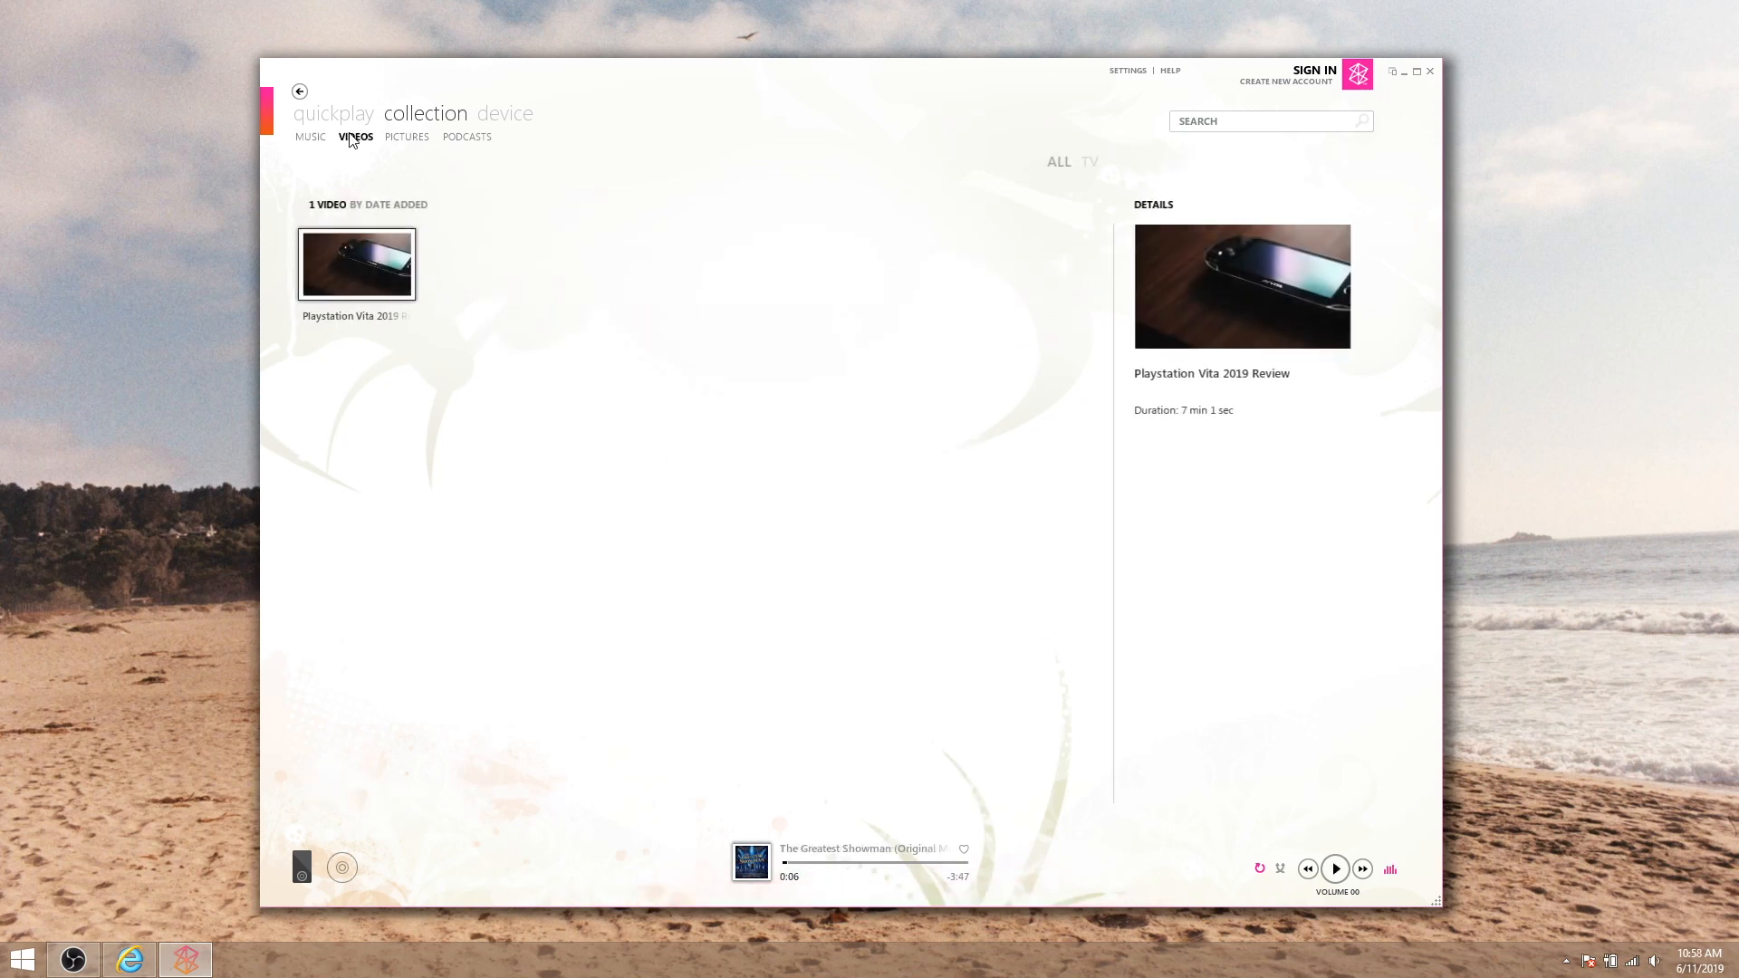
{"action": "double_click", "coordinate": [357, 263]}
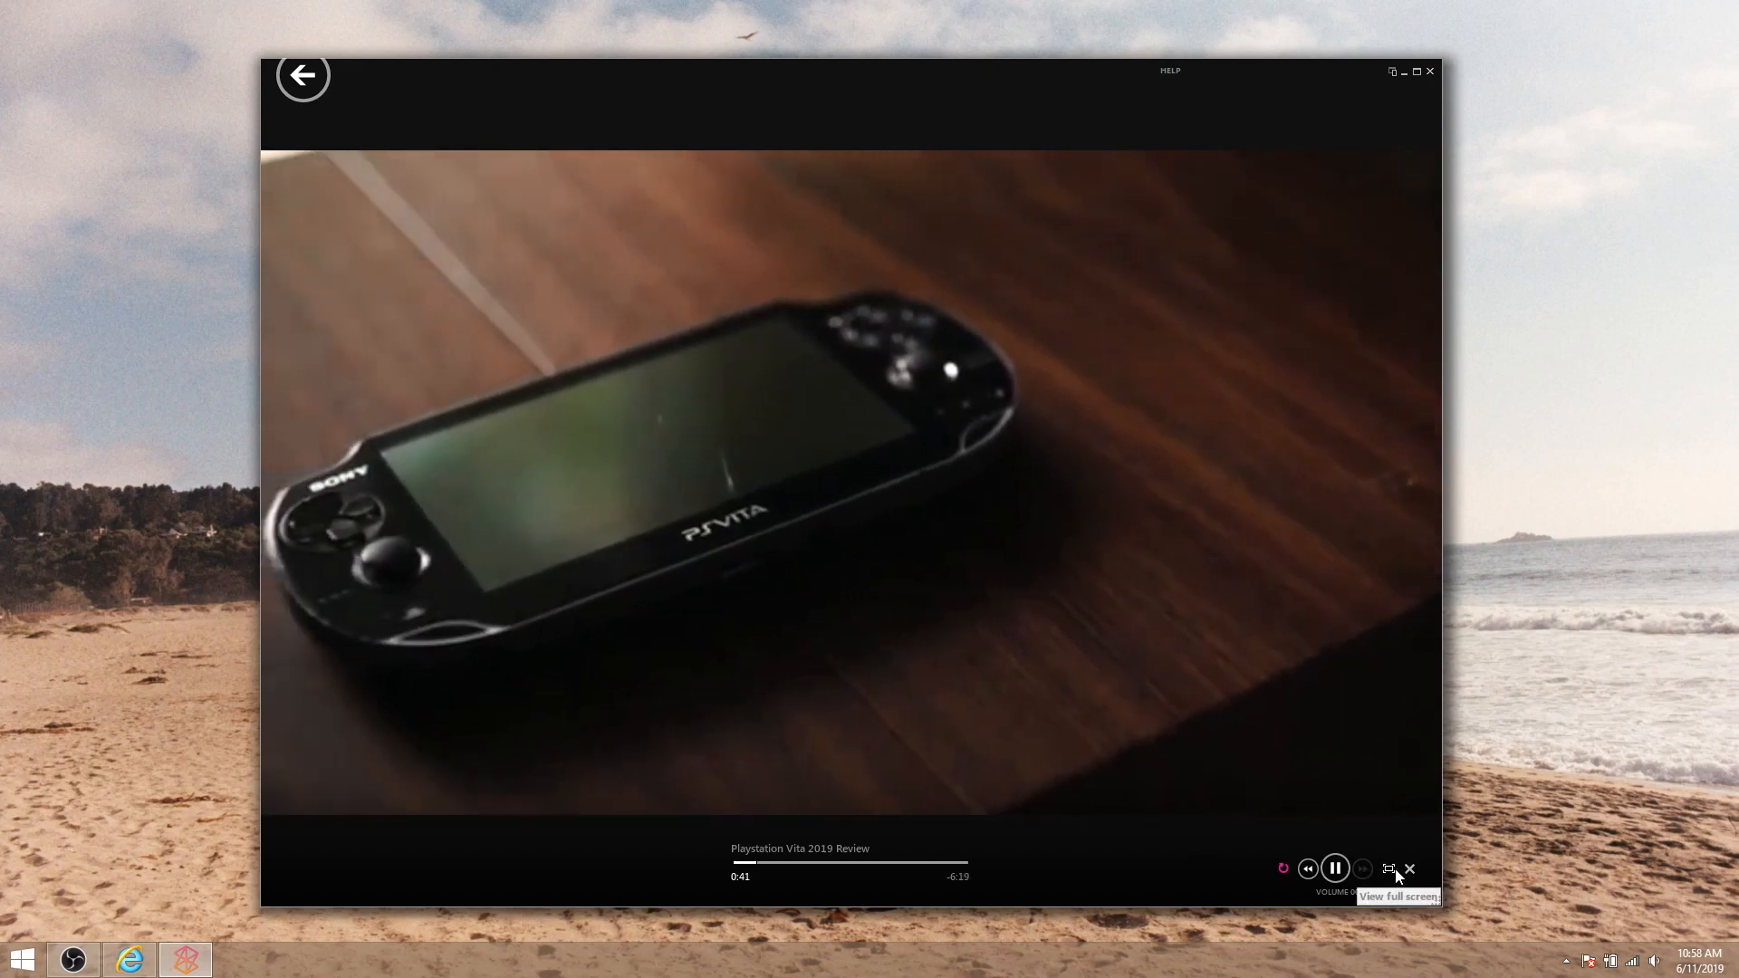
{"action": "left_click", "coordinate": [1389, 868]}
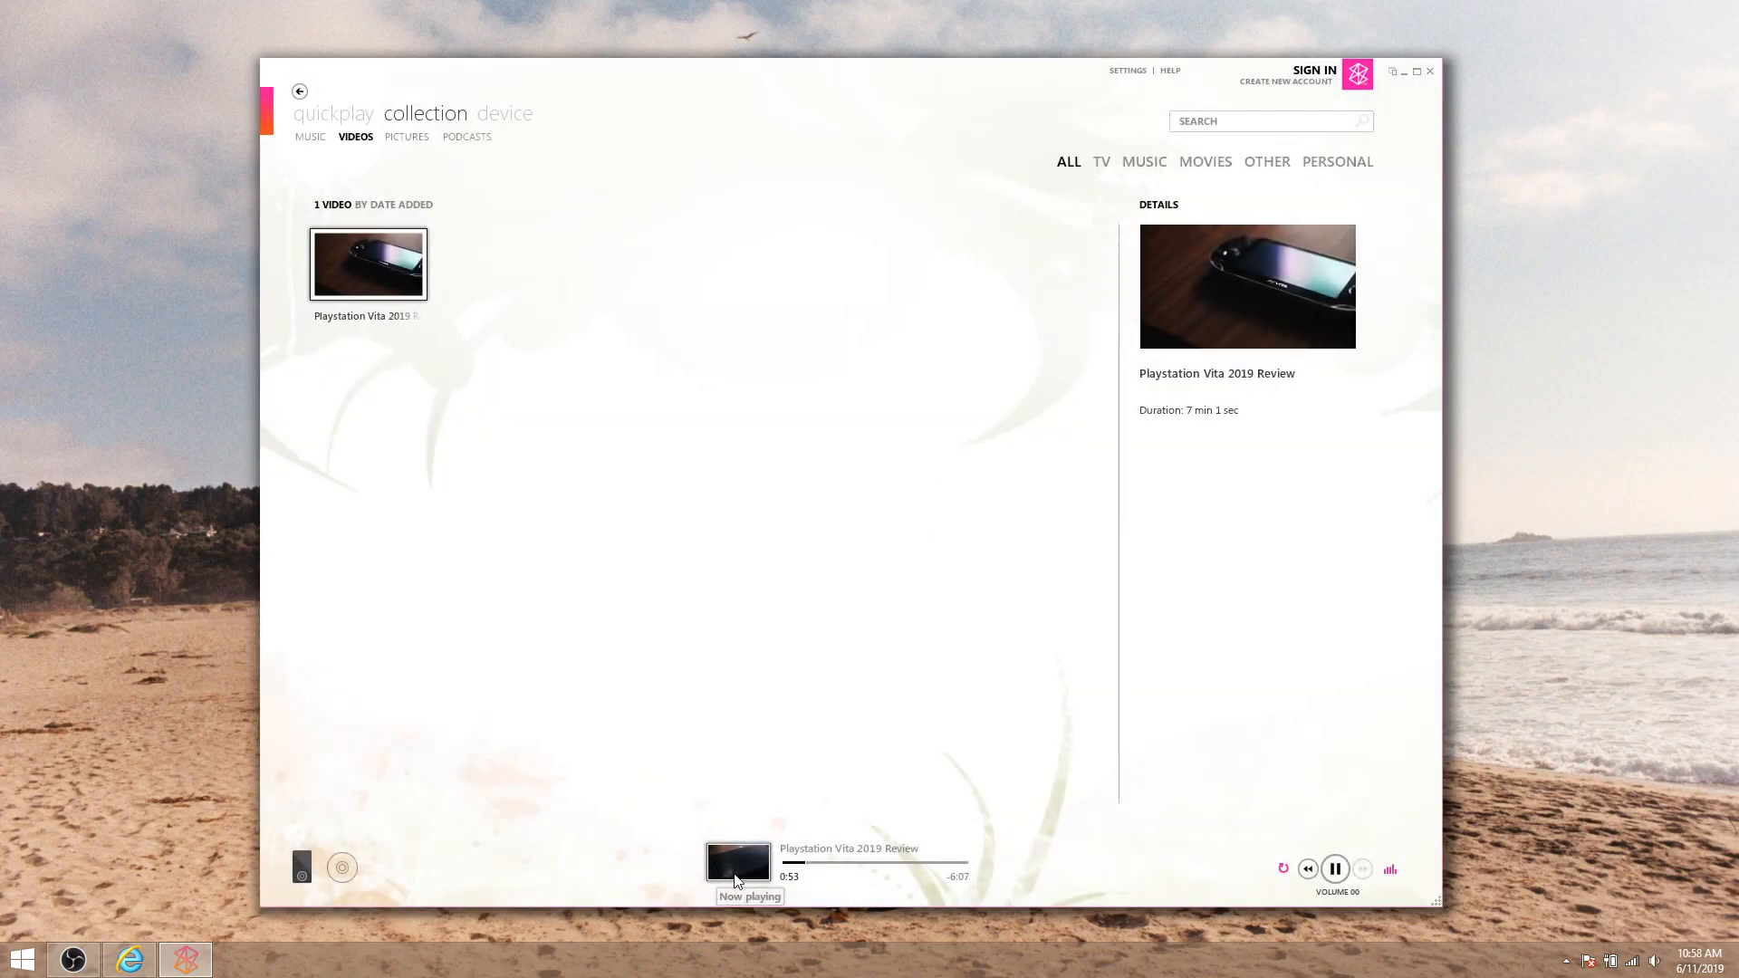
{"action": "mouse_move", "coordinate": [432, 282]}
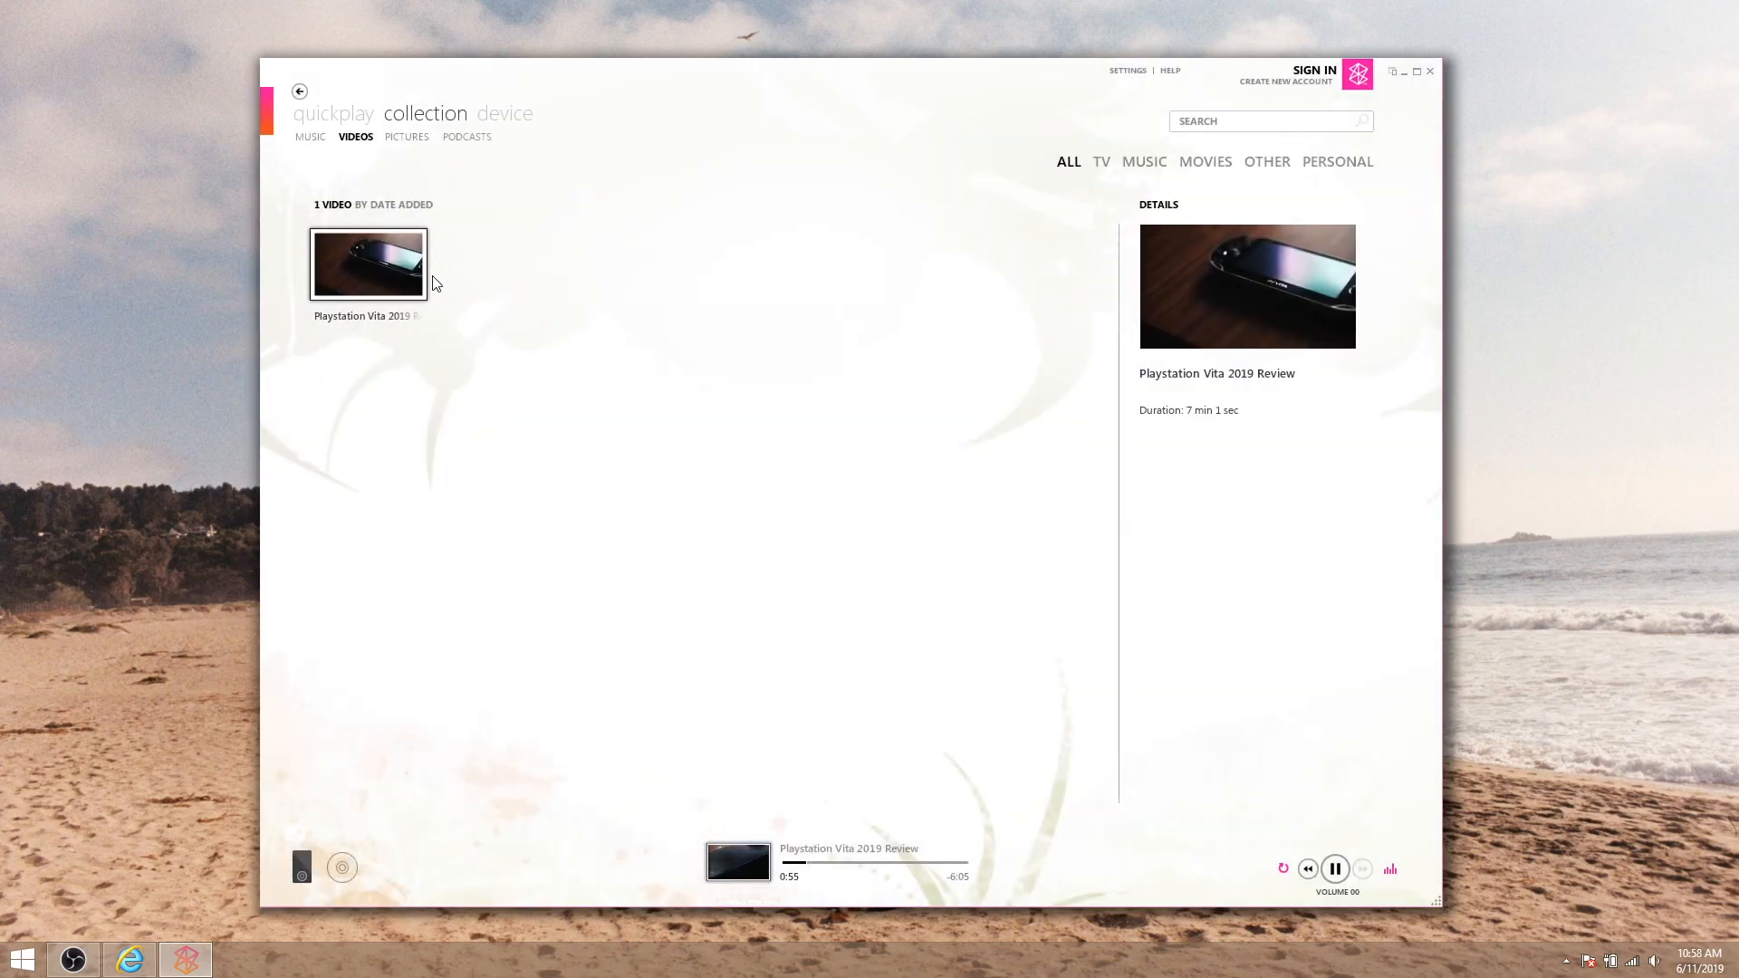
Go to the empty podcast collection and copy the Welcome to Night Vale feed address from the browser
{"action": "left_click", "coordinate": [466, 136]}
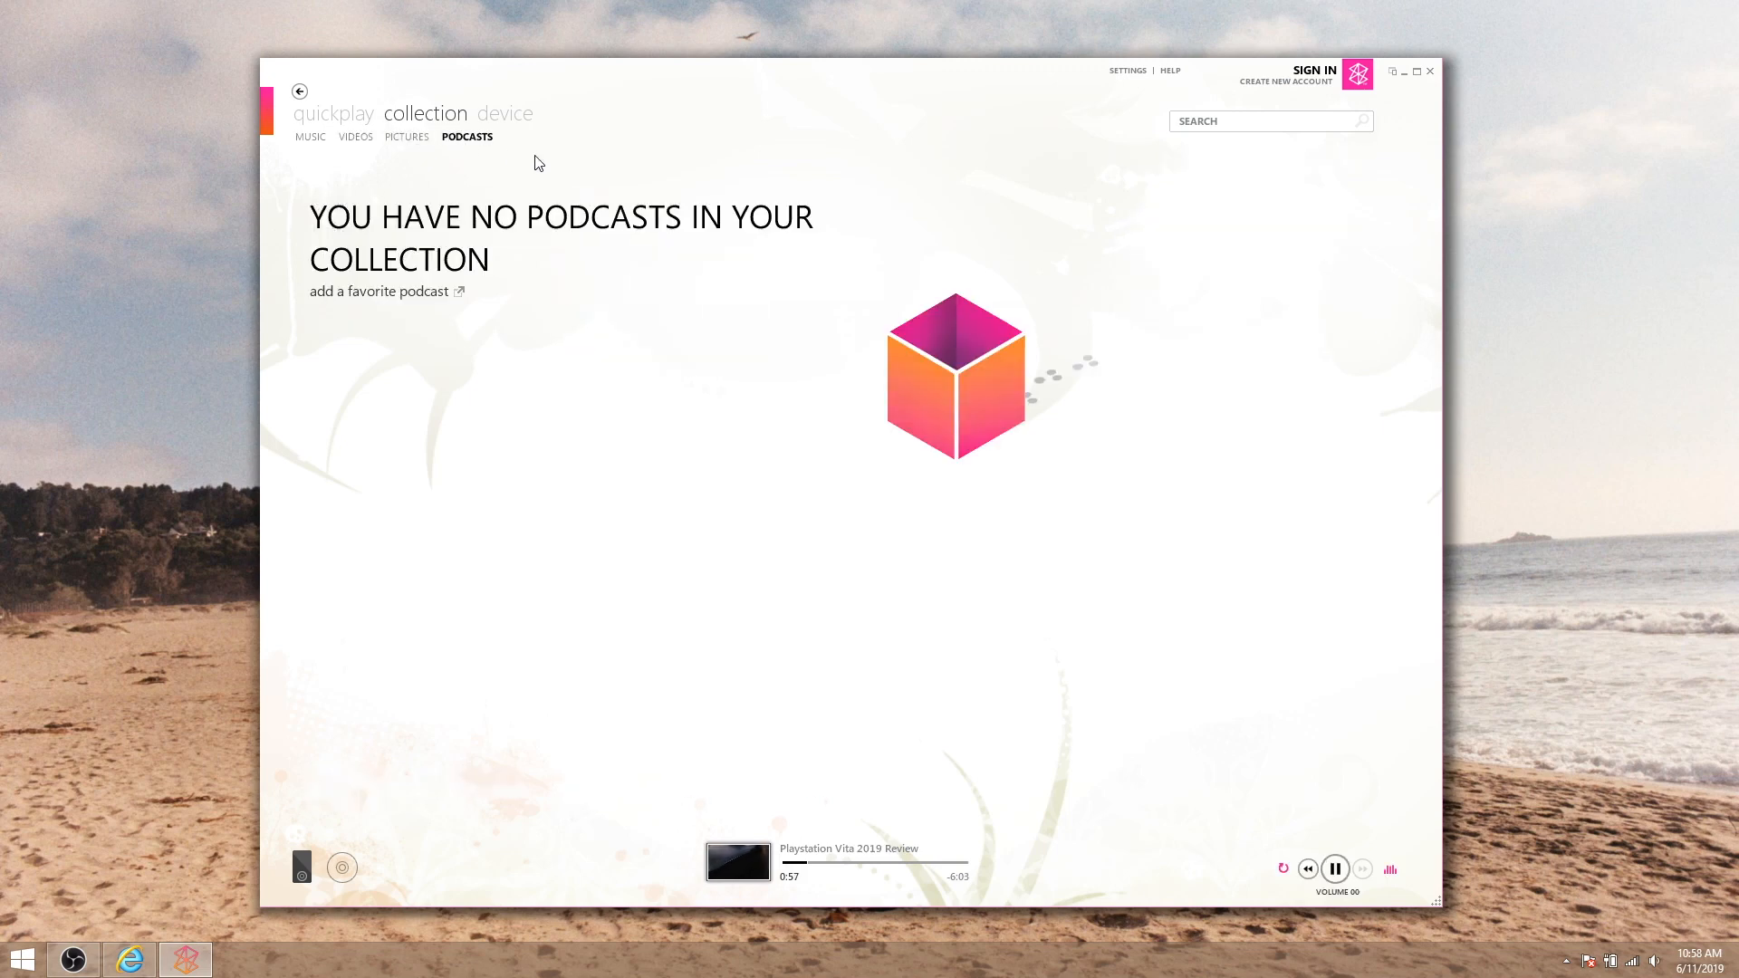
{"action": "mouse_move", "coordinate": [578, 259]}
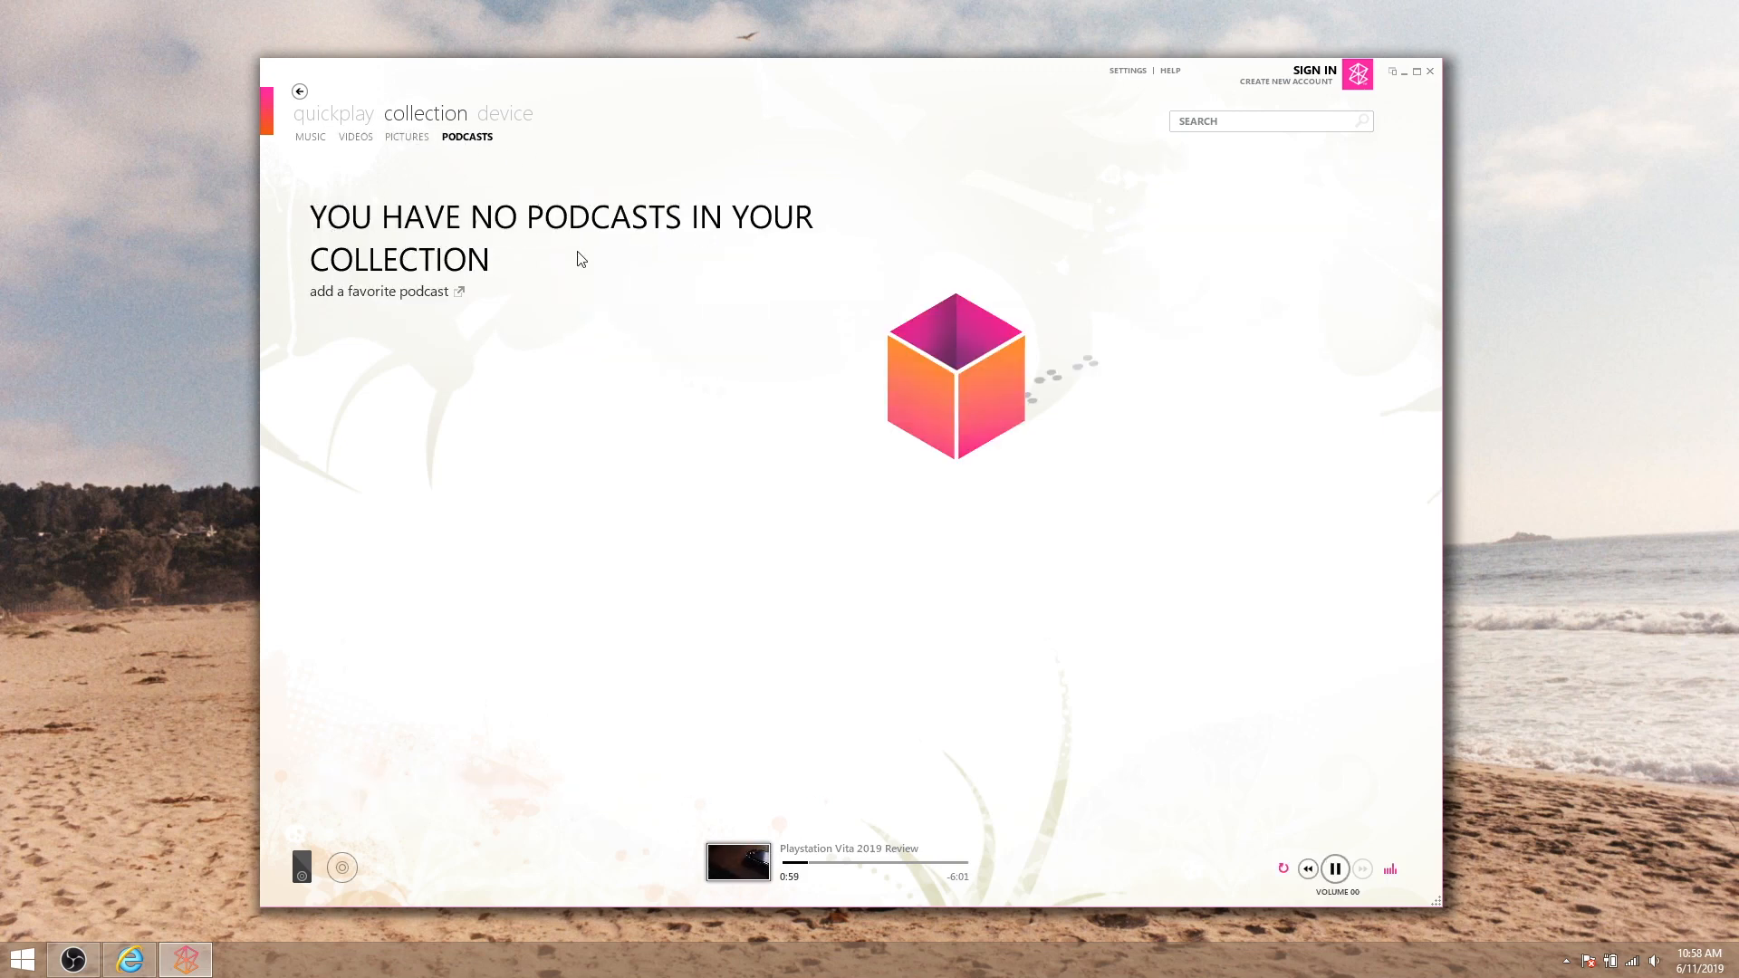
{"action": "left_click", "coordinate": [377, 290]}
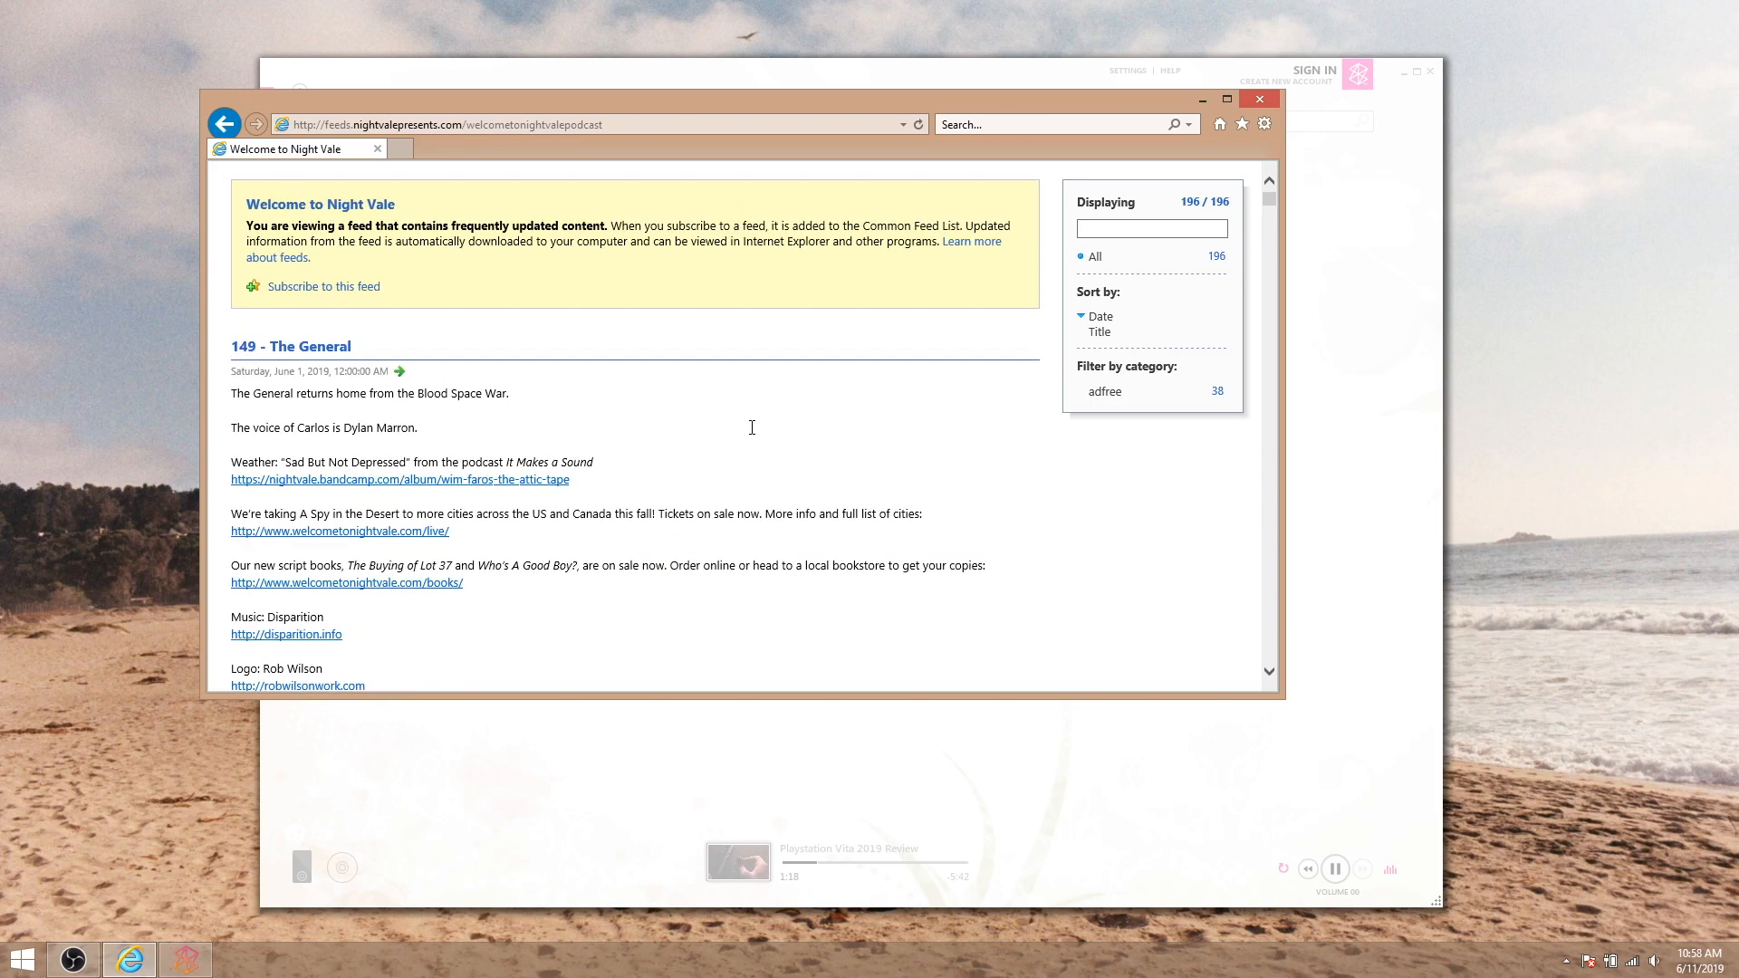
{"action": "right_click", "coordinate": [487, 125]}
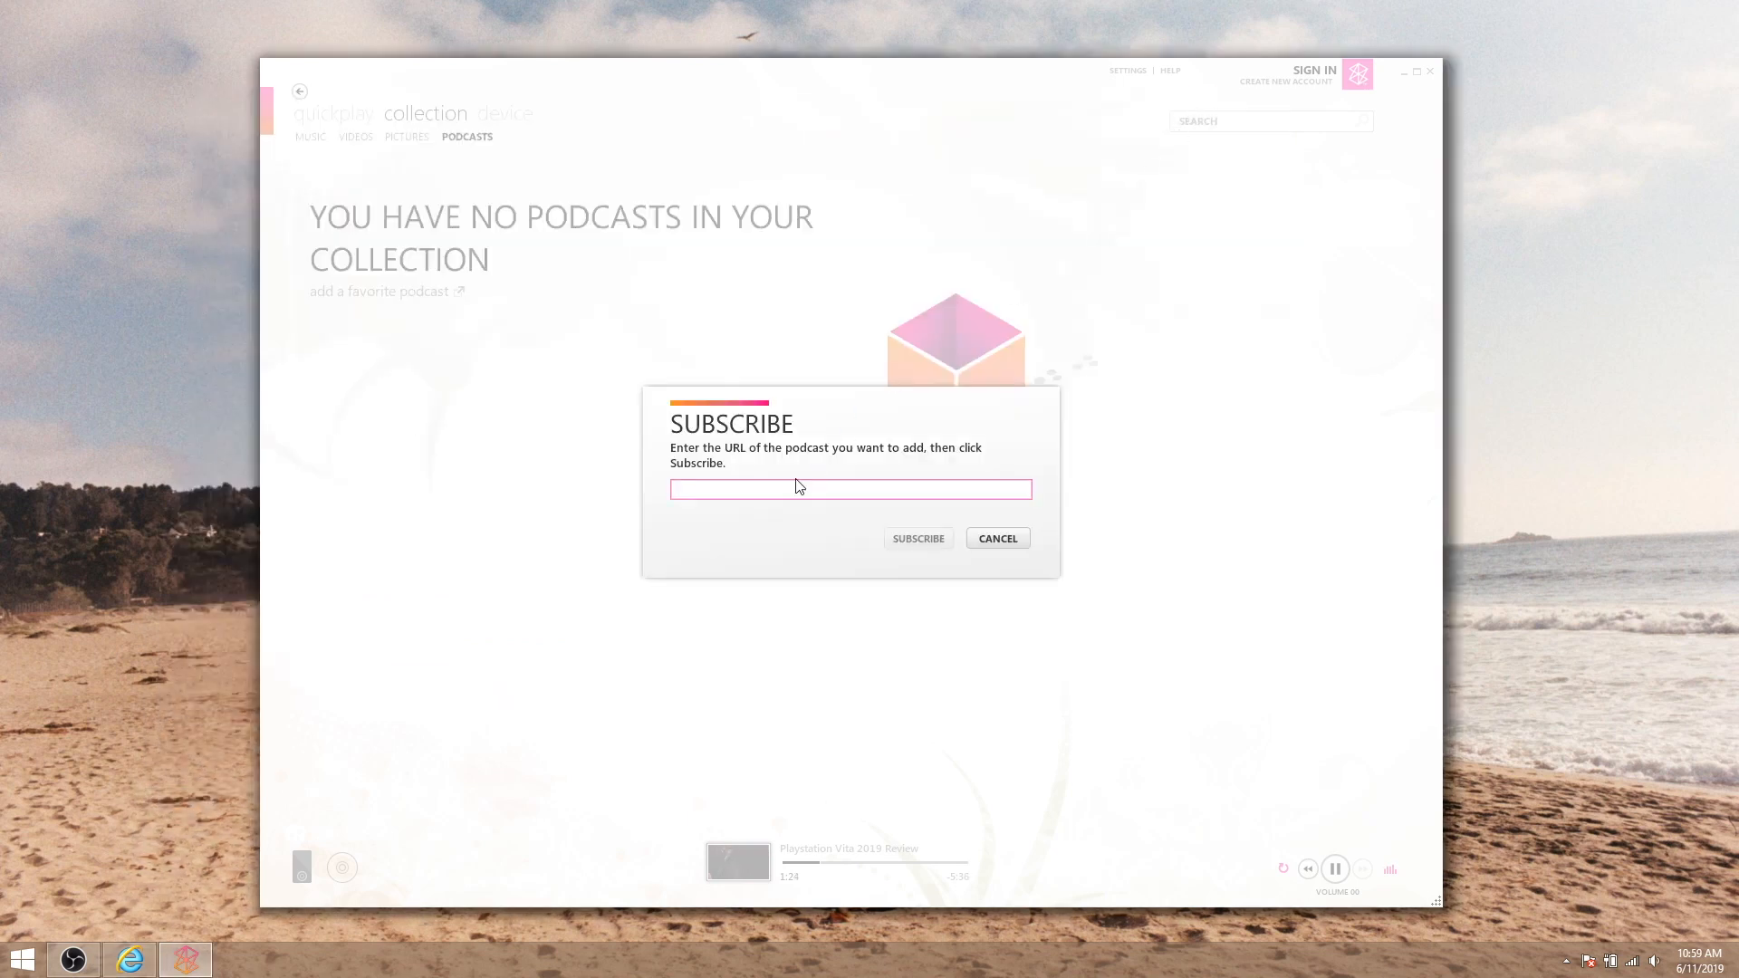
{"action": "type", "text": "http://feeds.nightvalepresents.com/welcometonightvalepodcast"}
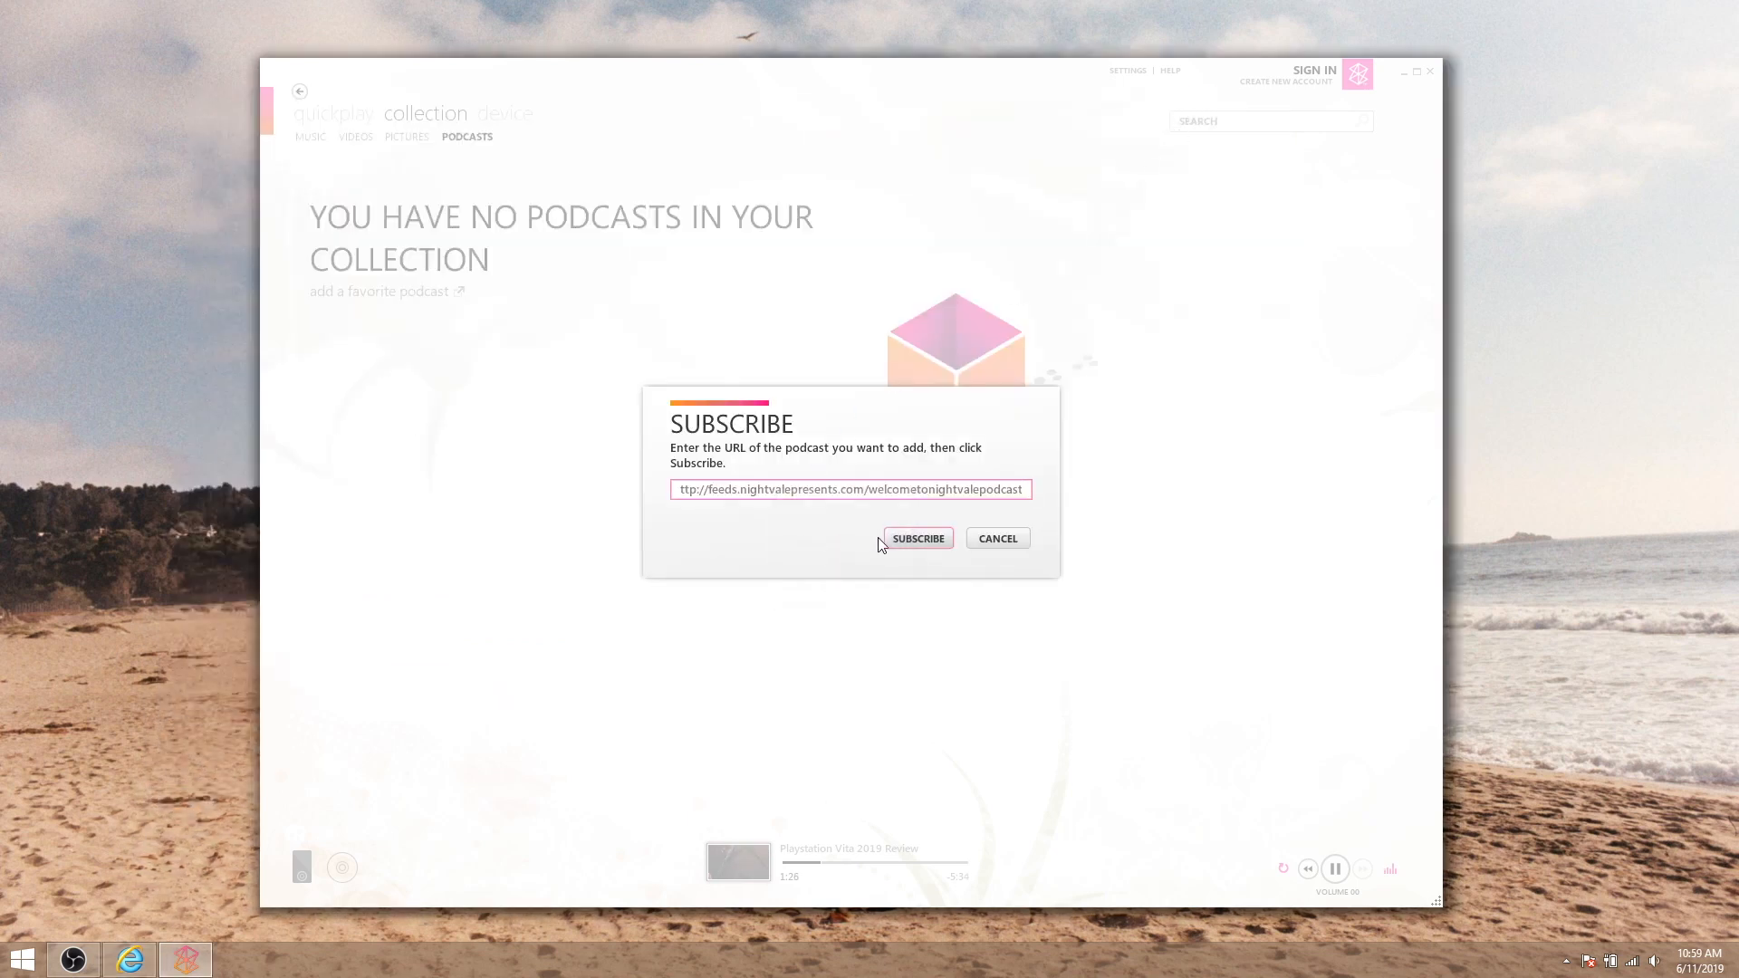
{"action": "left_click", "coordinate": [916, 538]}
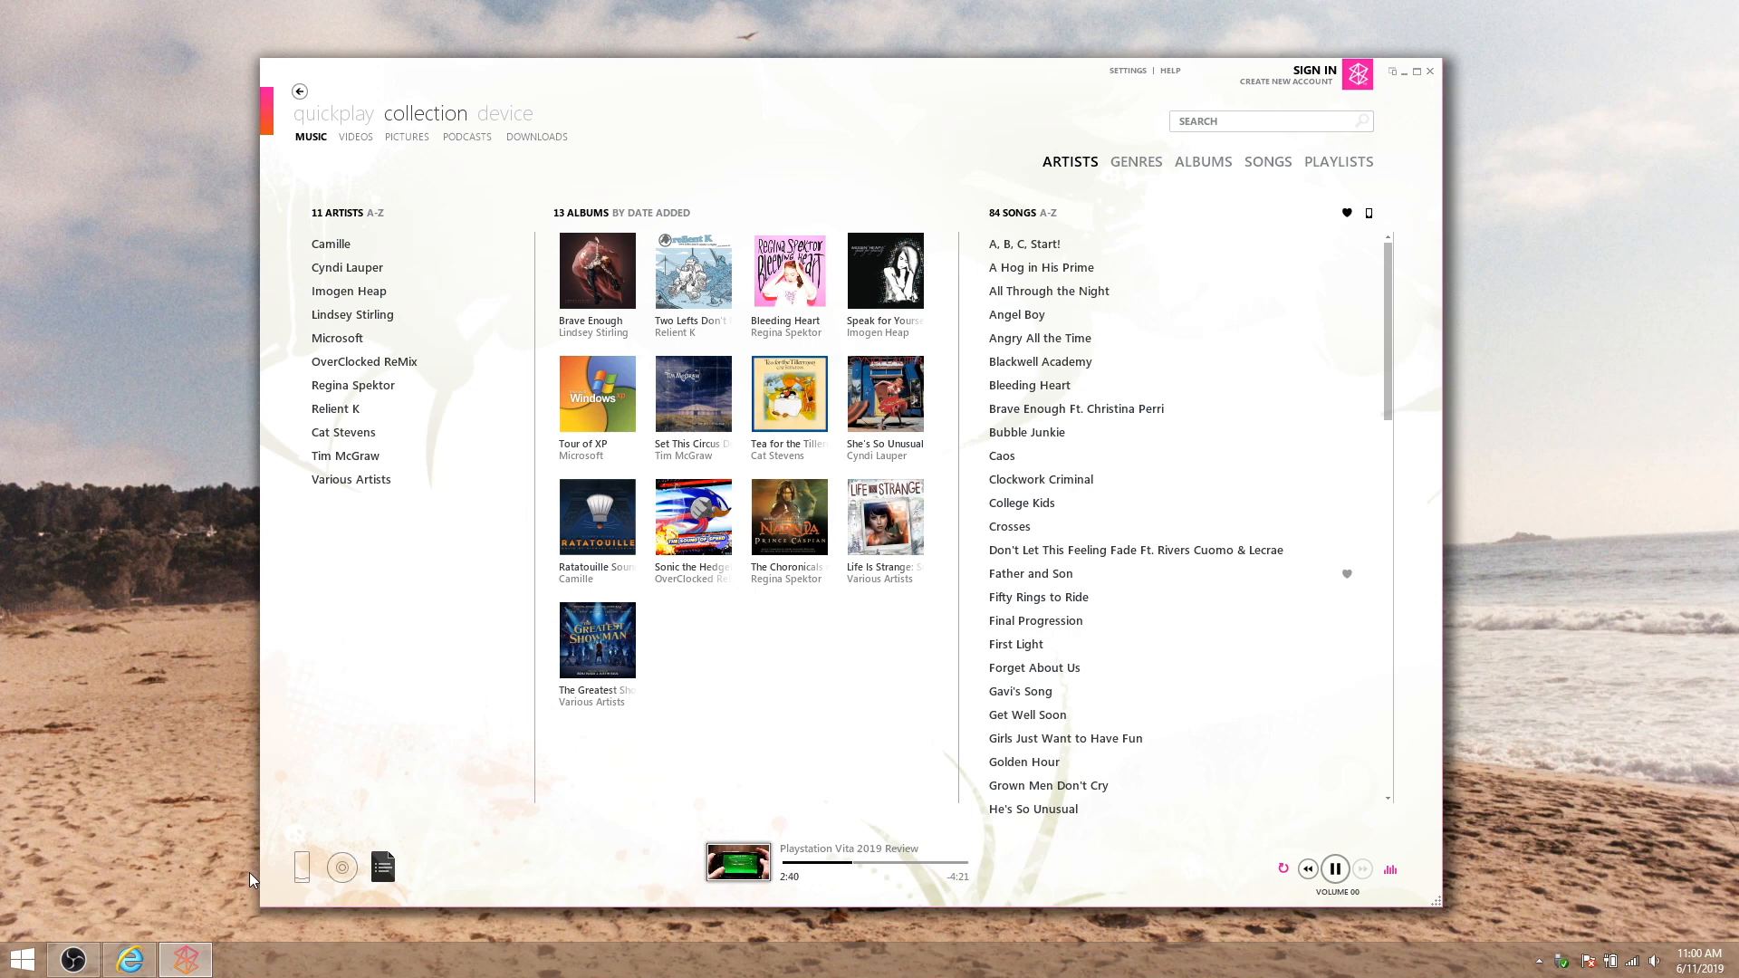
{"action": "mouse_move", "coordinate": [303, 868]}
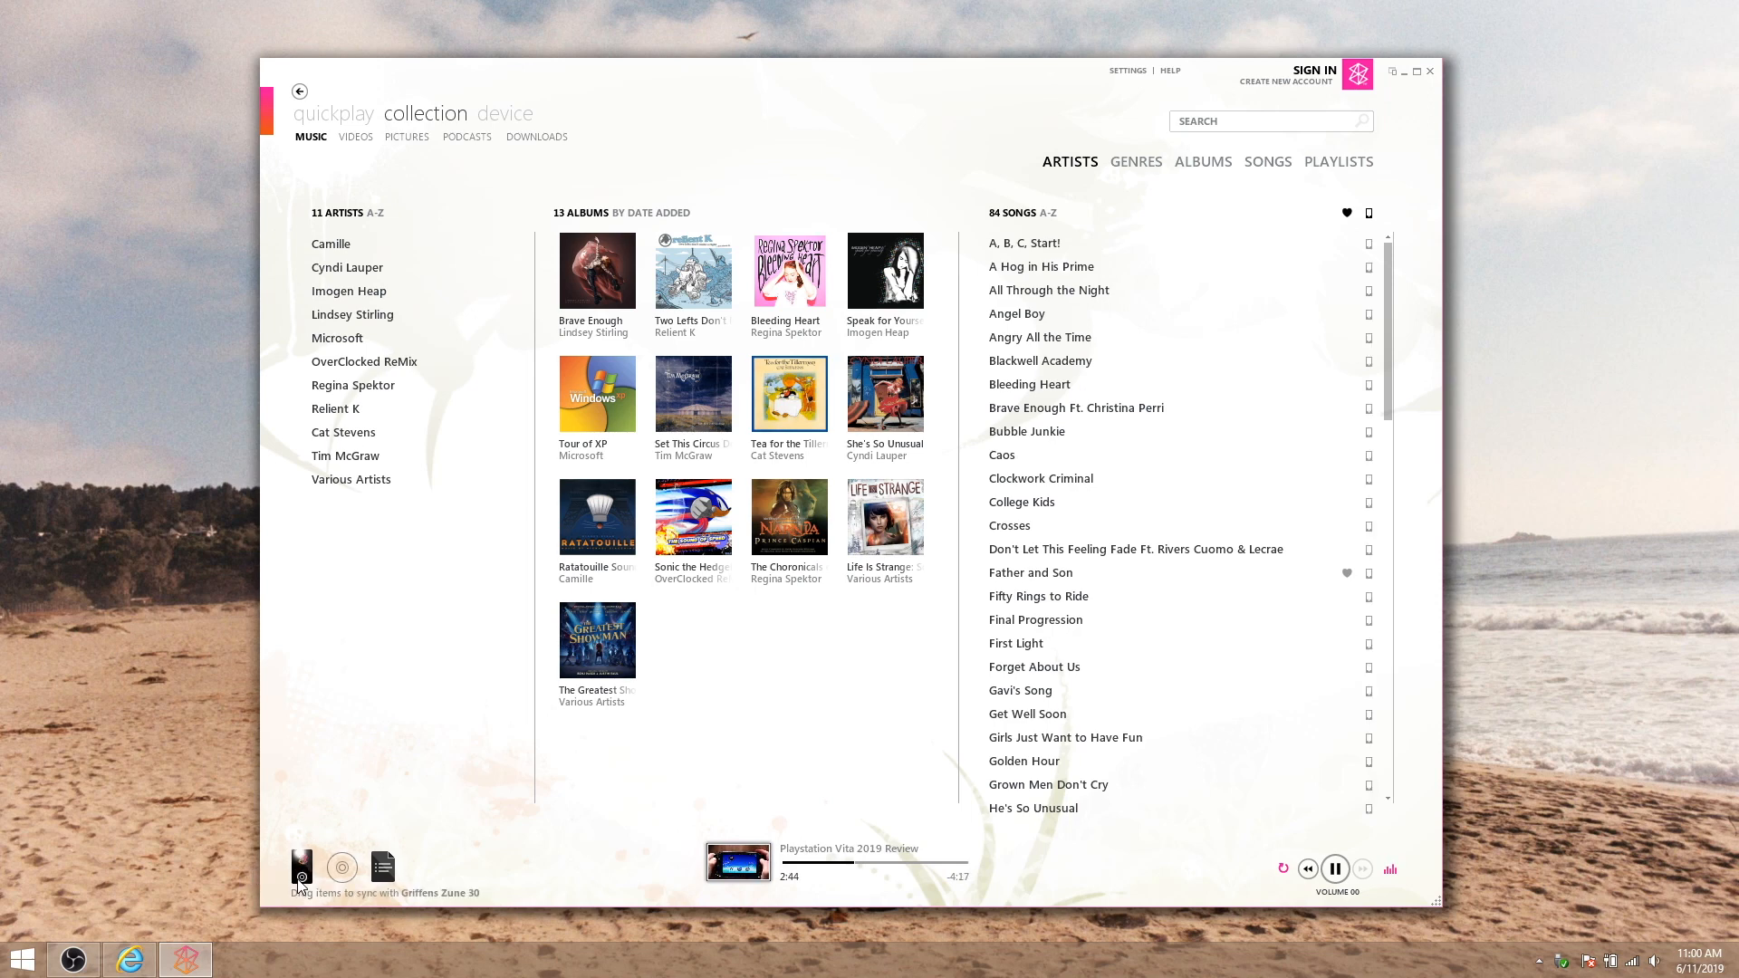
Send The Greatest Showman album to the connected Zune 30
{"action": "left_click", "coordinate": [596, 640]}
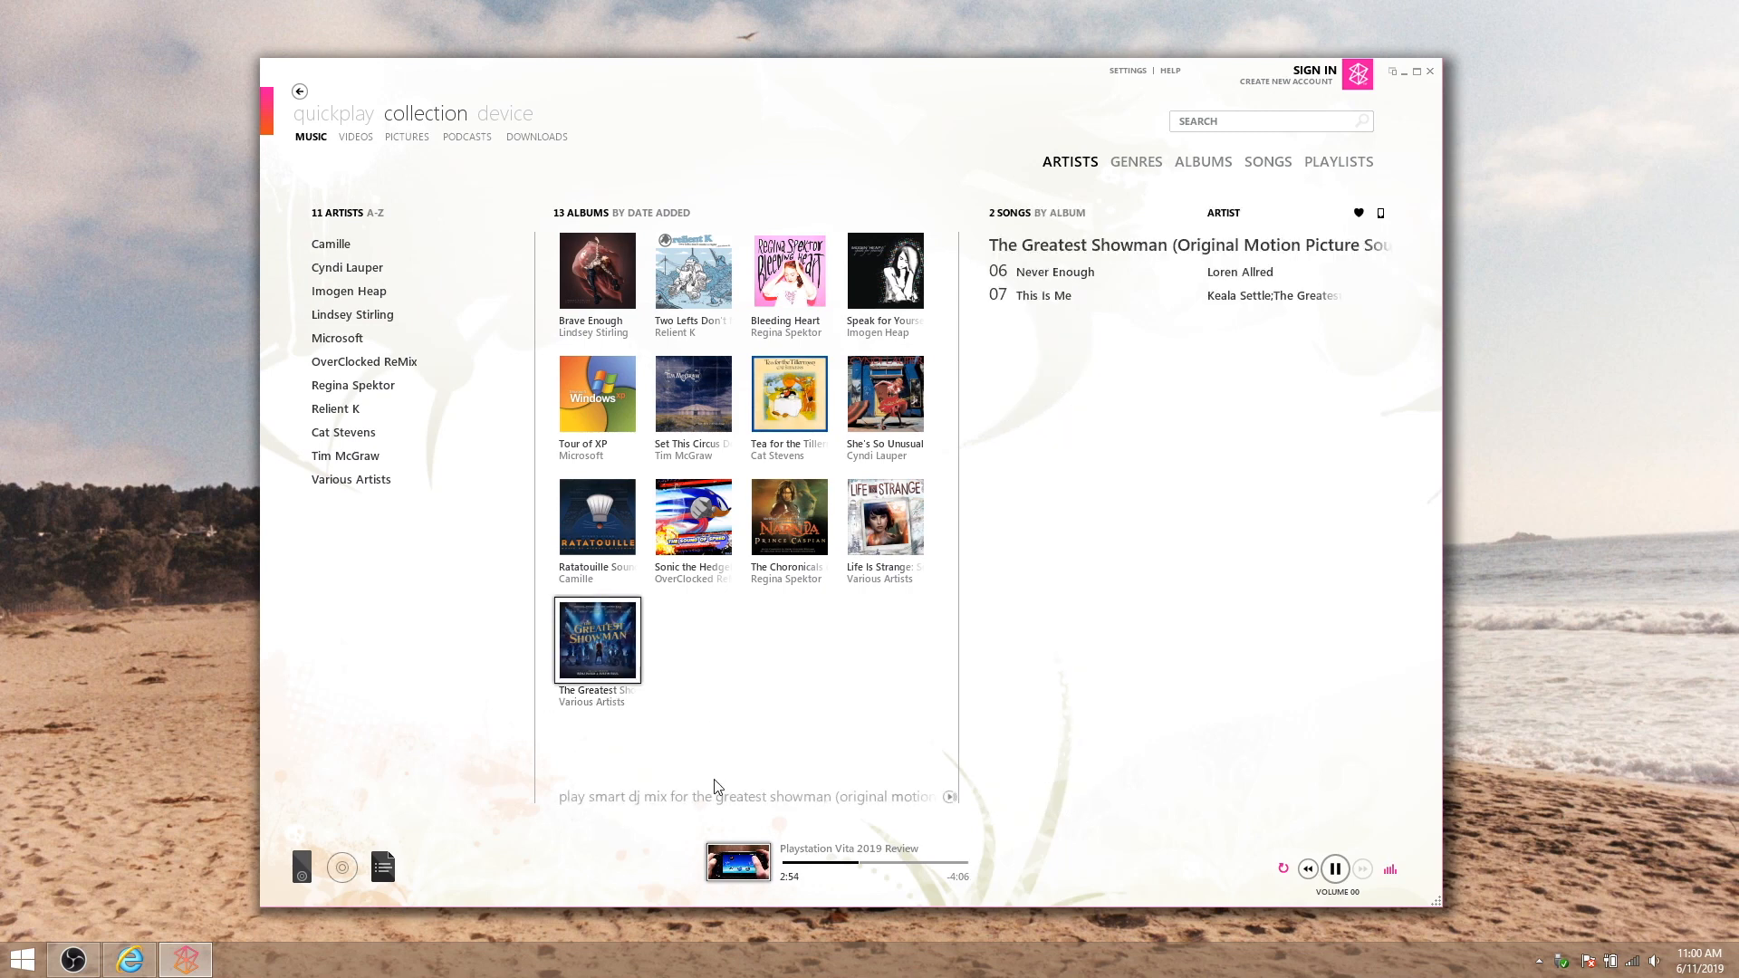
{"action": "right_click", "coordinate": [596, 639]}
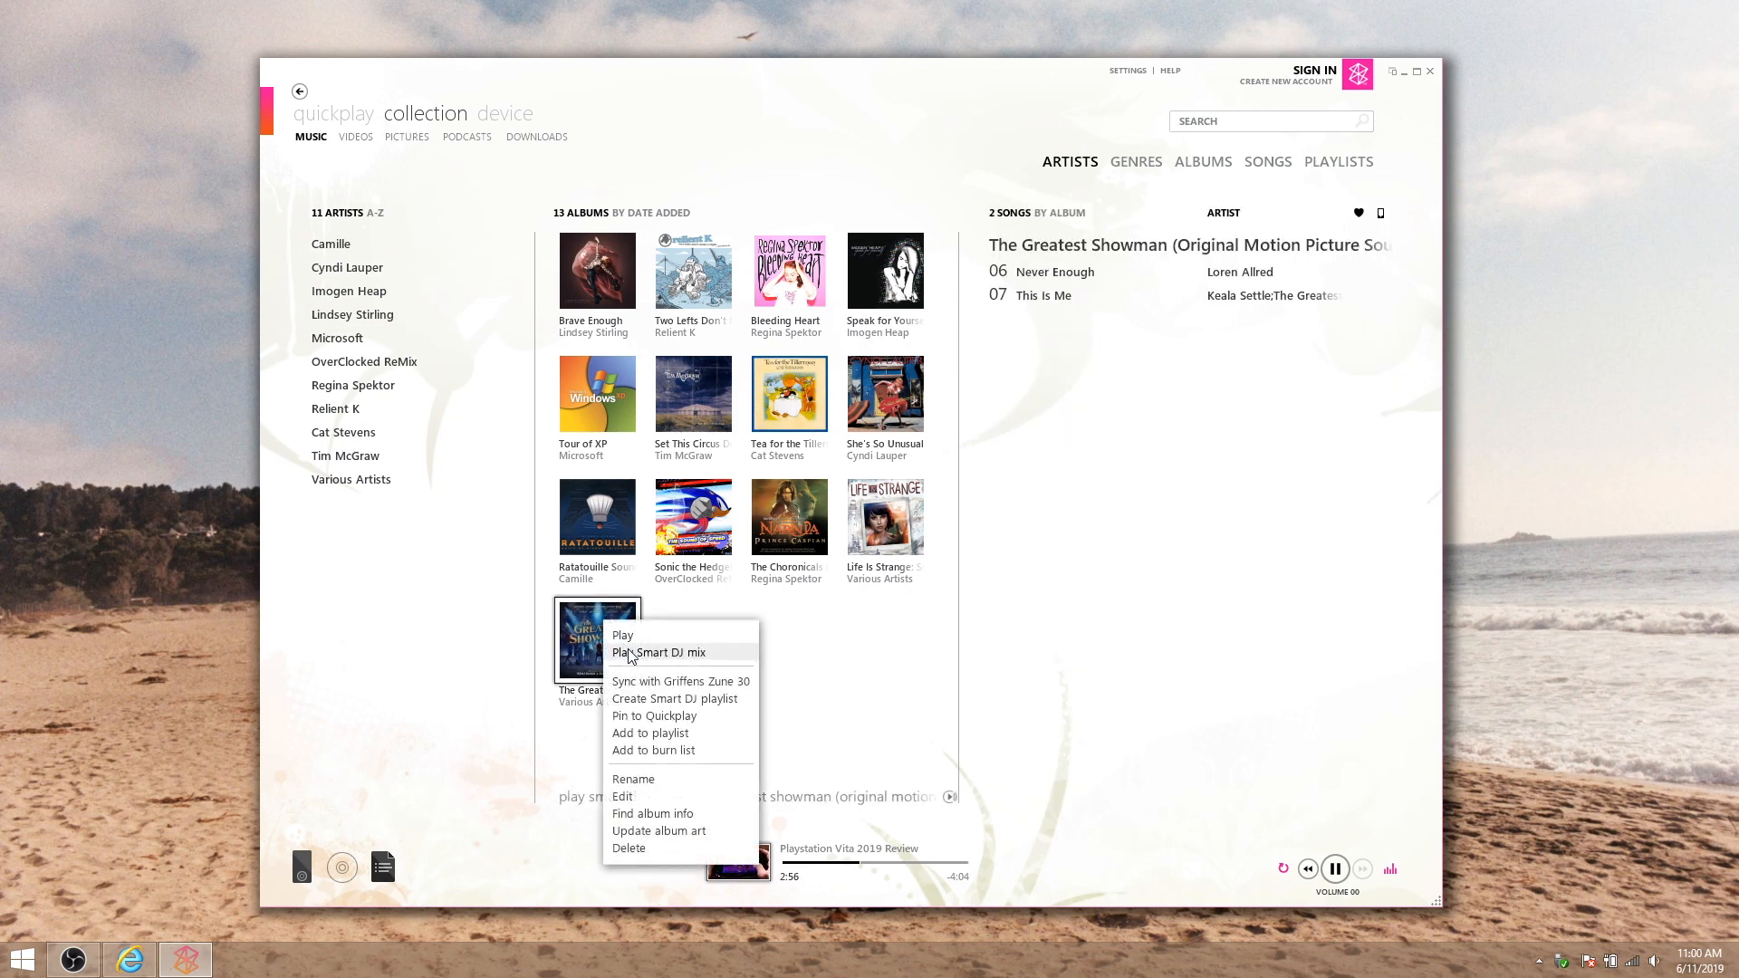
{"action": "mouse_move", "coordinate": [714, 686]}
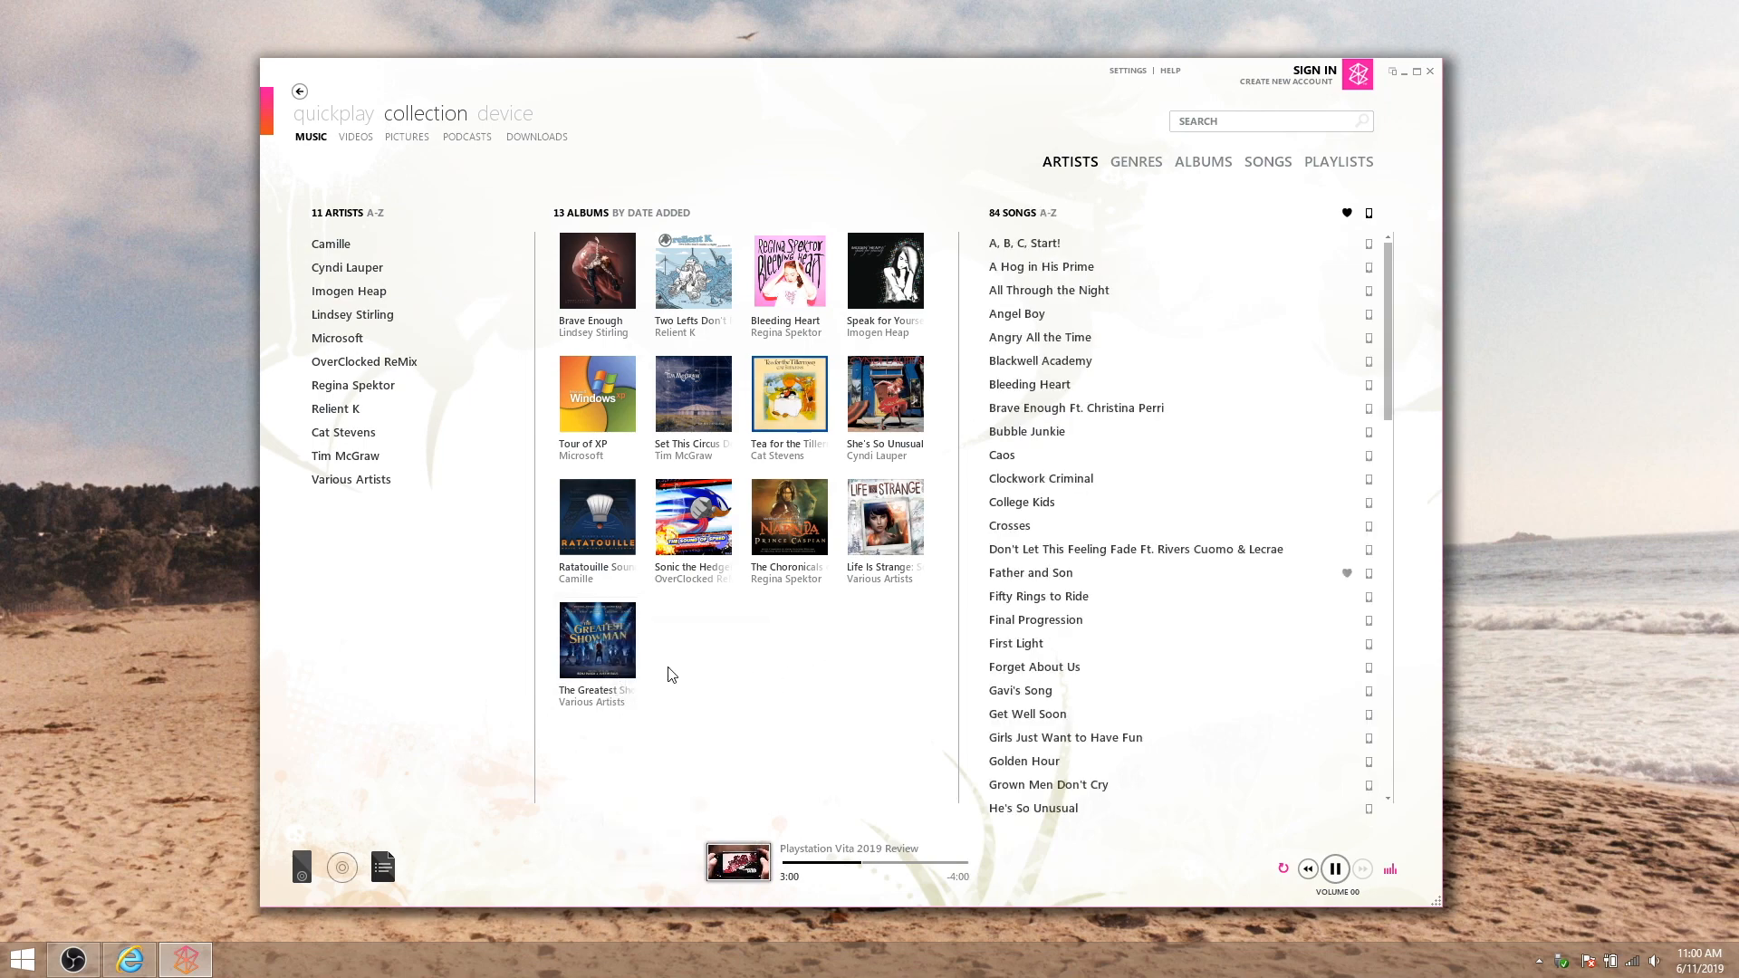
{"action": "left_click", "coordinate": [596, 639]}
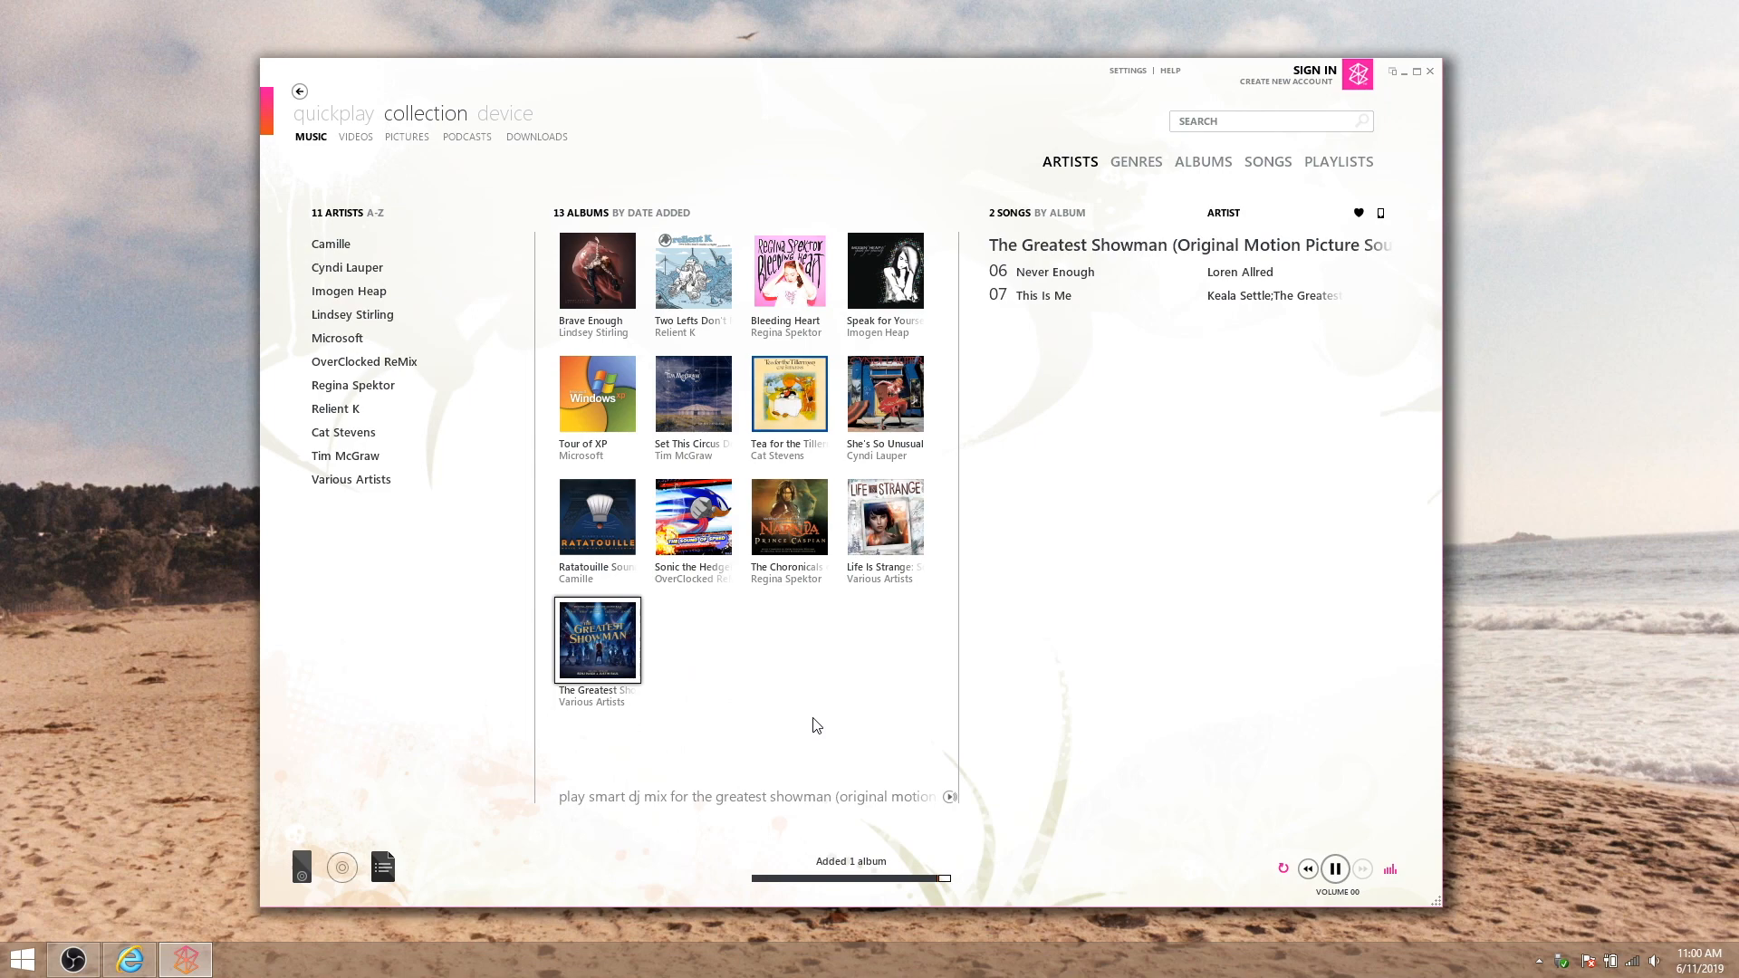
{"action": "mouse_move", "coordinate": [308, 813]}
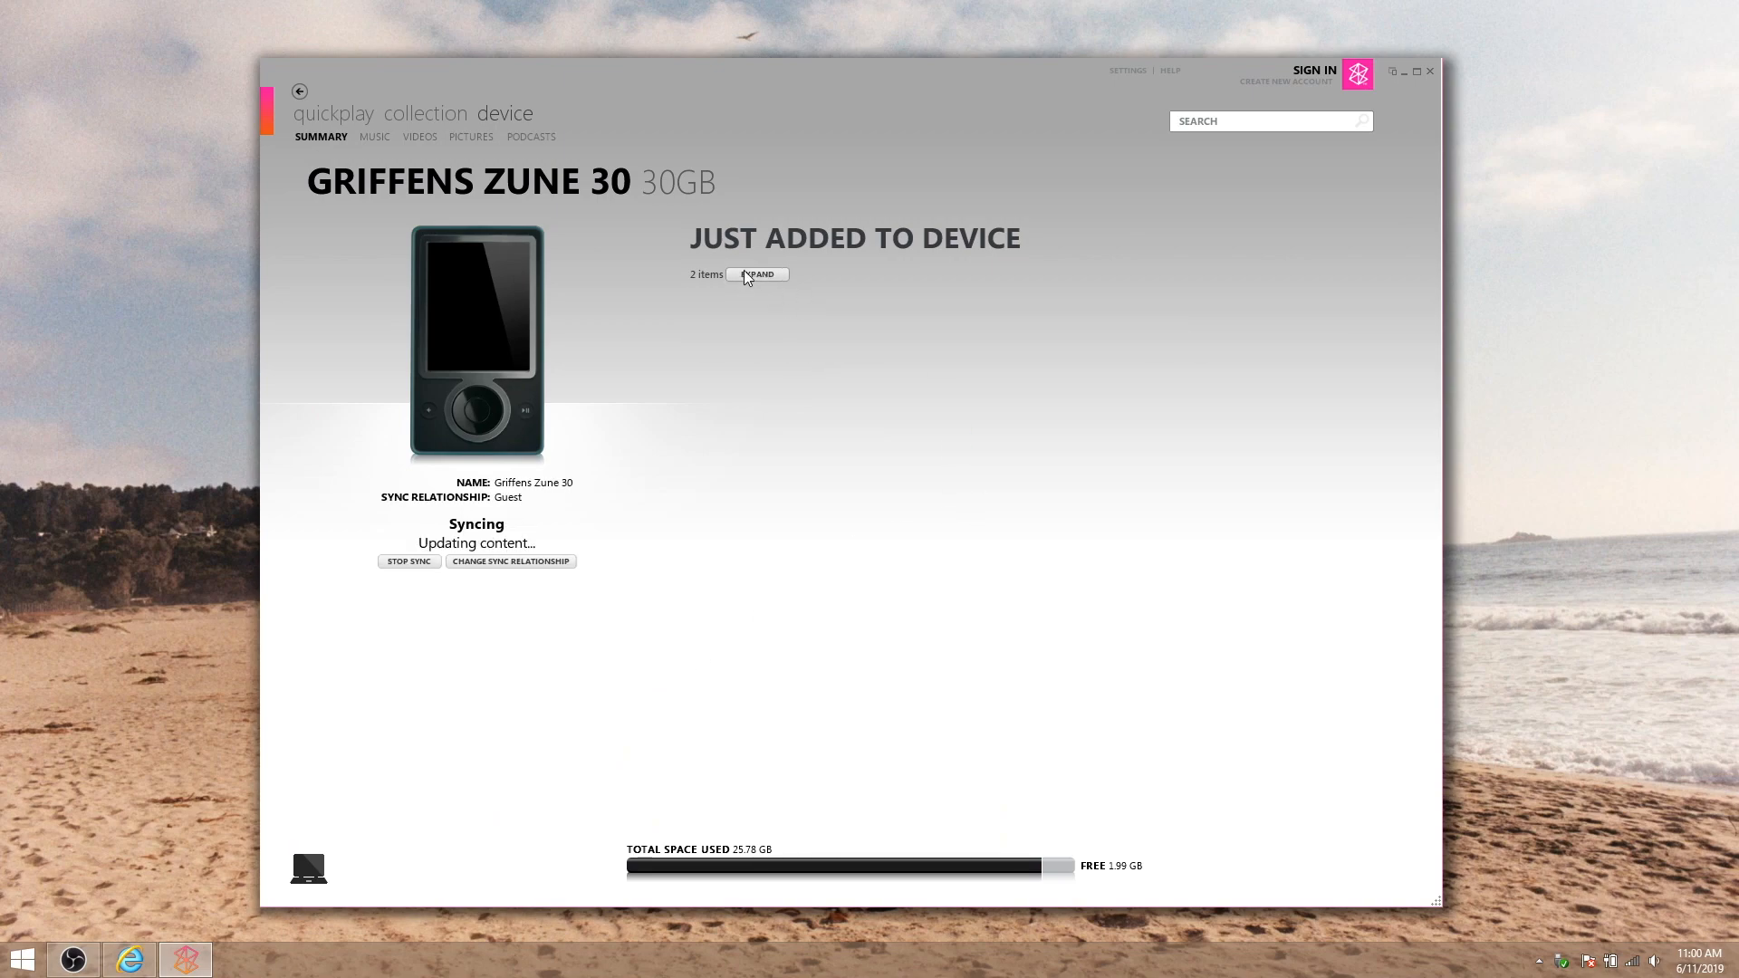
Sync the Playstation Vita 2019 Review video to the Zune 30 and return to Music
{"action": "left_click", "coordinate": [425, 112]}
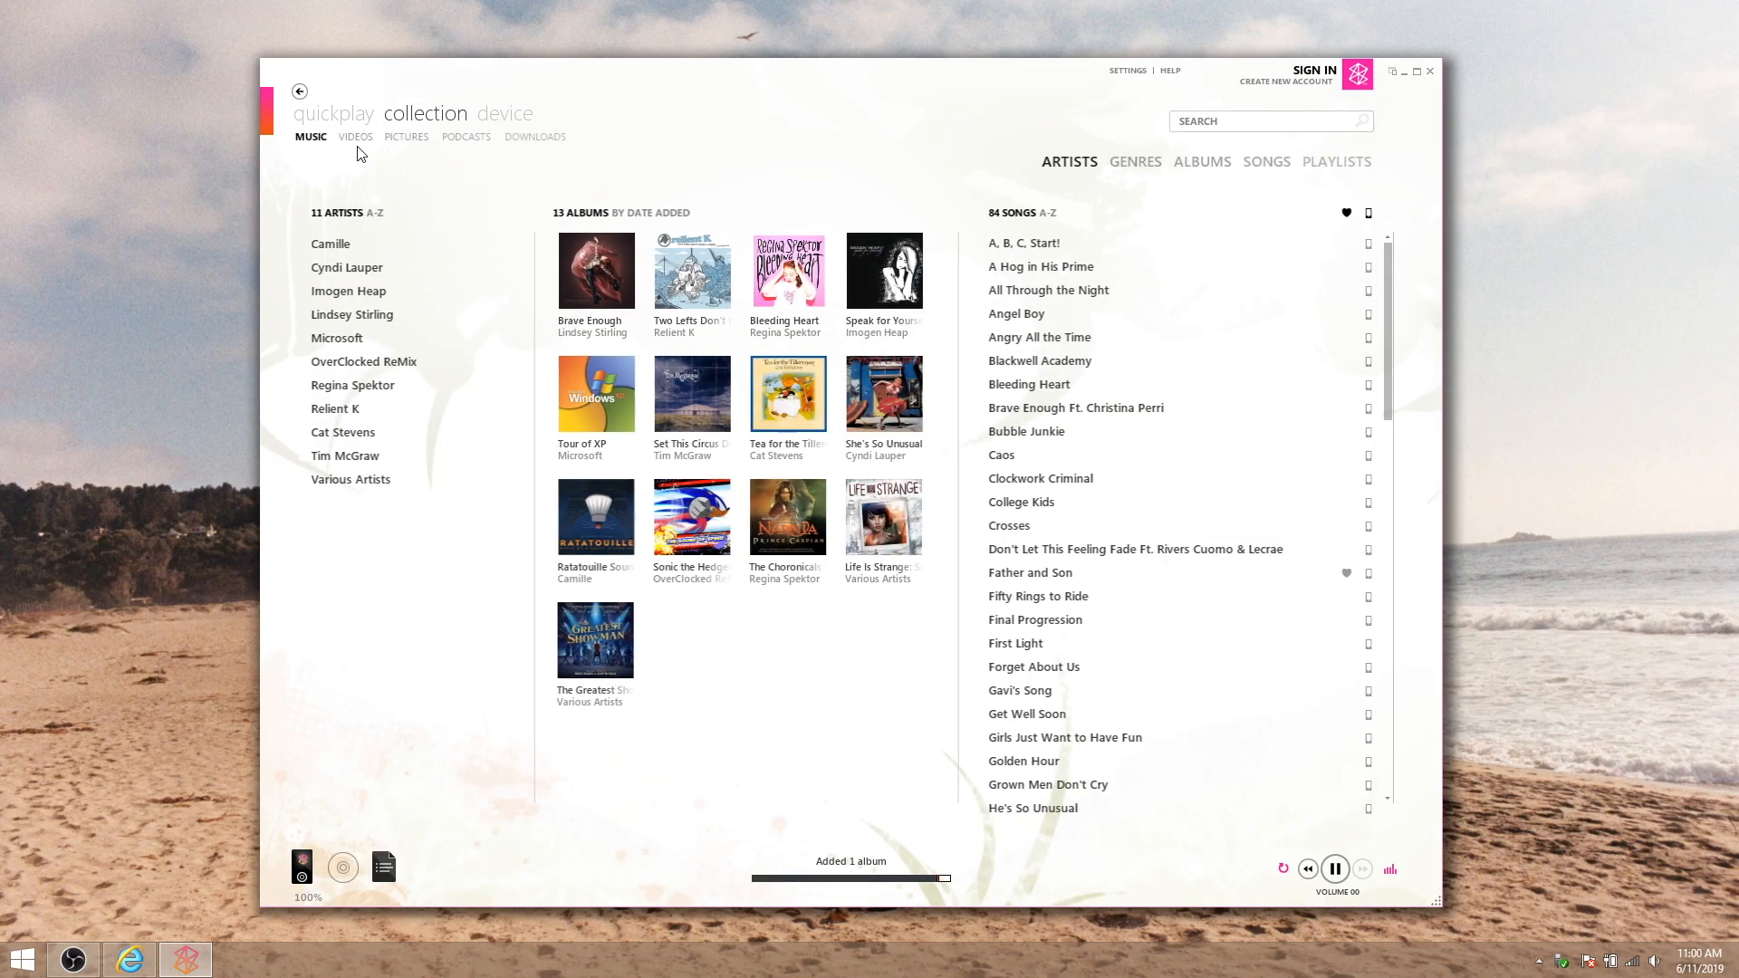
{"action": "left_click", "coordinate": [355, 136]}
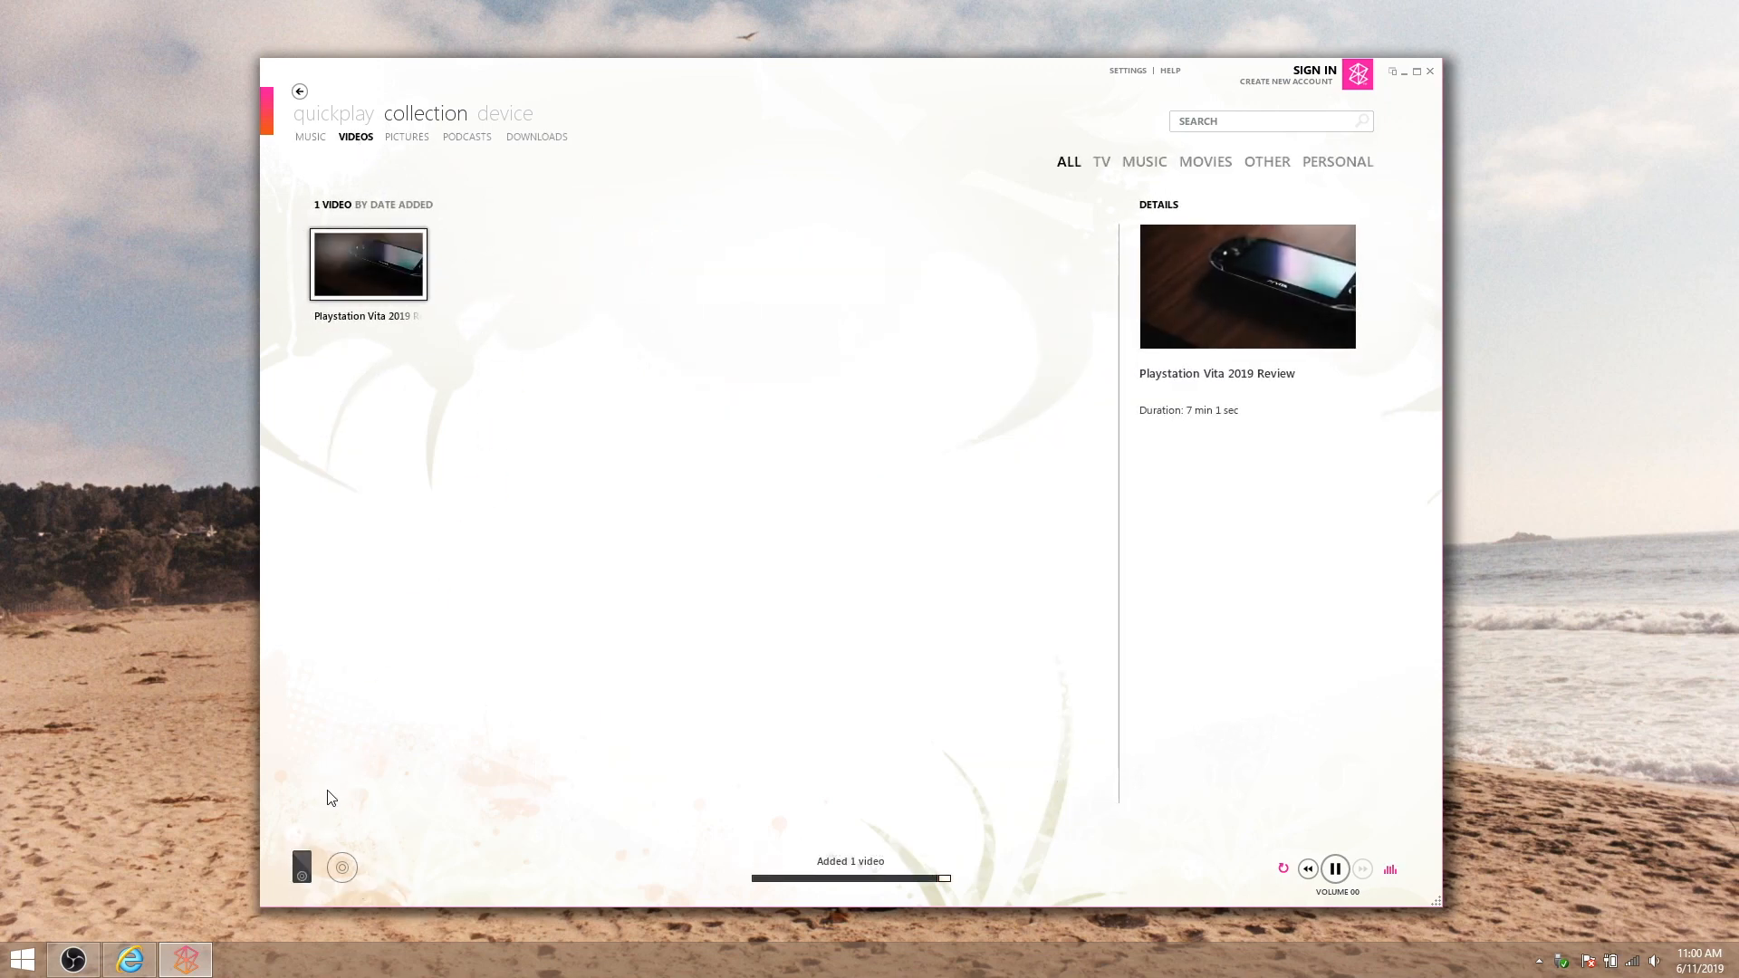
{"action": "left_click", "coordinate": [309, 135]}
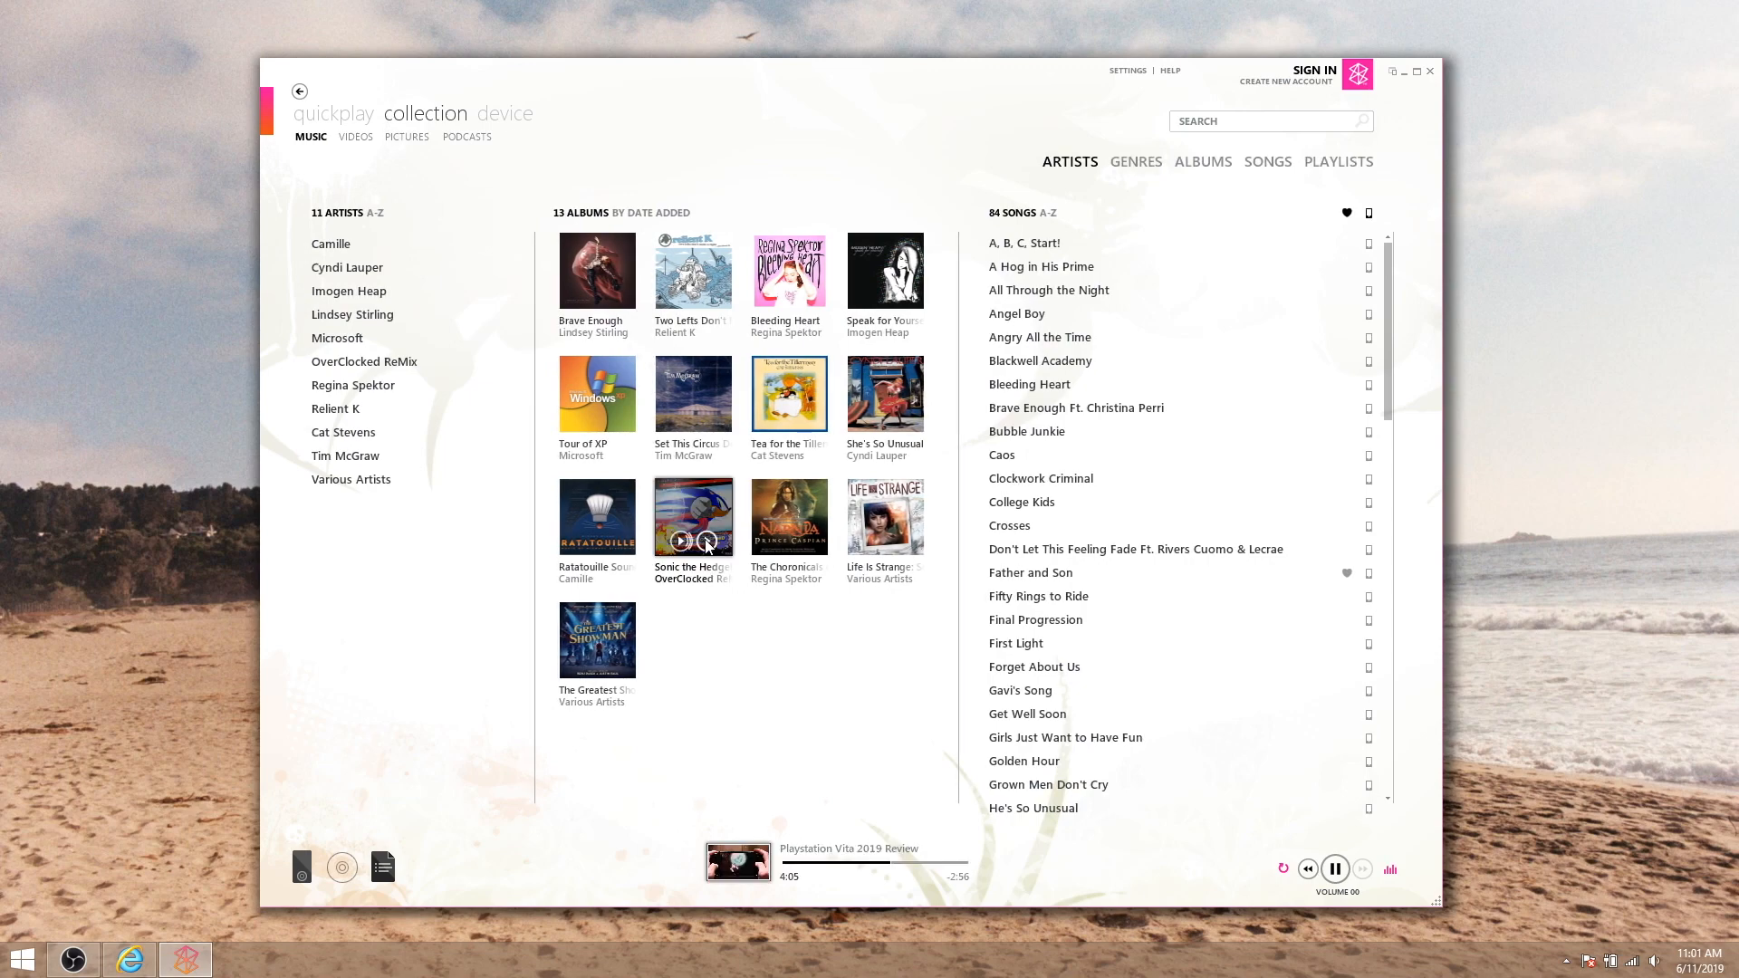
Play the Sonic the Hedgehog: The Sound of Speed album, toggle playback in the mini player, then restore the full window
{"action": "left_click", "coordinate": [1402, 71]}
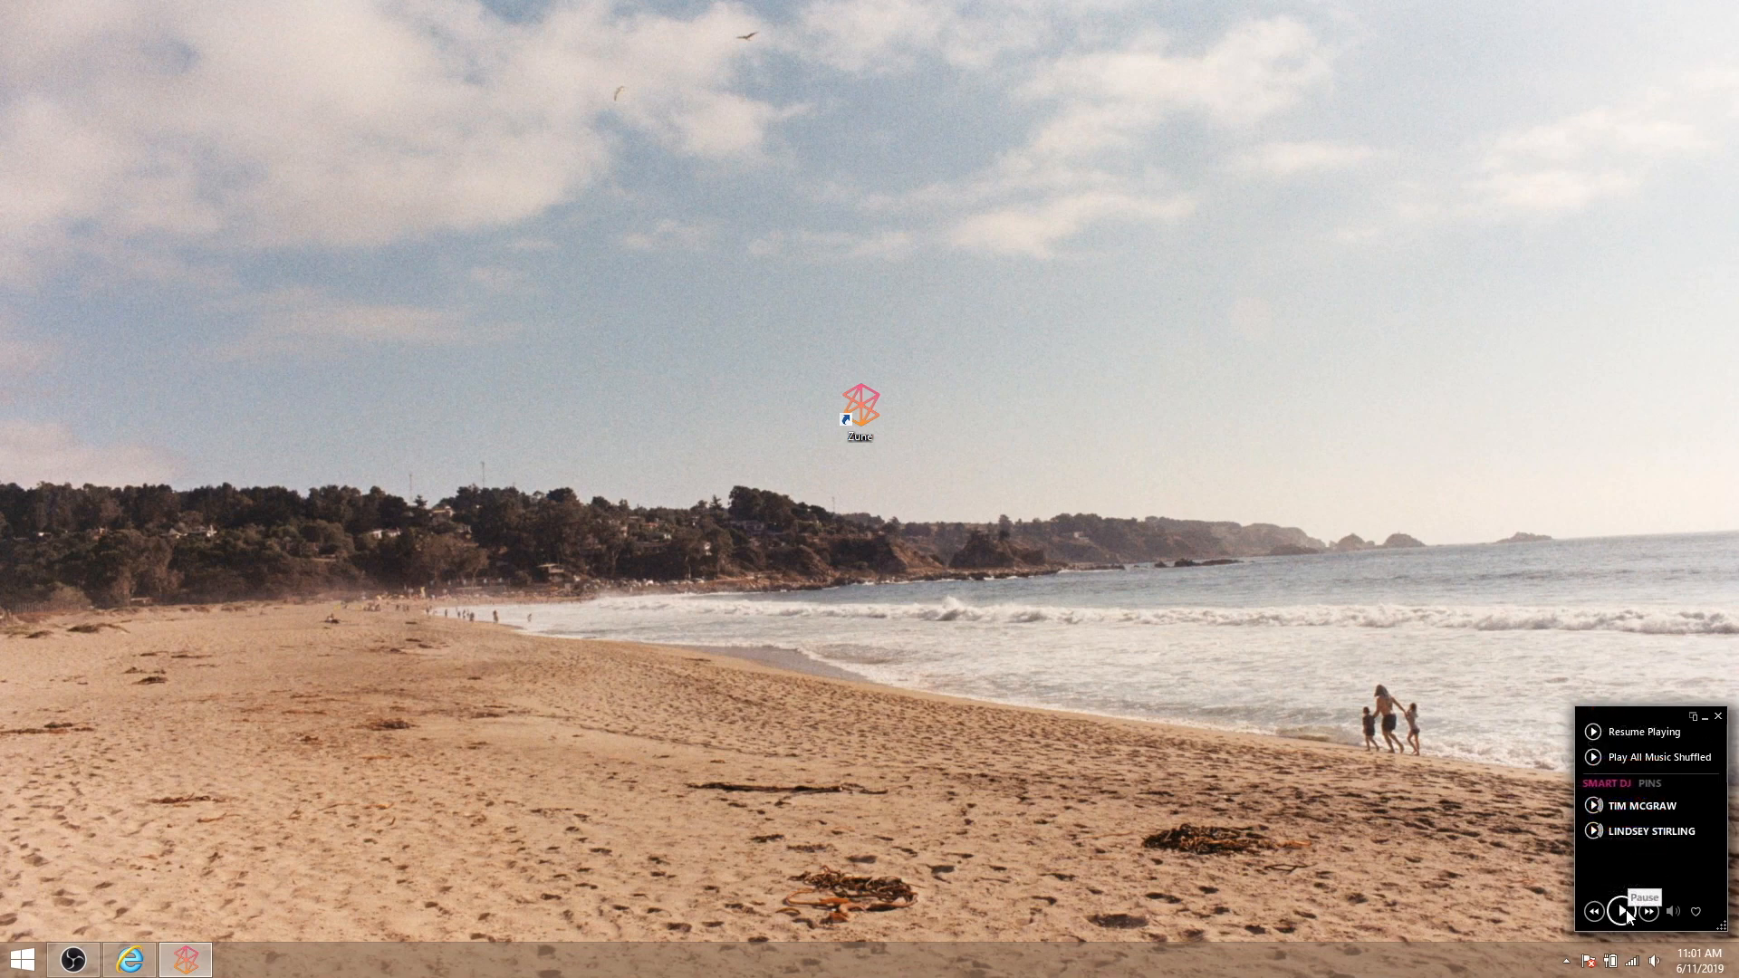
{"action": "left_click", "coordinate": [1619, 911]}
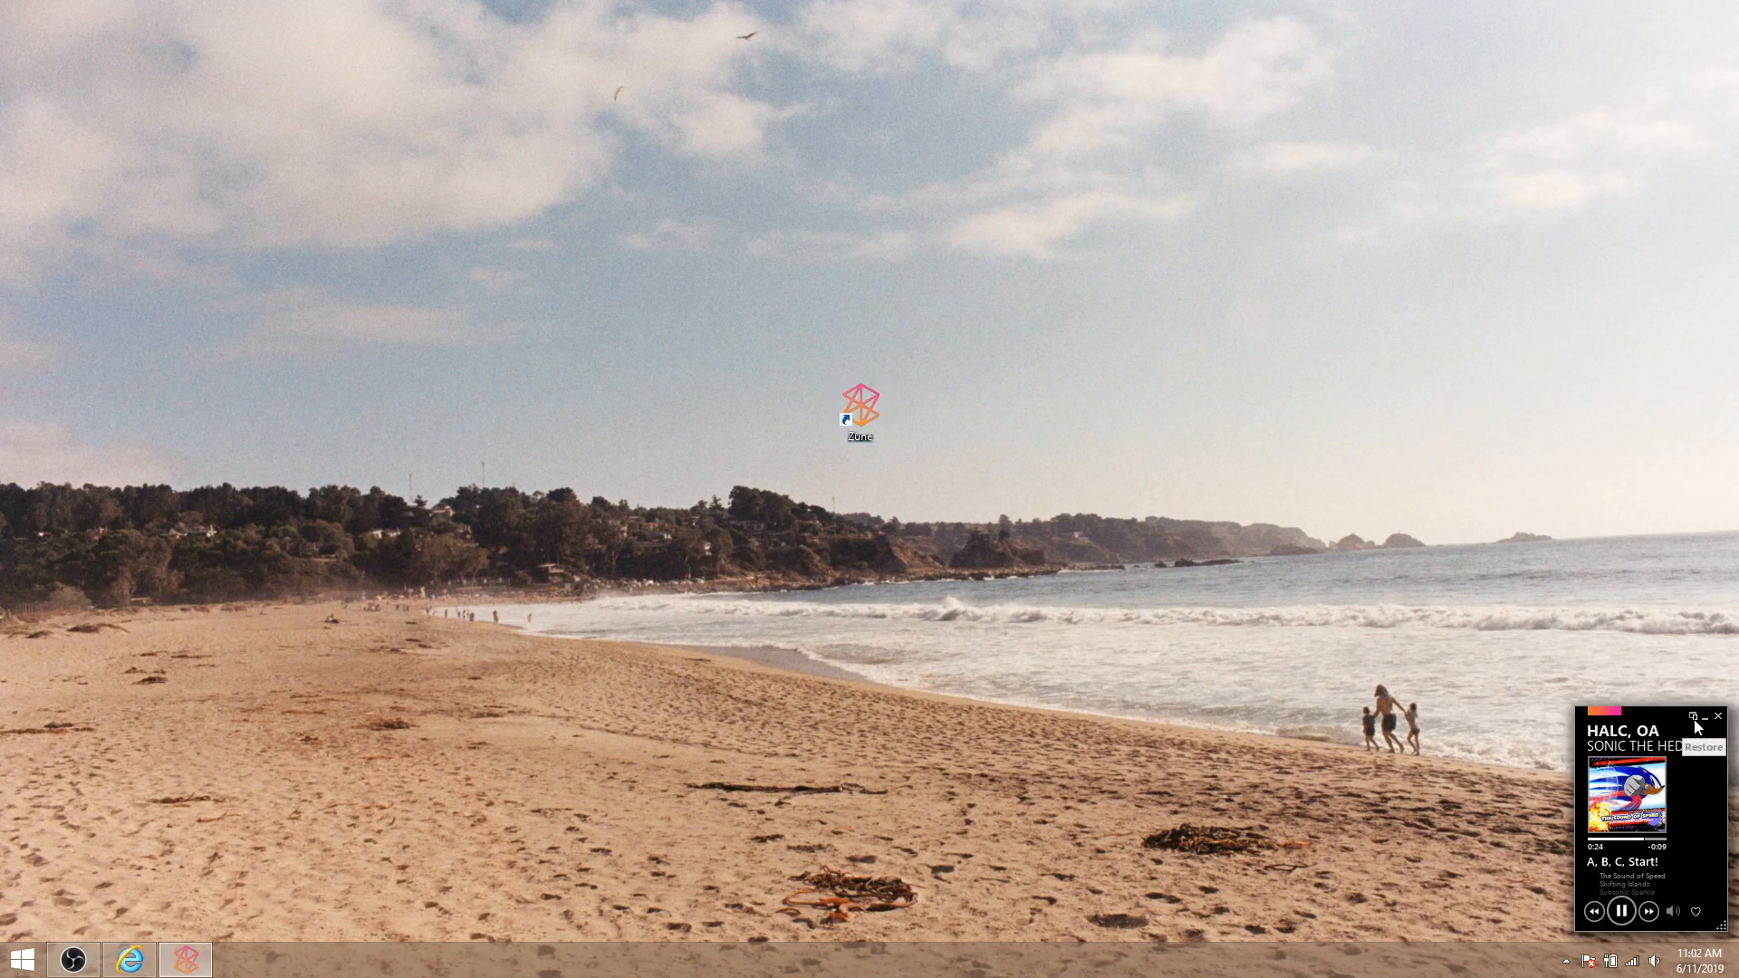
{"action": "left_click", "coordinate": [1690, 717]}
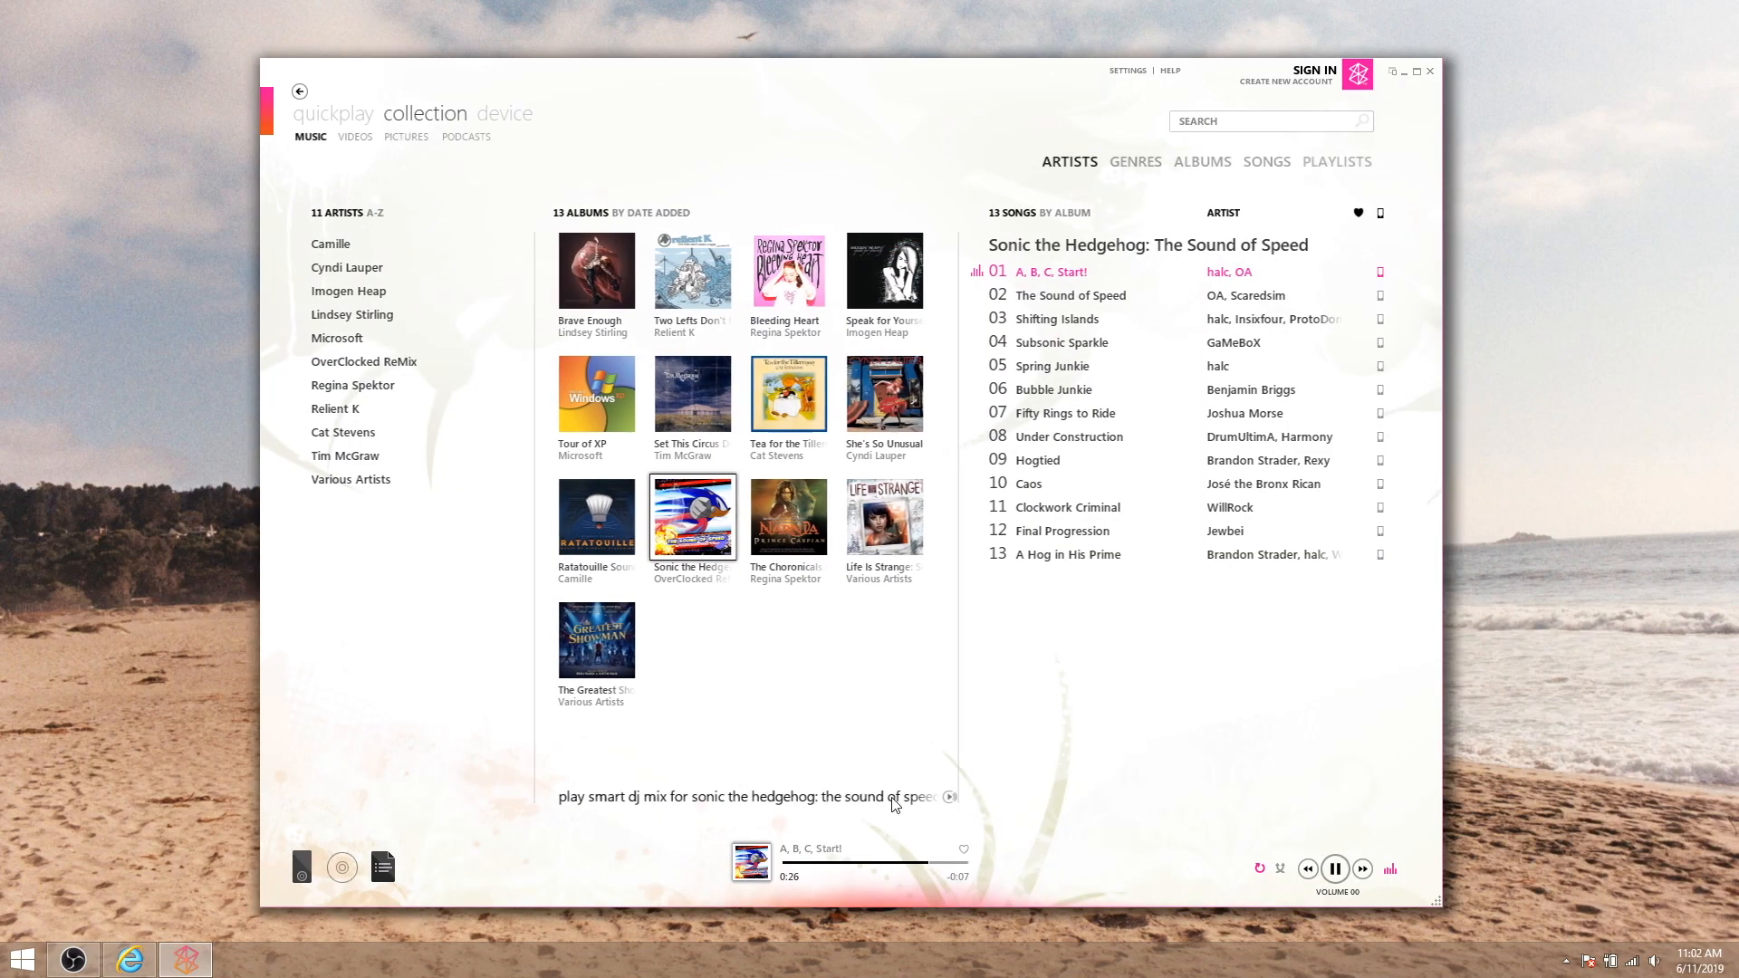